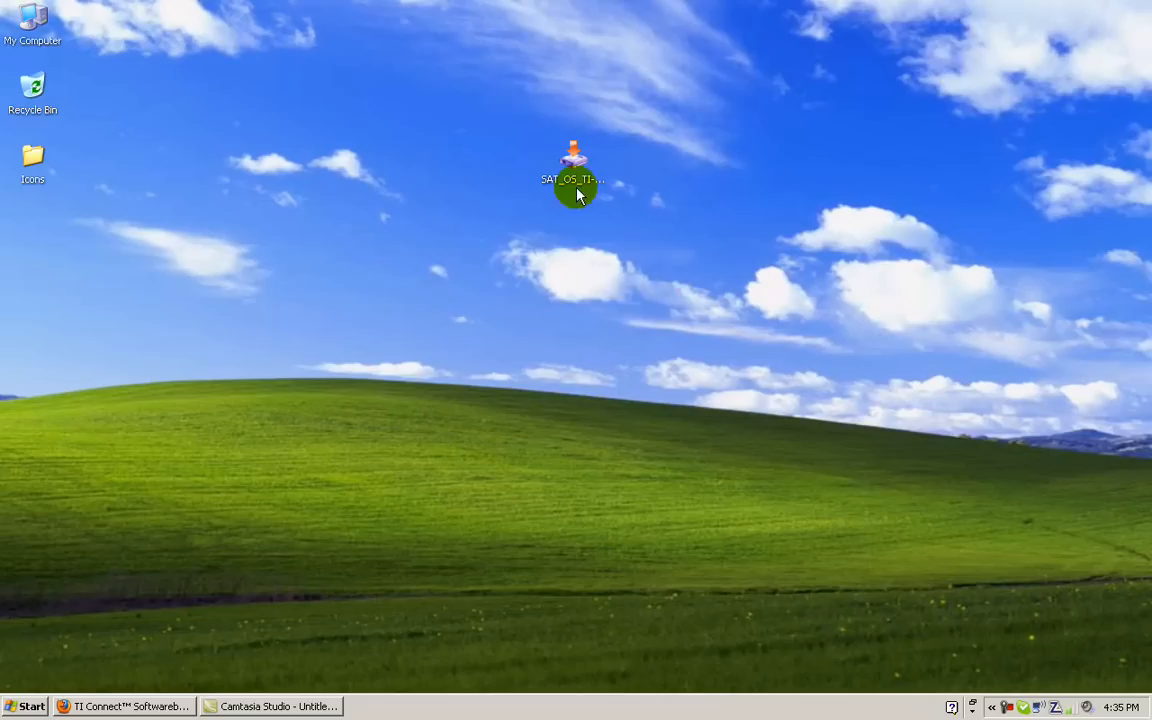
# Launch the SAT OS installer and accept its license terms.
pyautogui.doubleClick(572, 164)
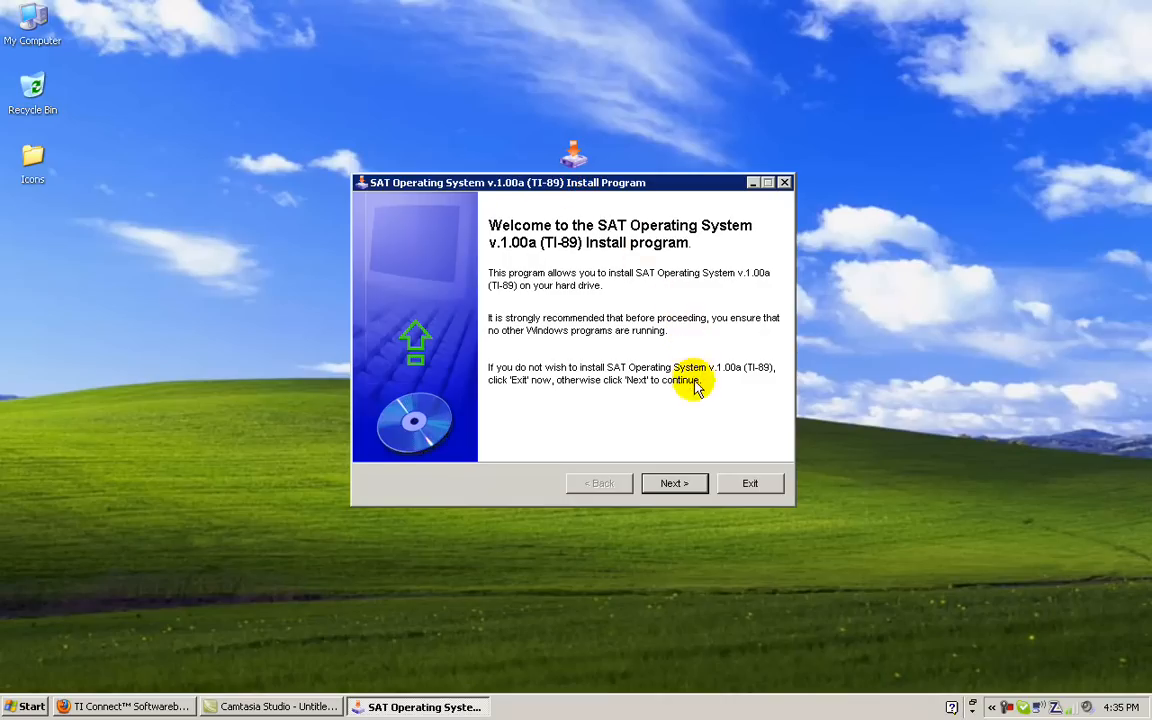
pyautogui.click(674, 482)
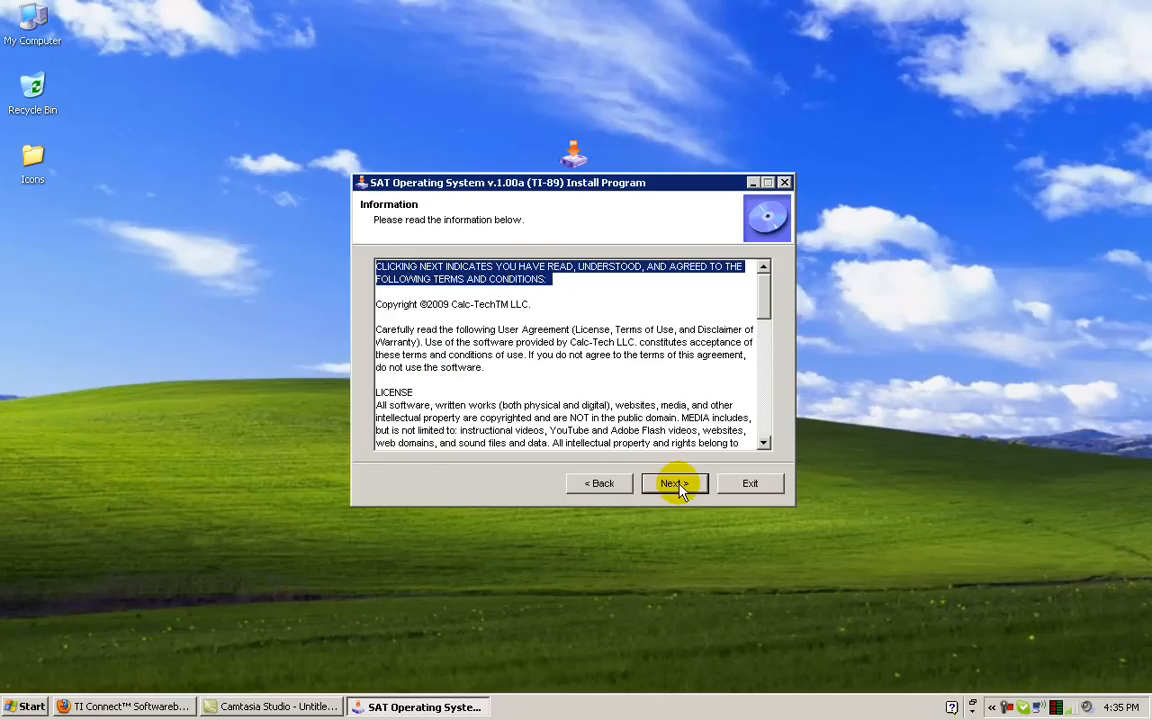
pyautogui.click(672, 482)
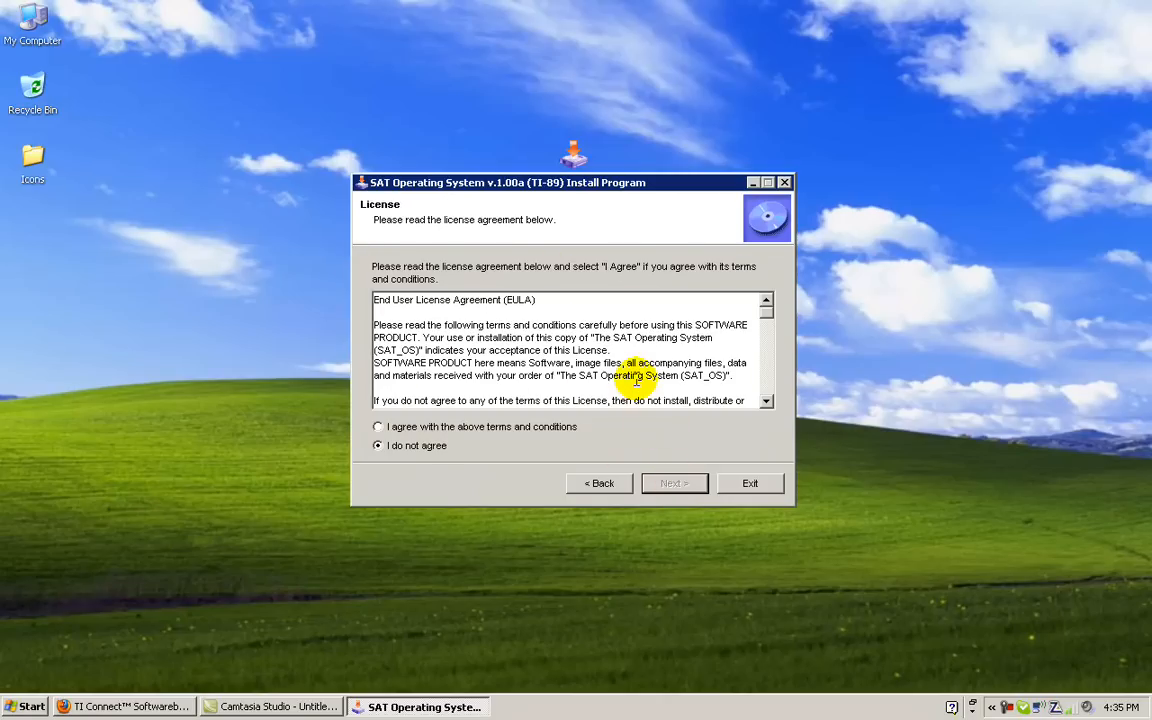
pyautogui.moveTo(556, 428)
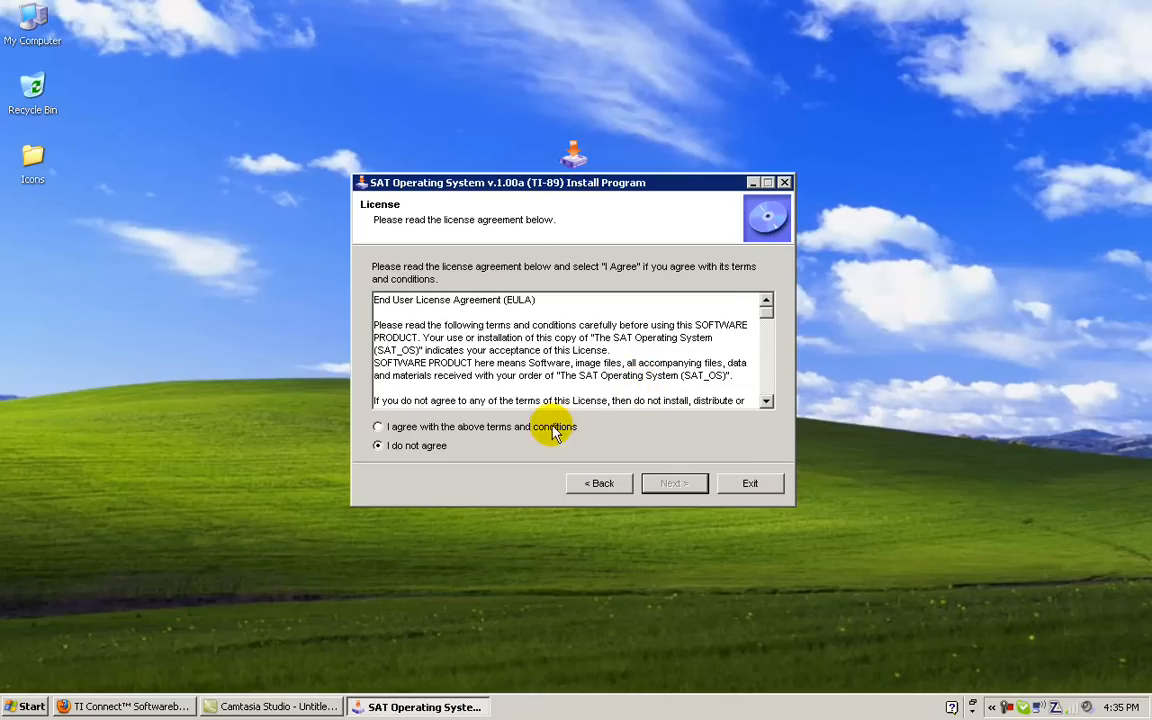
pyautogui.click(378, 428)
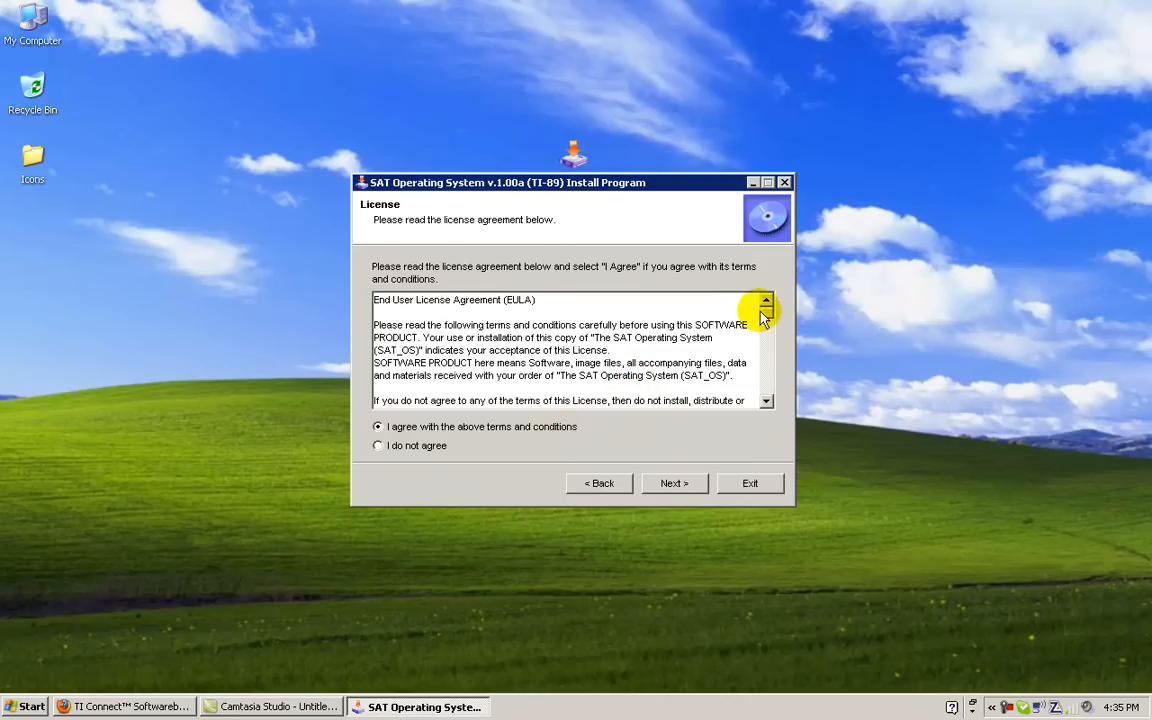
pyautogui.click(766, 400)
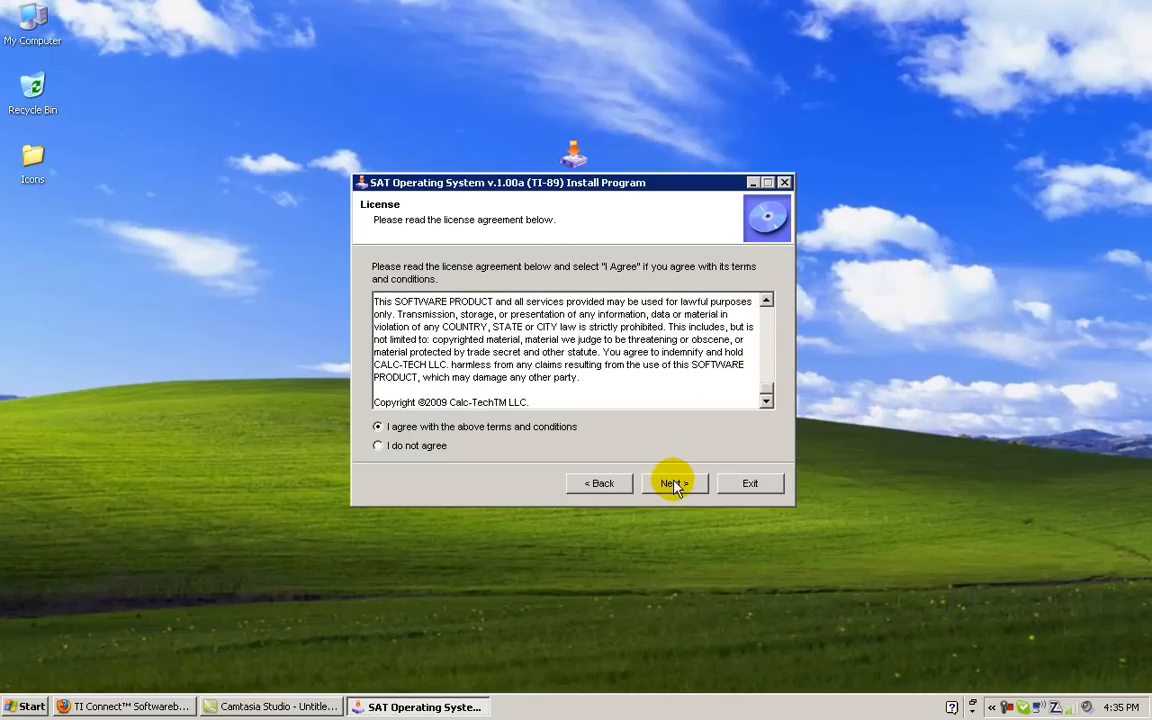
pyautogui.click(672, 482)
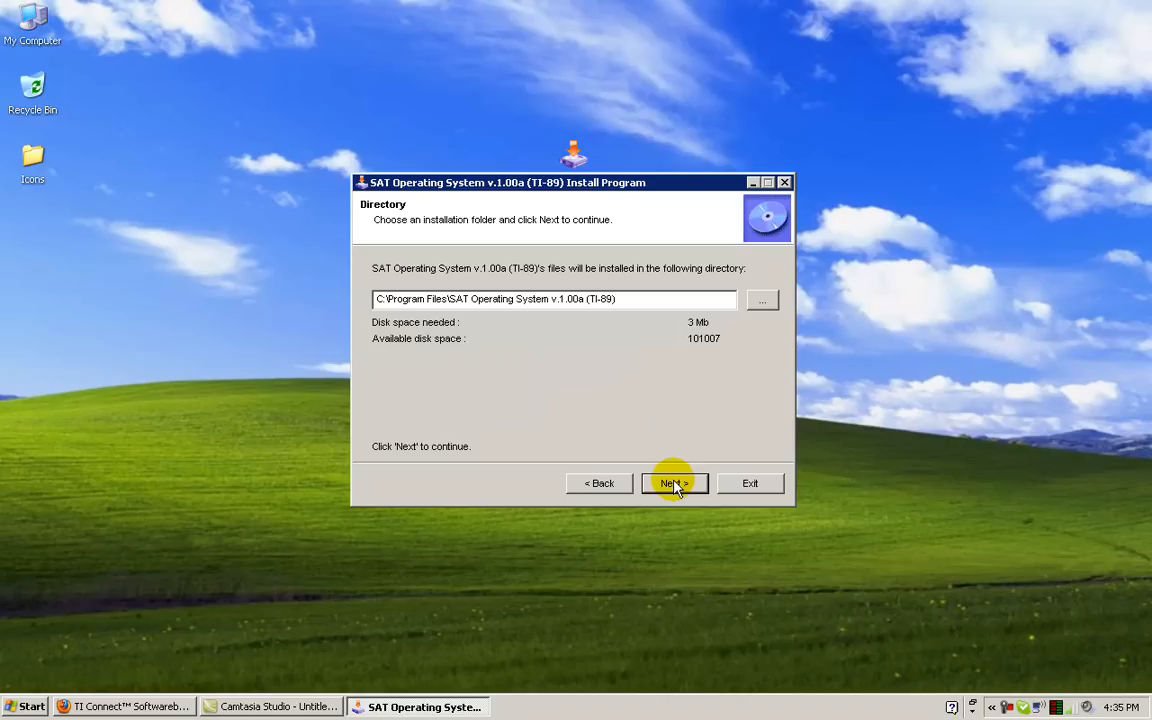
# Install SAT Operating System v.1.00a (TI-89) into a newly created default folder and exit the installer.
pyautogui.click(674, 482)
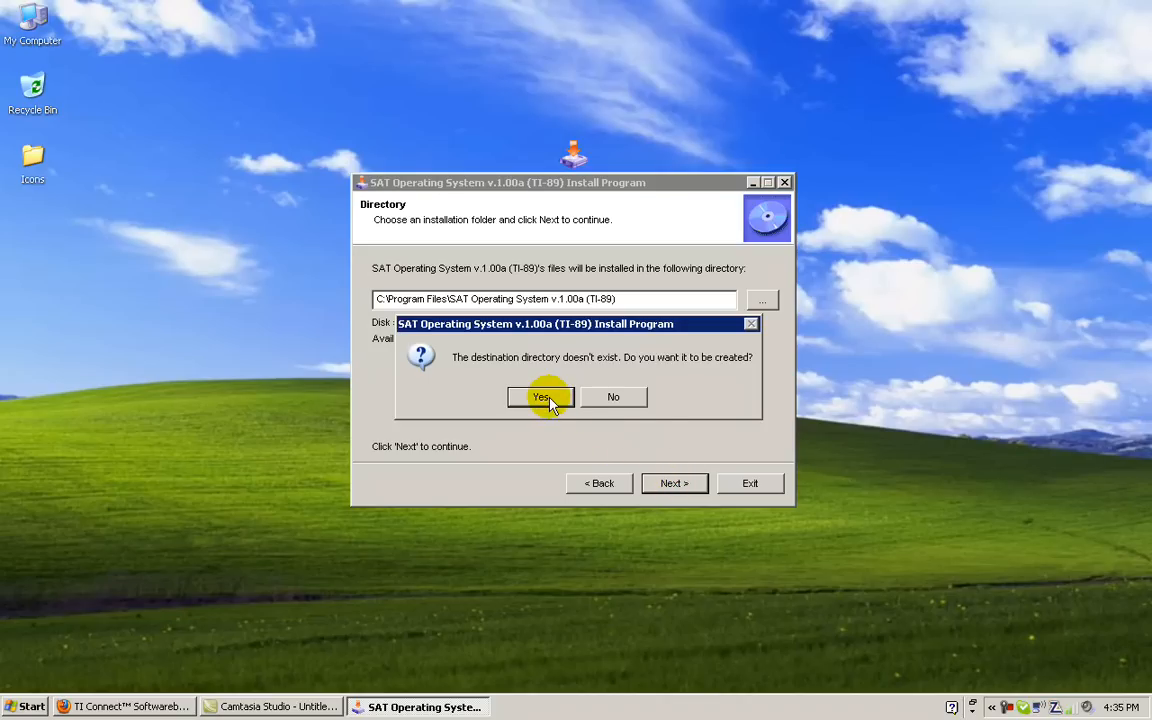
pyautogui.click(540, 396)
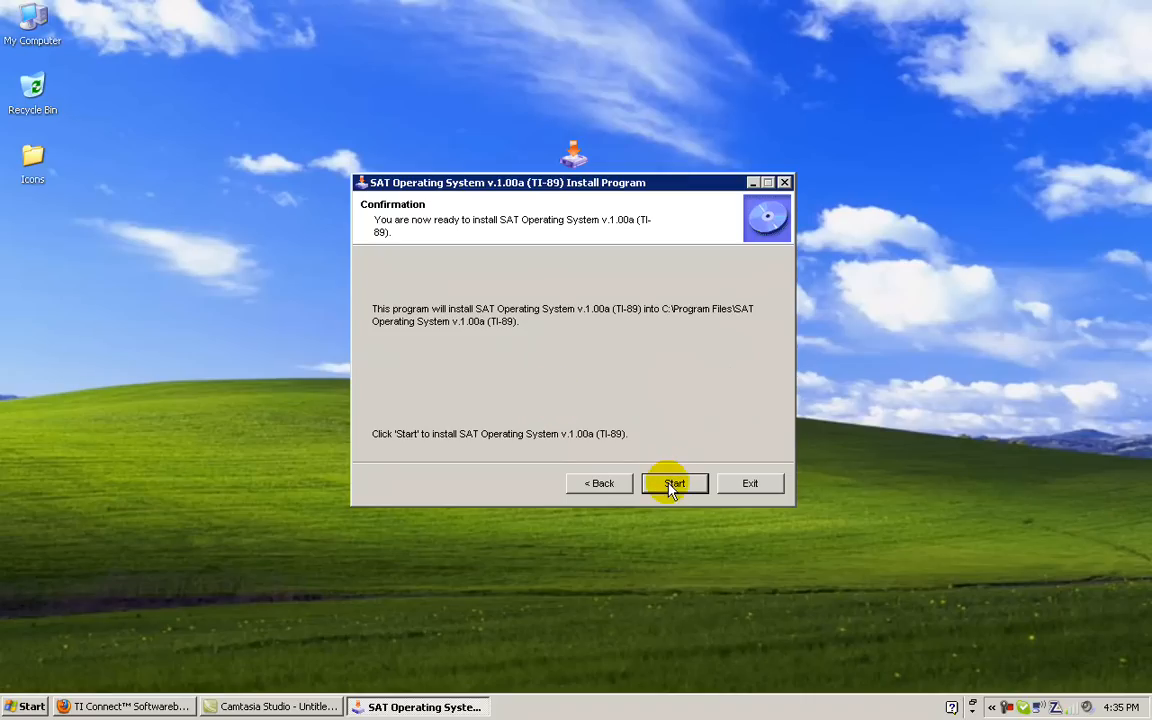
pyautogui.click(674, 482)
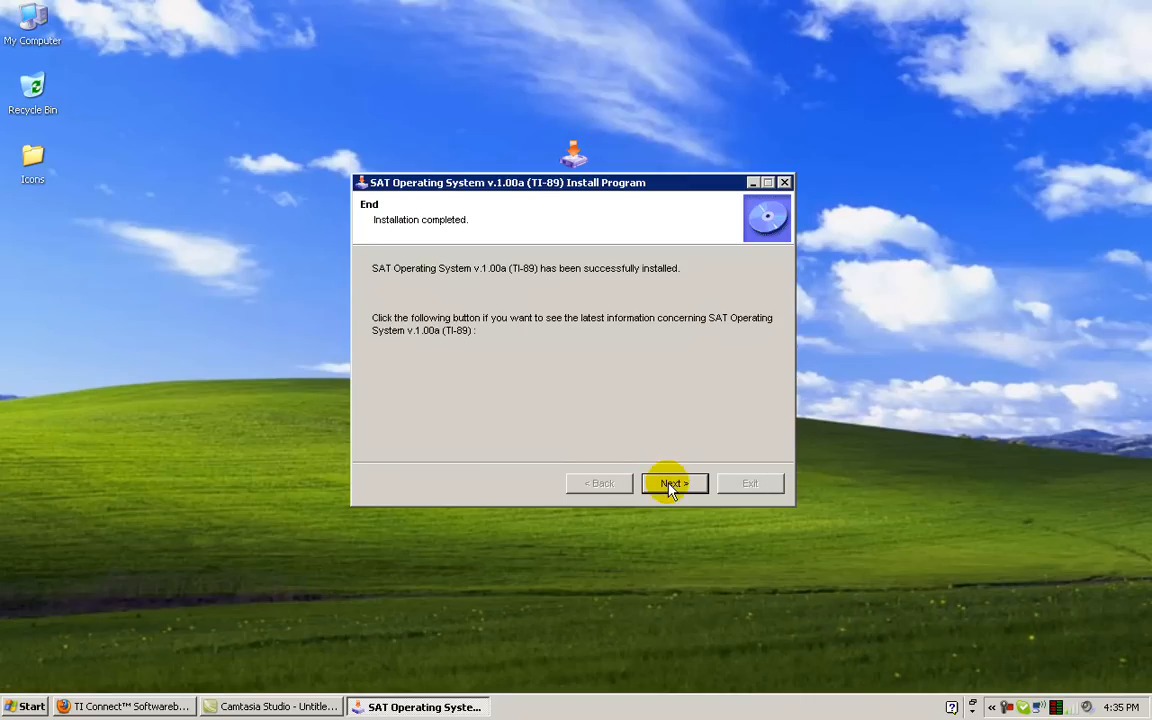
pyautogui.click(674, 482)
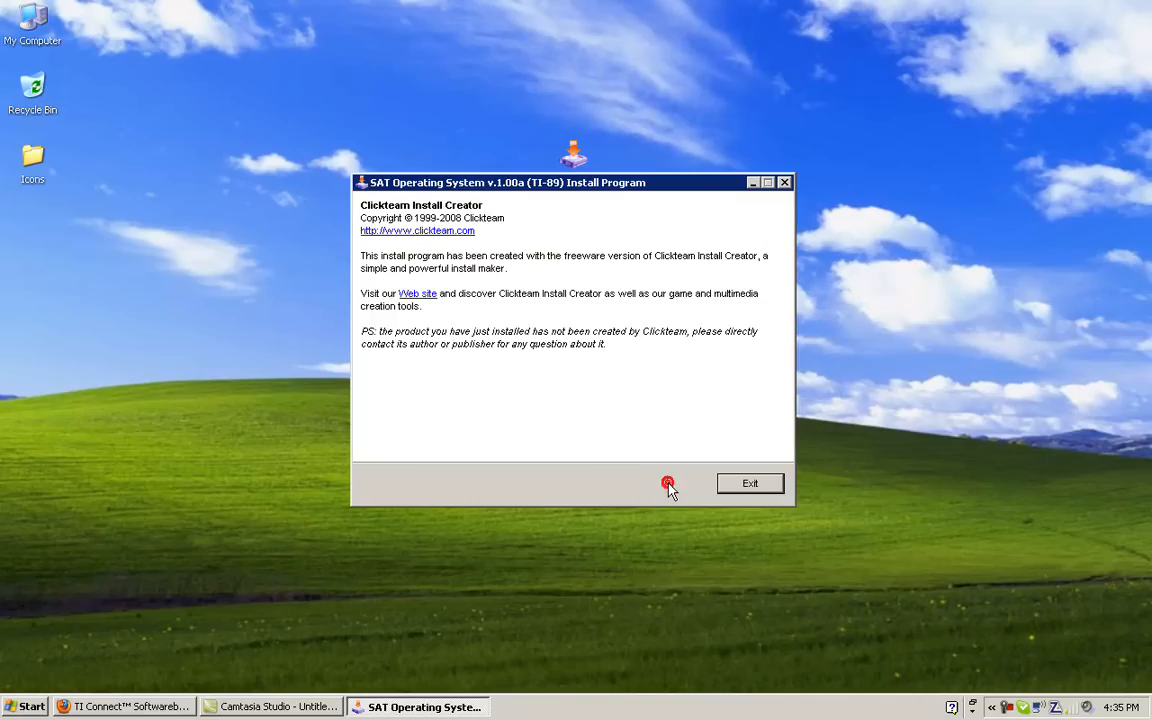
pyautogui.click(748, 482)
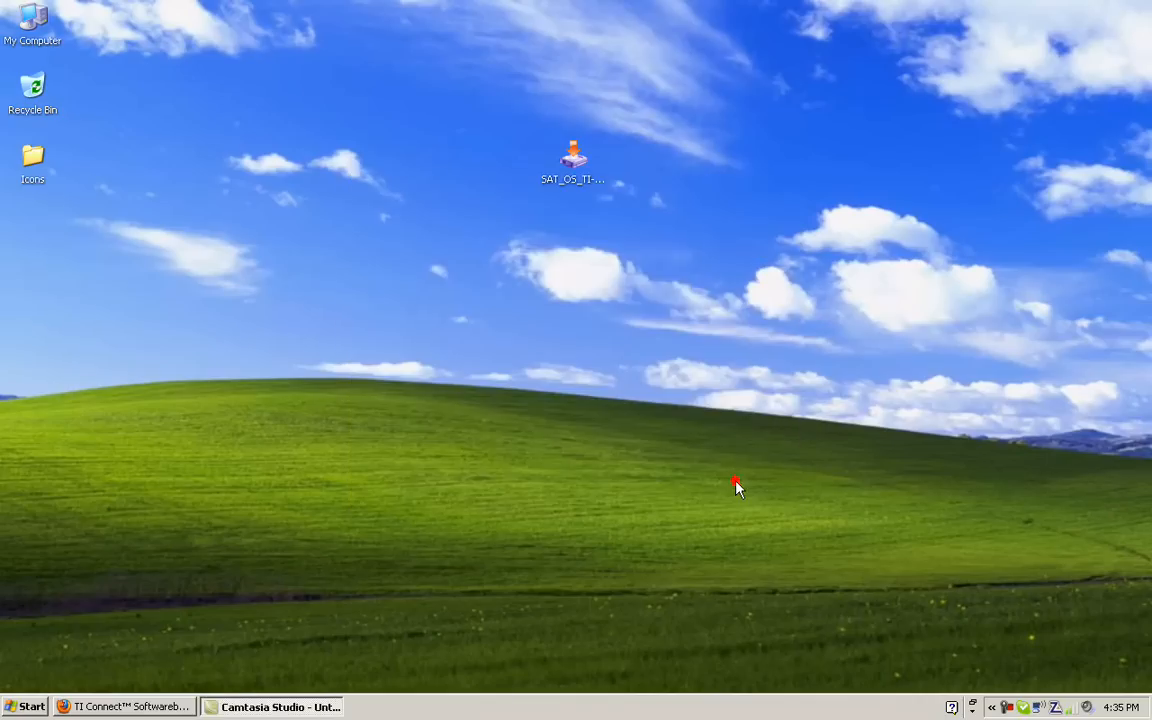
# Open the installed SAT Operating System v.1.00a (TI-89) folder in Windows Explorer.
pyautogui.doubleClick(572, 160)
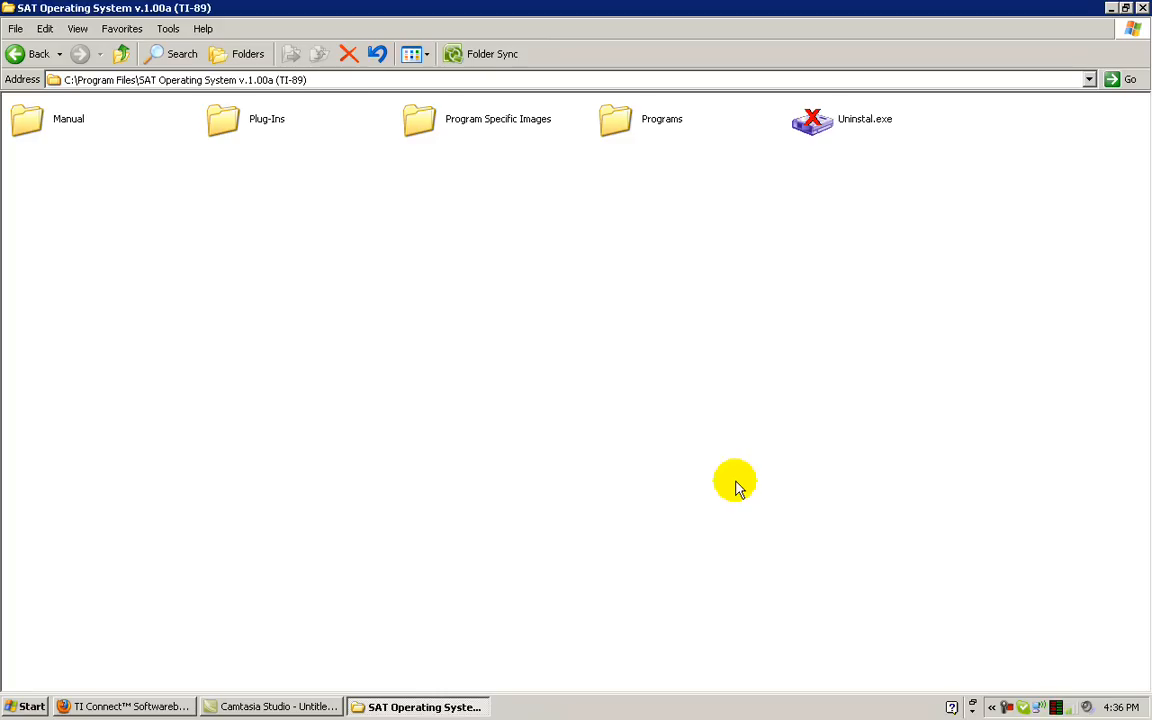
pyautogui.moveTo(464, 156)
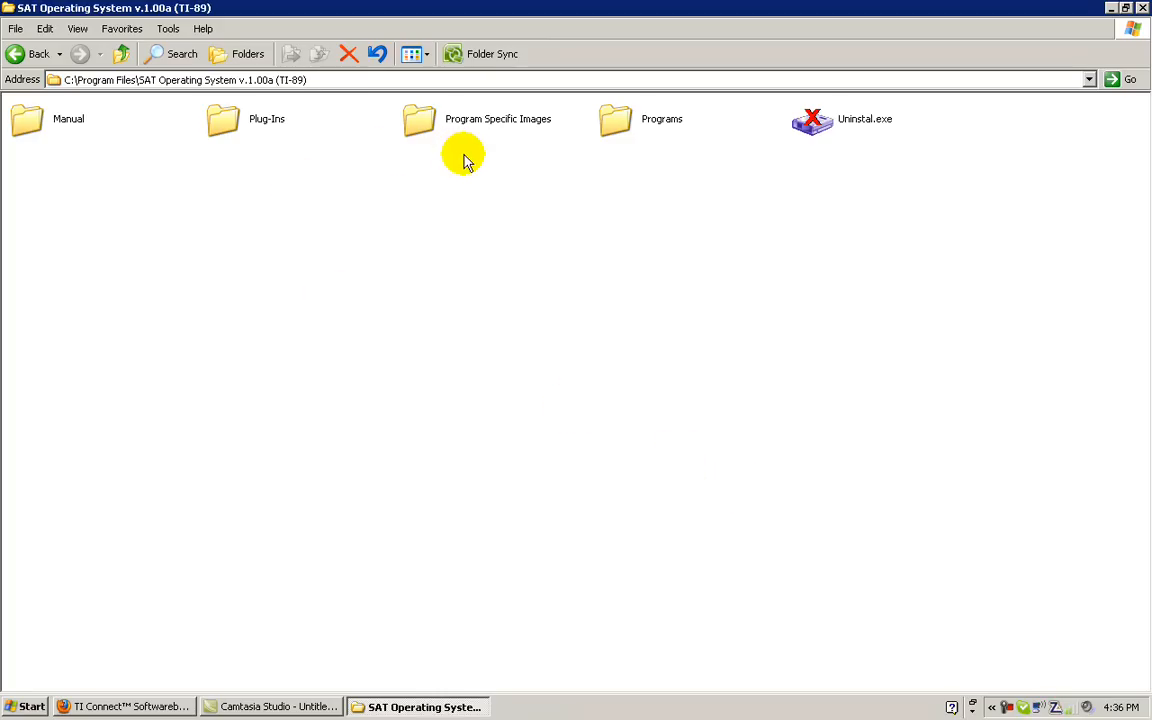
pyautogui.moveTo(636, 140)
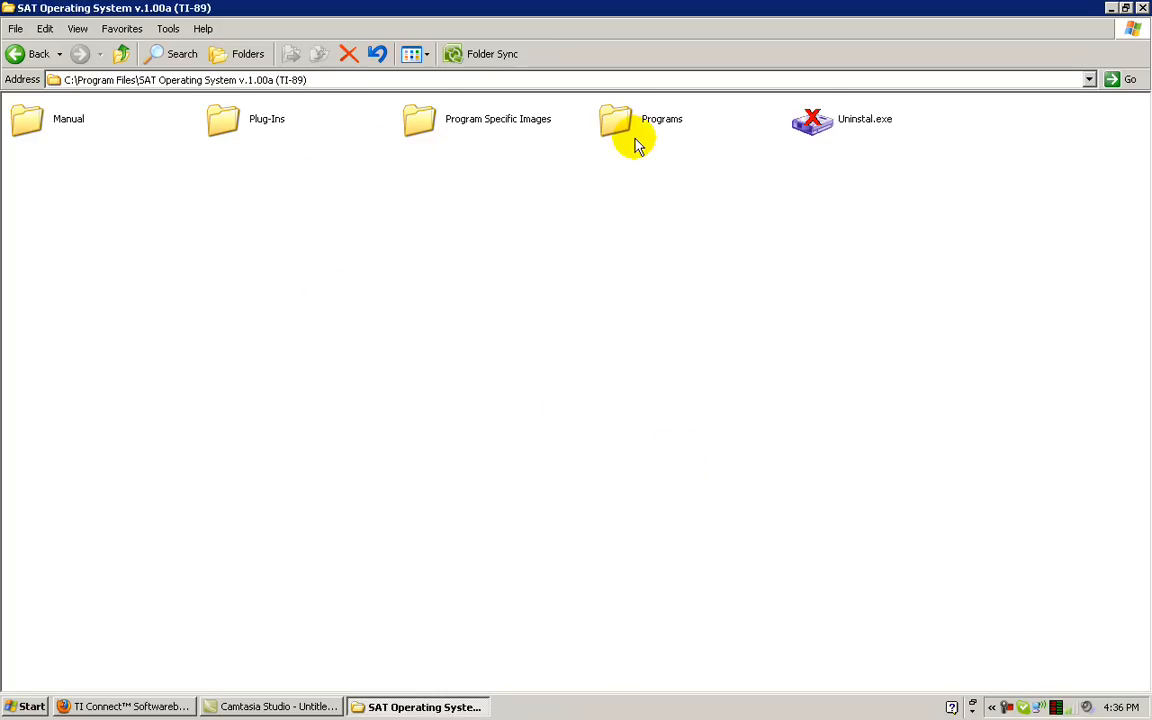
pyautogui.moveTo(640, 216)
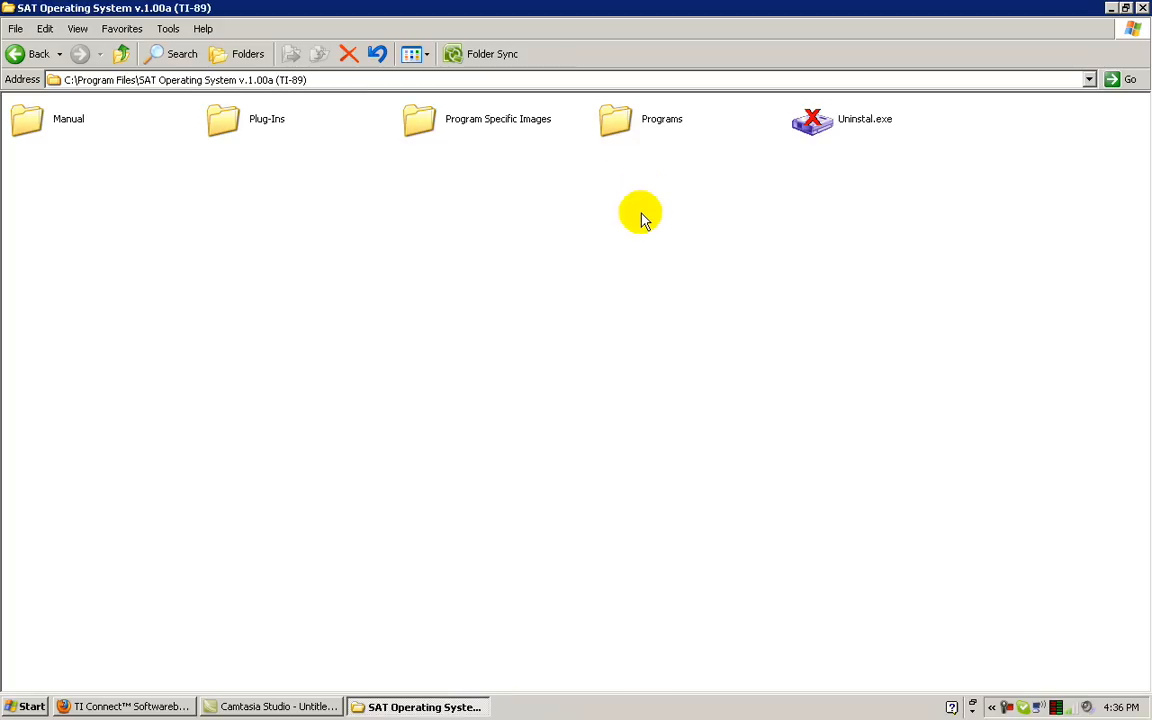
pyautogui.moveTo(548, 192)
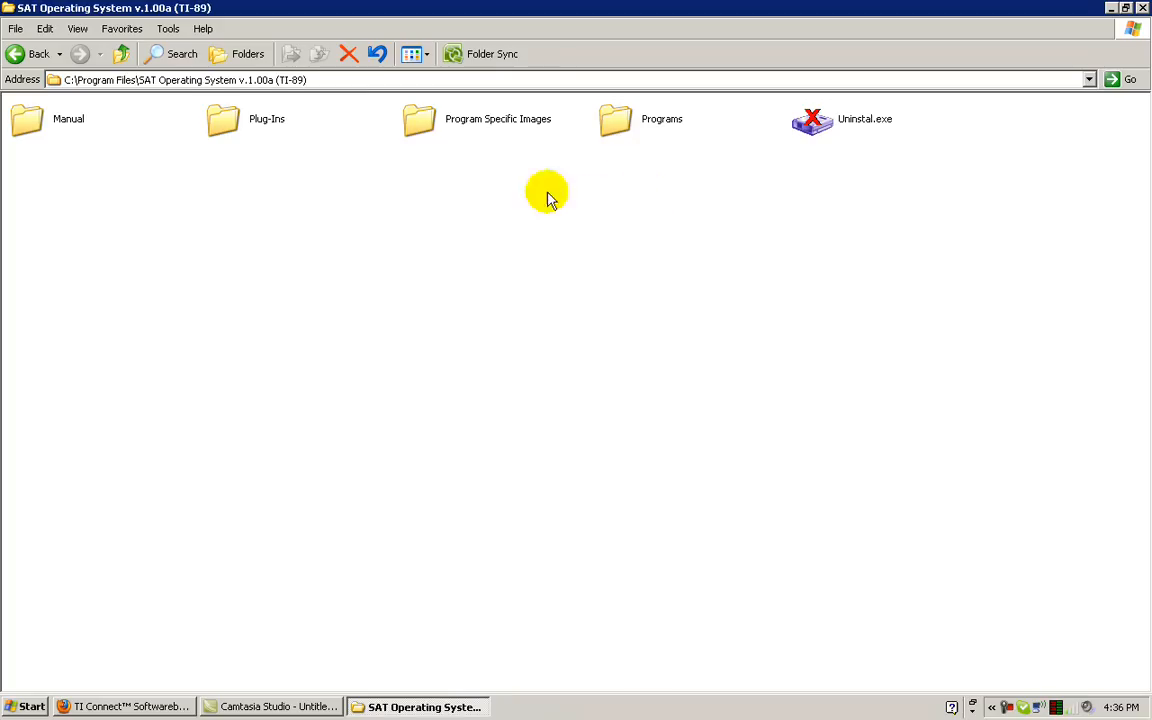
pyautogui.moveTo(460, 156)
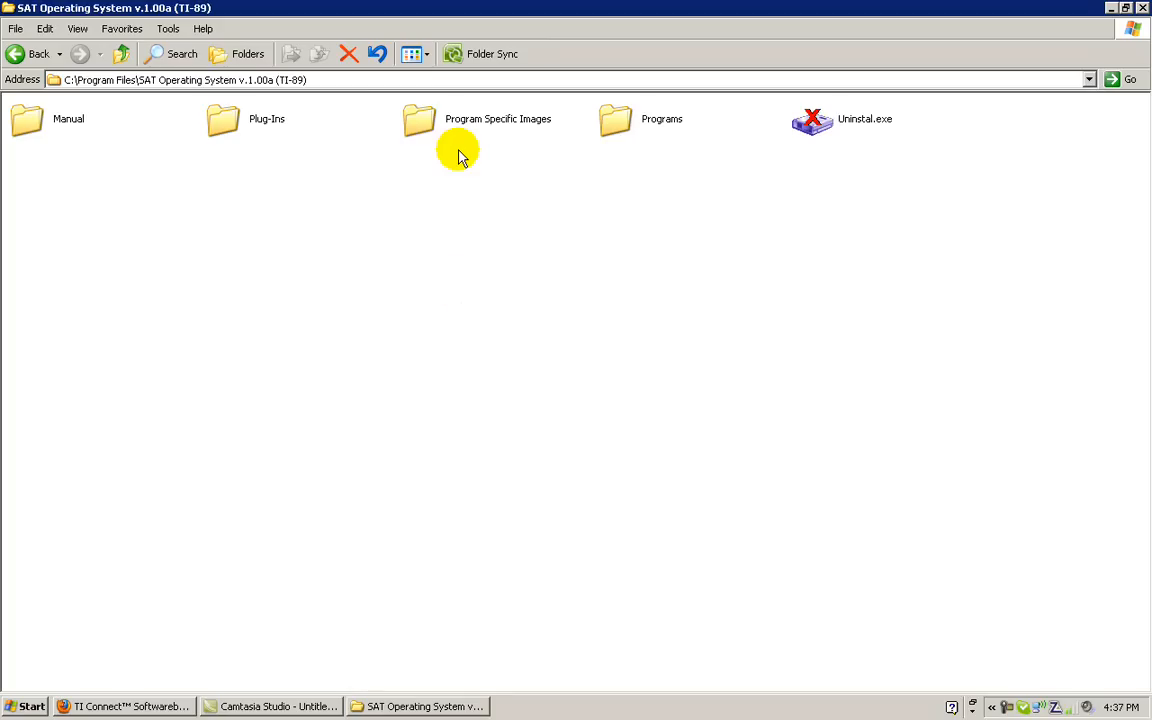
# Switch to the TI Connect web page and choose the TI Connect for Windows download.
pyautogui.click(124, 708)
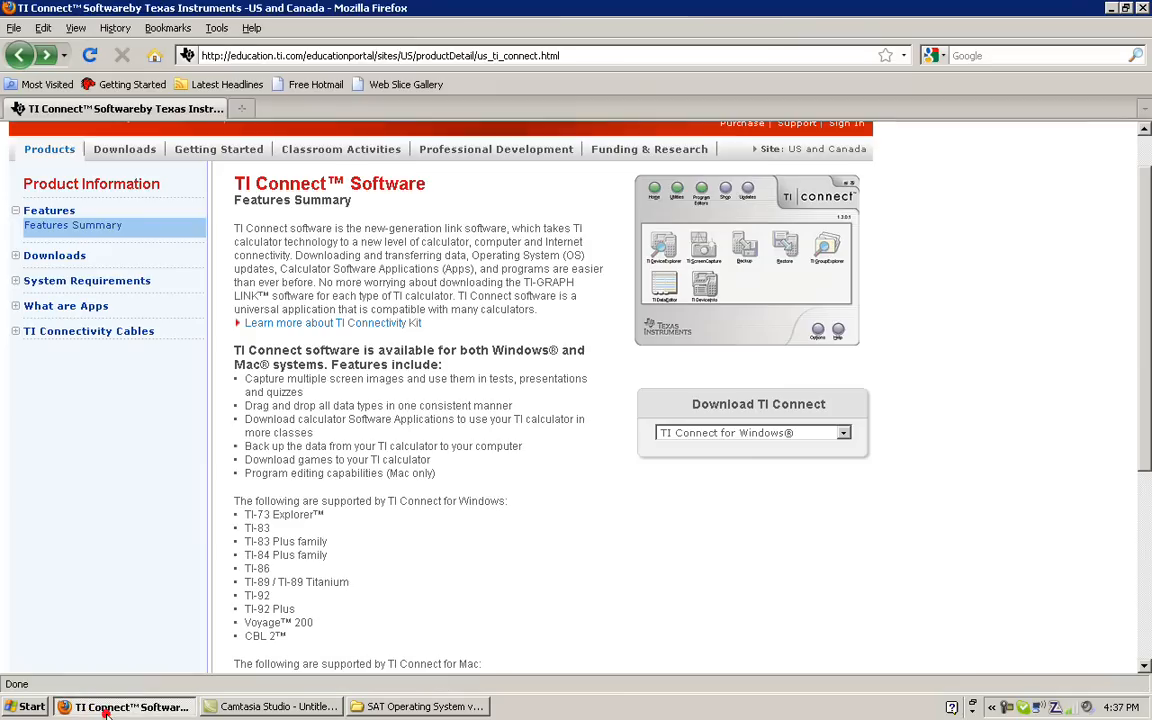
pyautogui.click(400, 56)
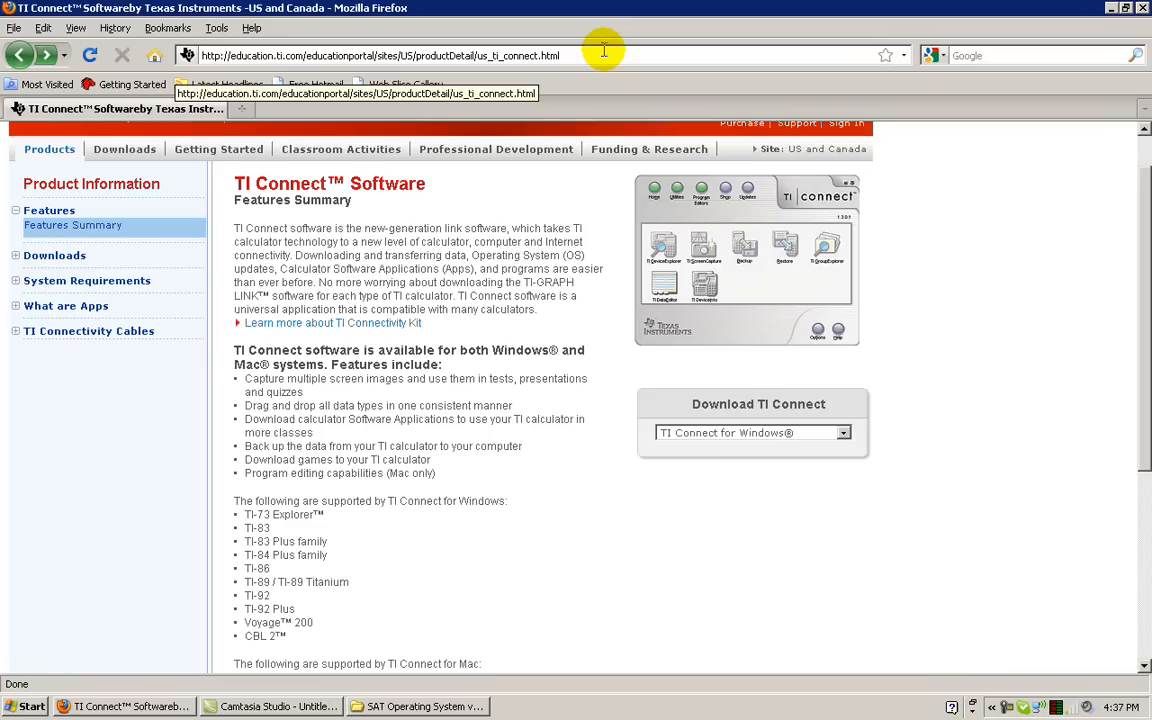
pyautogui.moveTo(516, 30)
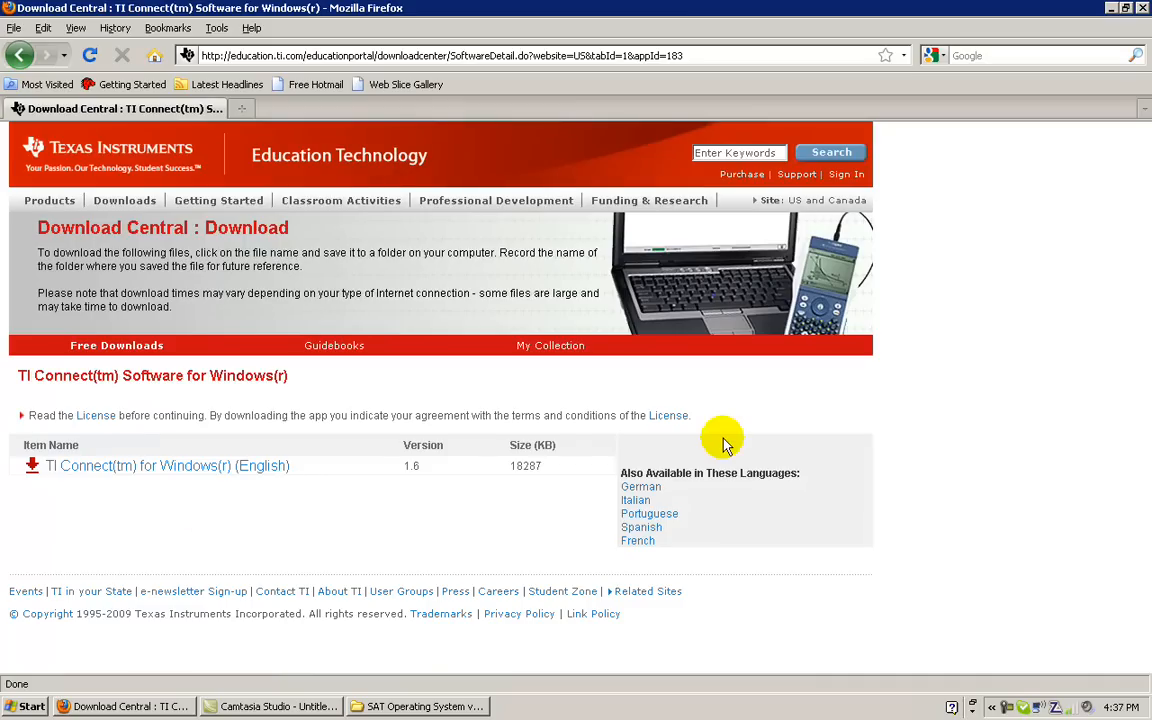
pyautogui.moveTo(684, 444)
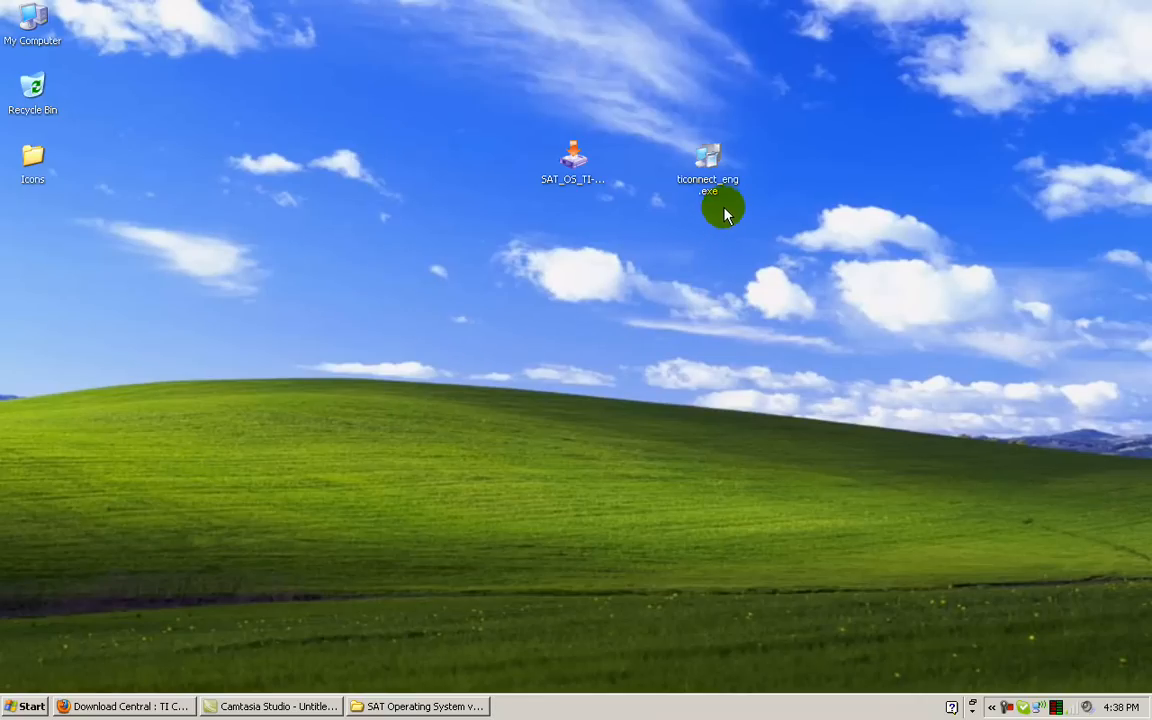
pyautogui.moveTo(708, 164)
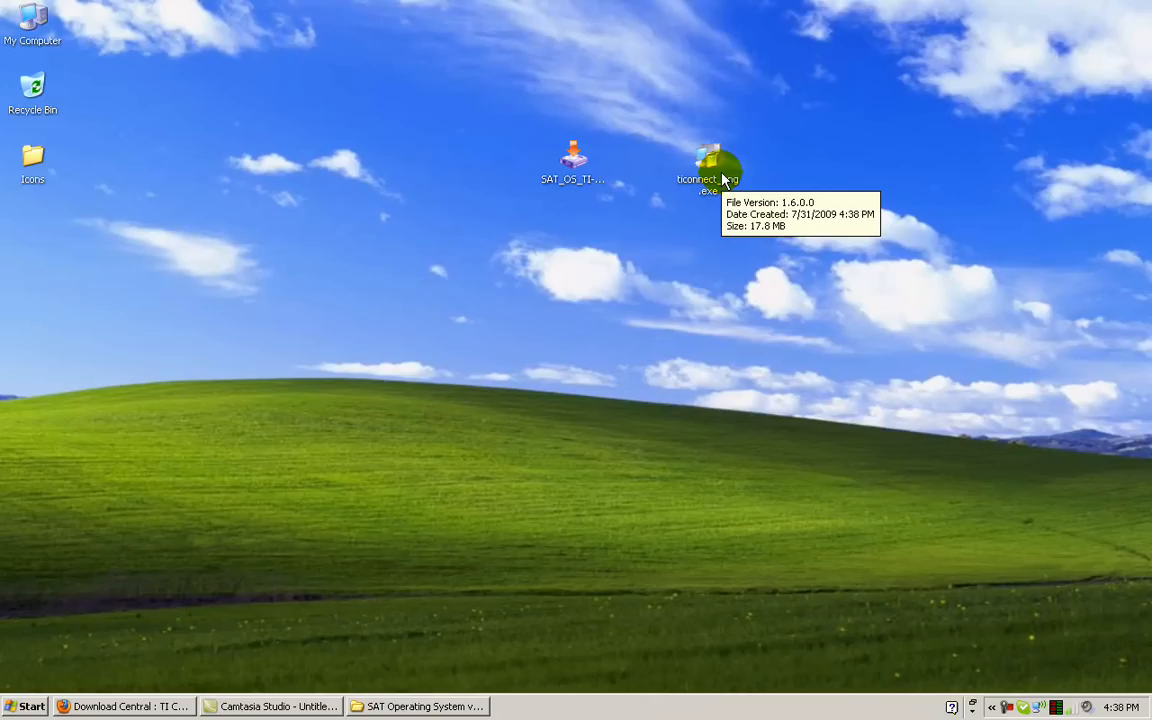
# Run the downloaded ticonnect_eng.exe installer from the desktop.
pyautogui.click(708, 170)
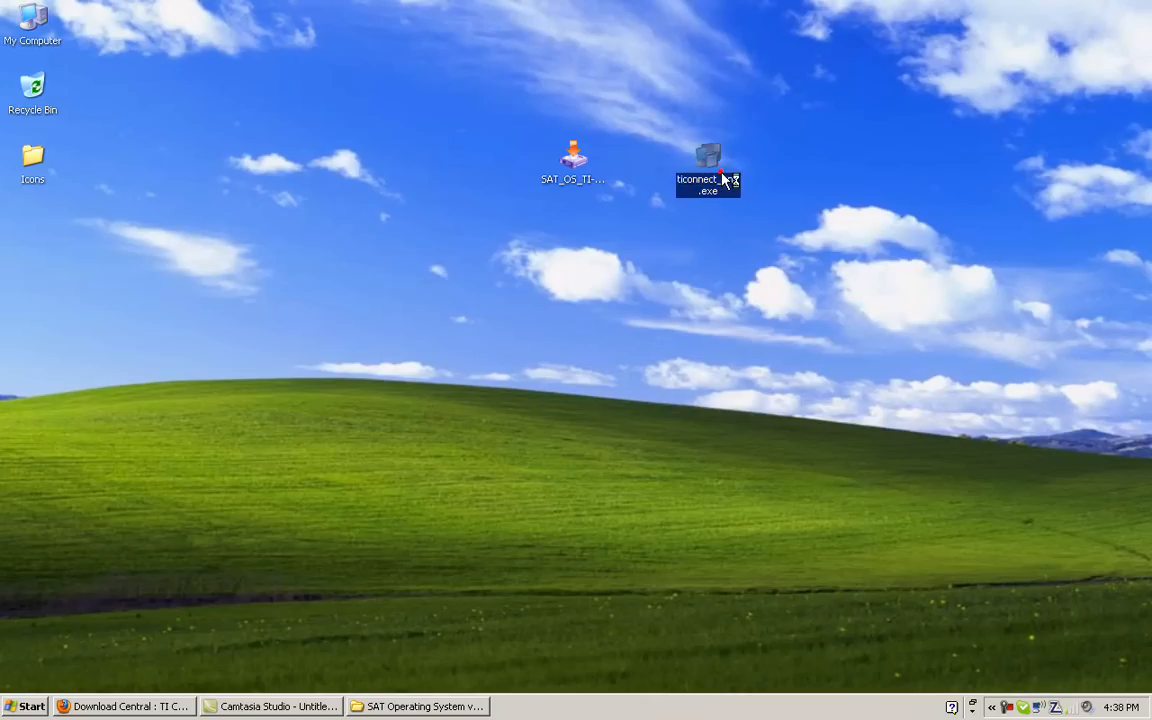
pyautogui.moveTo(620, 348)
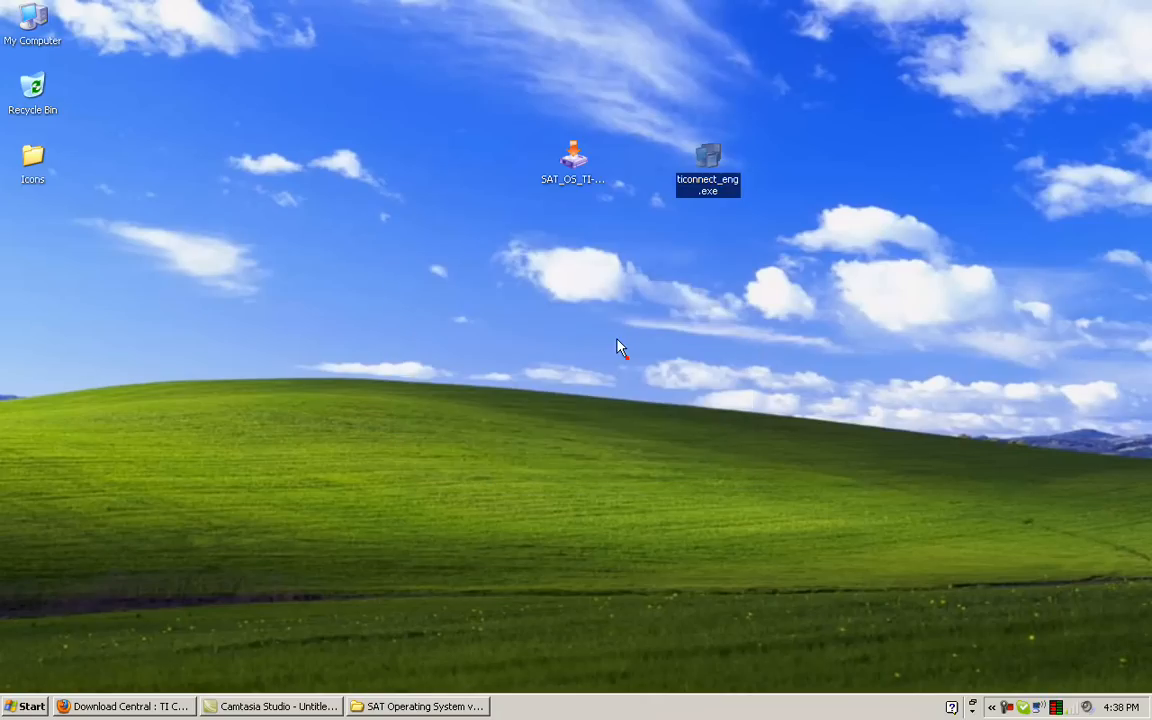
pyautogui.doubleClick(708, 160)
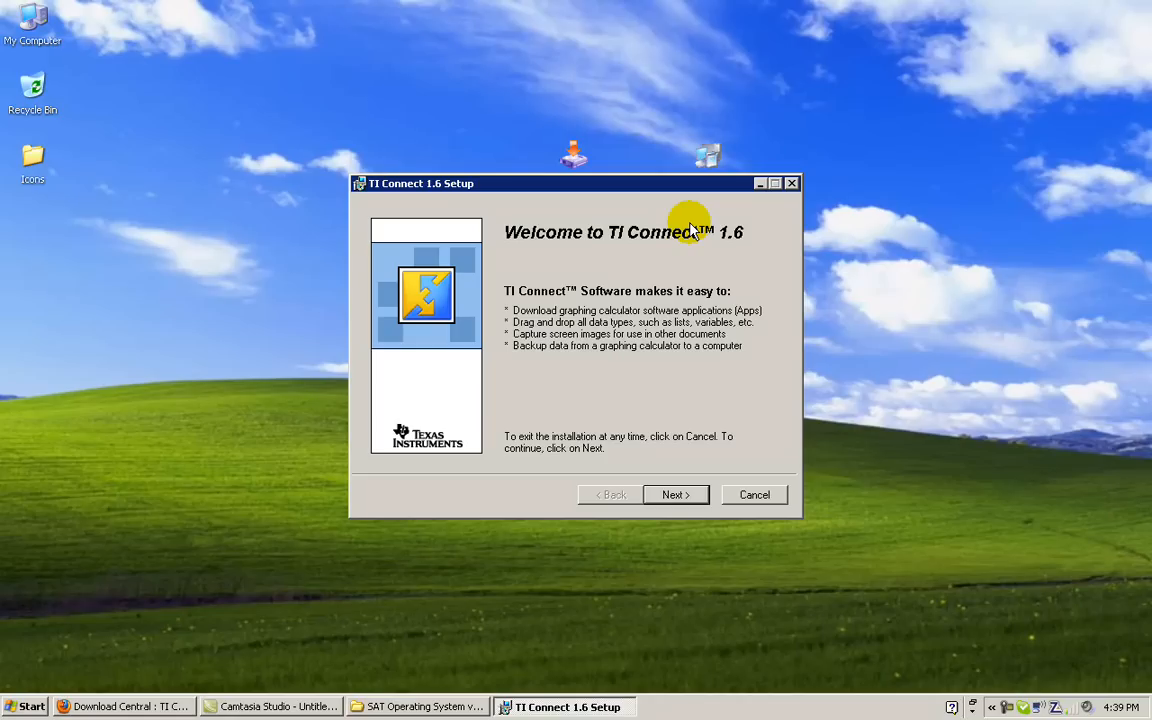
pyautogui.moveTo(700, 472)
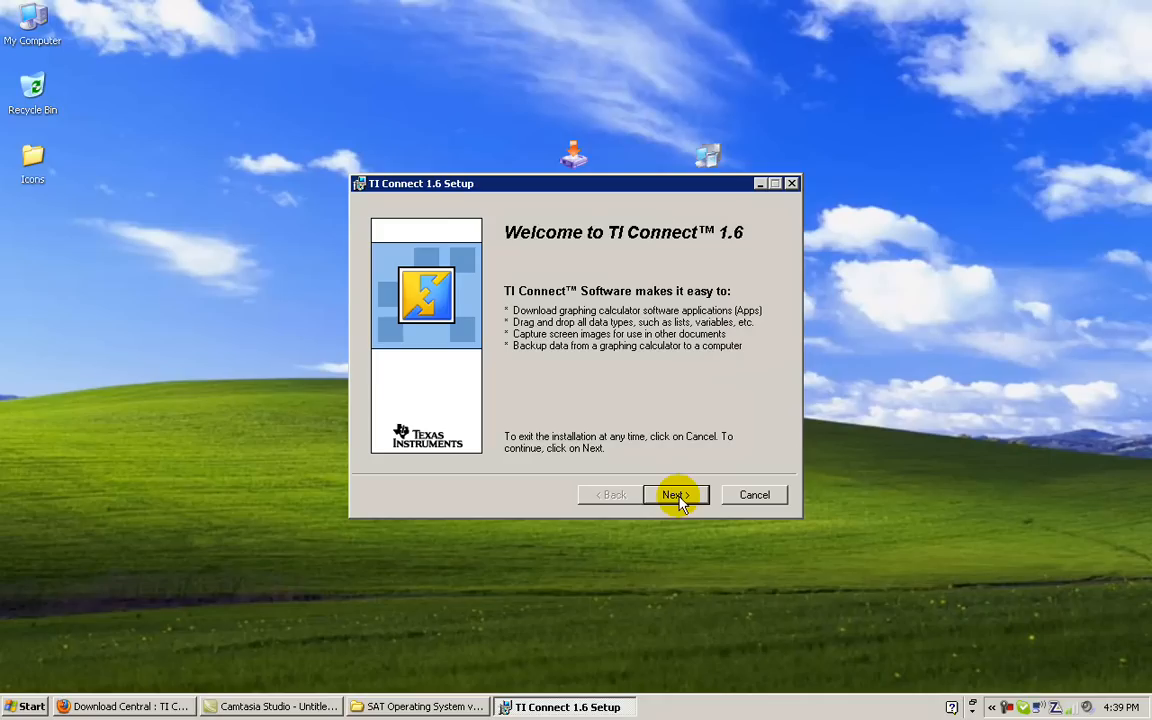
# Proceed through the TI Connect 1.6 Setup welcome and accept its license agreement.
pyautogui.click(676, 494)
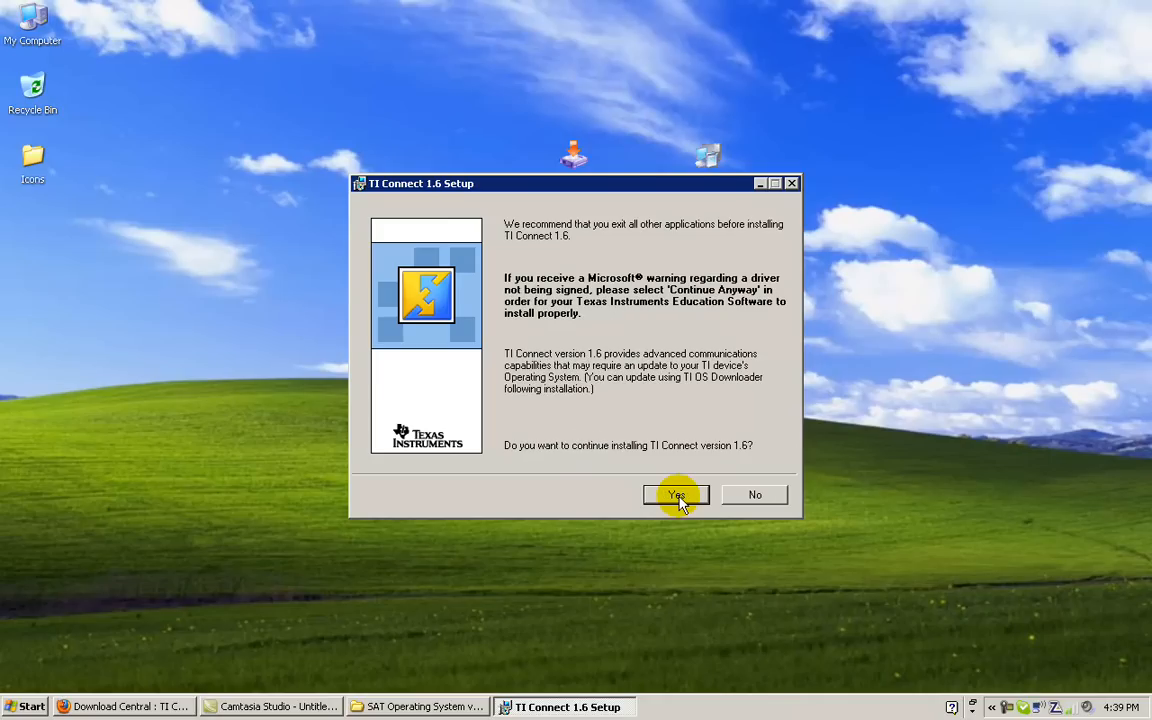
pyautogui.click(676, 496)
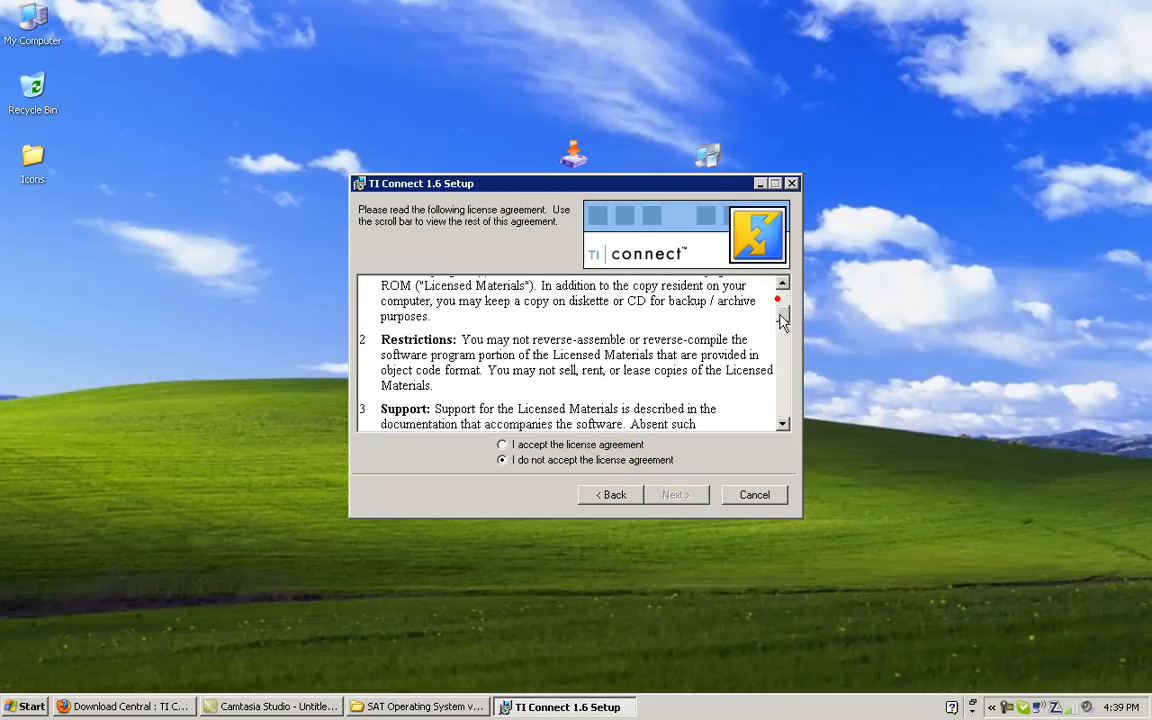
pyautogui.click(502, 444)
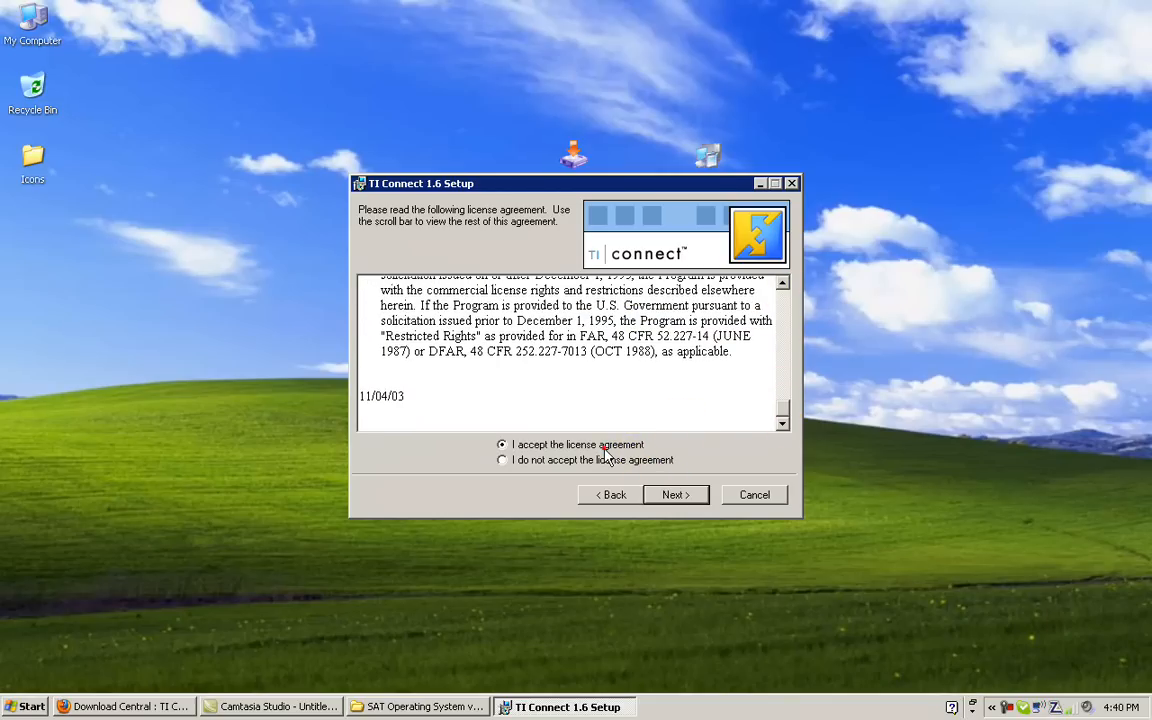
pyautogui.click(676, 494)
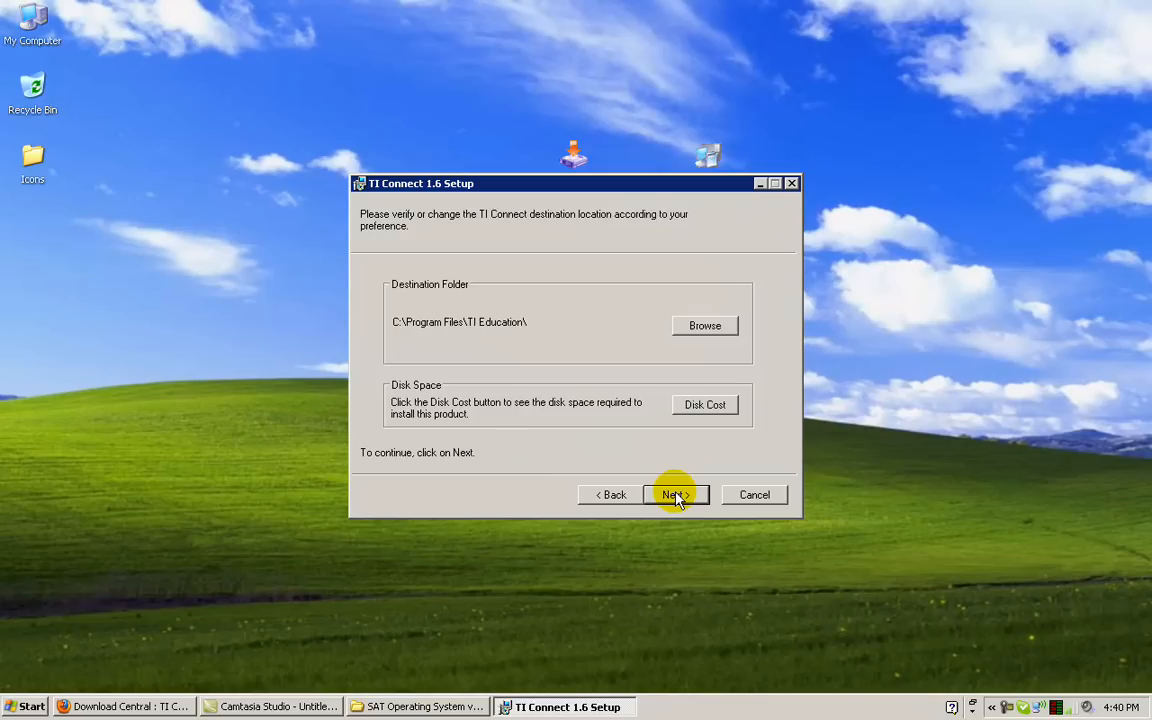
pyautogui.moveTo(704, 324)
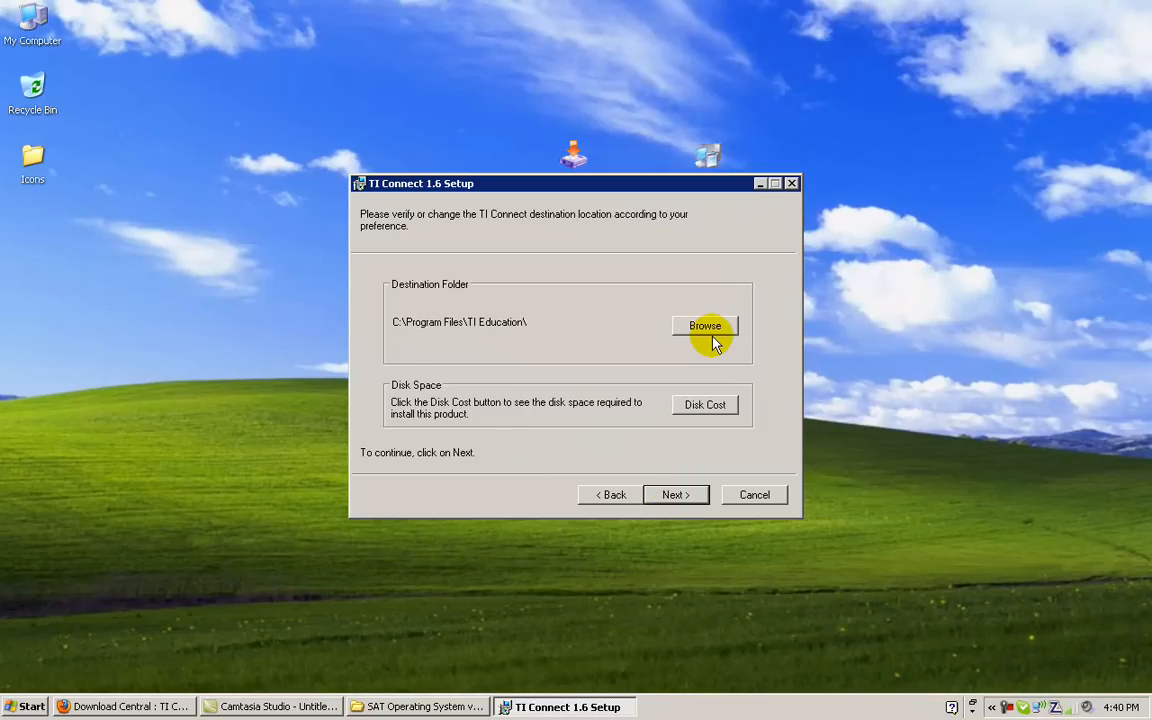
pyautogui.click(676, 496)
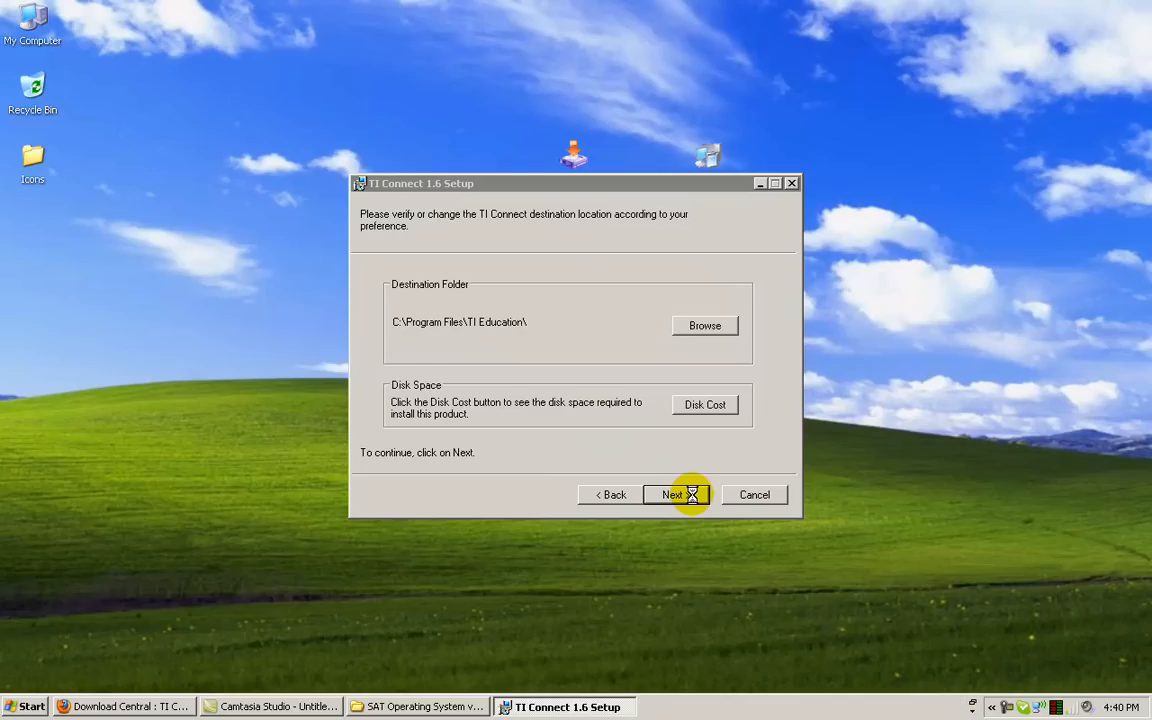
# Install TI Connect into C:\Program Files\TI Education\ and finish without launching the ReadMe.
pyautogui.click(672, 494)
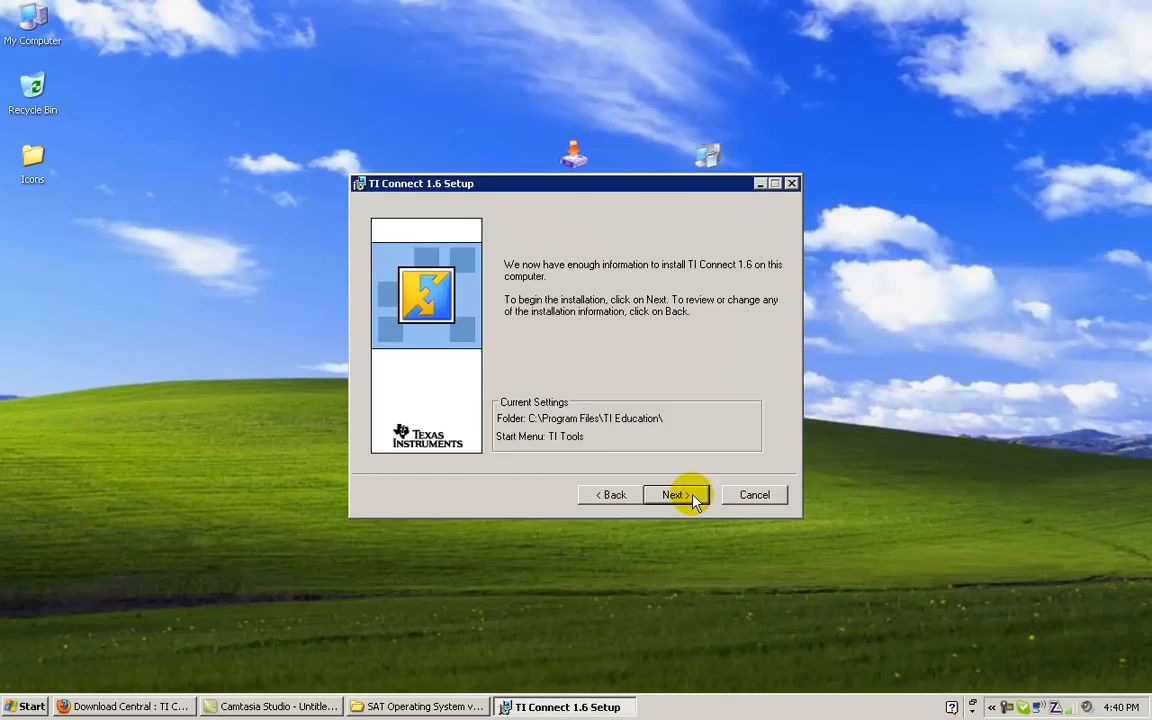
pyautogui.click(676, 494)
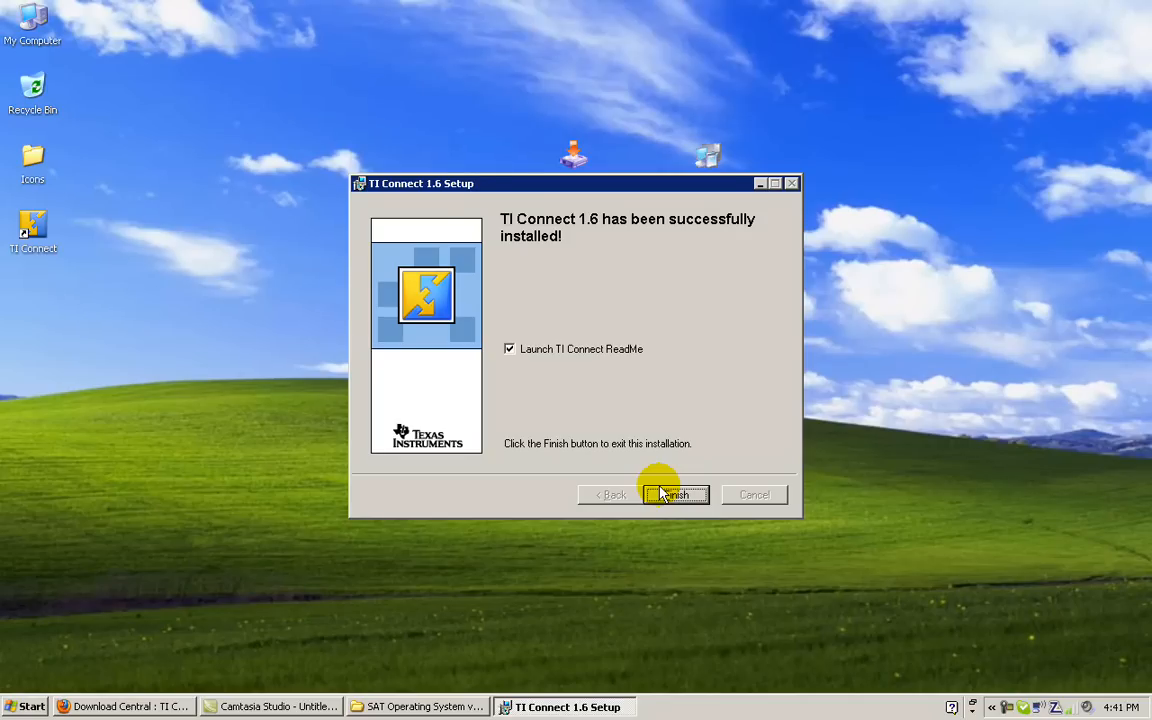
pyautogui.moveTo(564, 350)
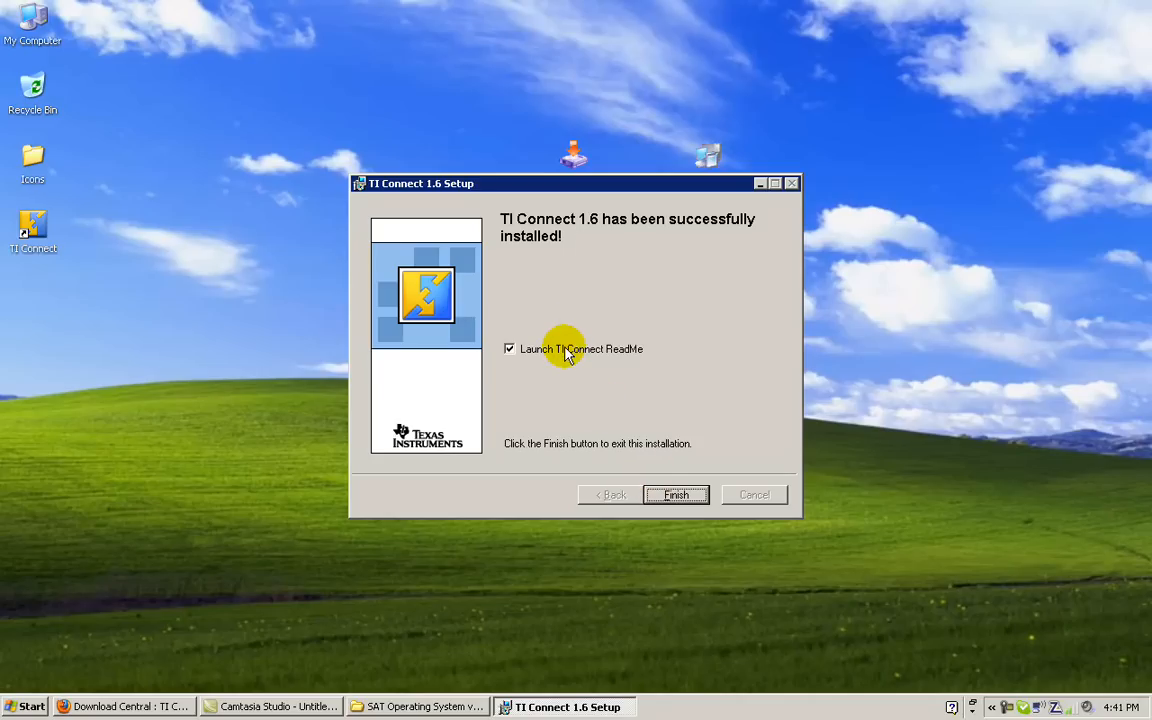
pyautogui.click(508, 348)
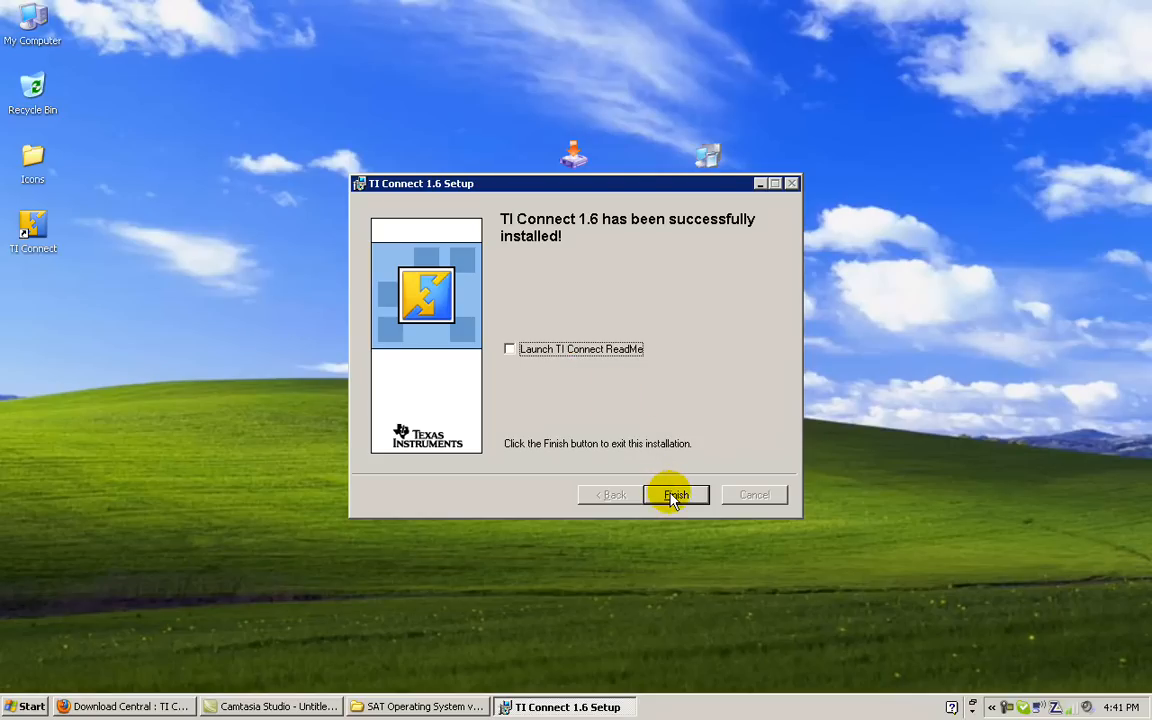
pyautogui.click(676, 496)
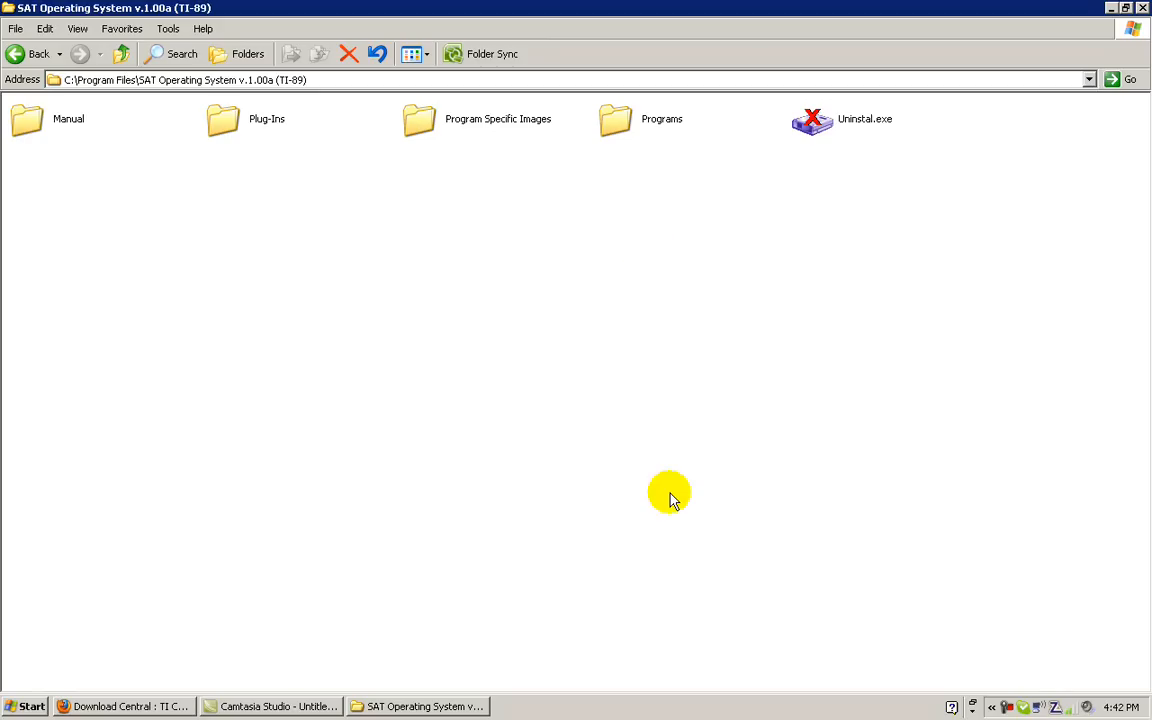
pyautogui.moveTo(662, 124)
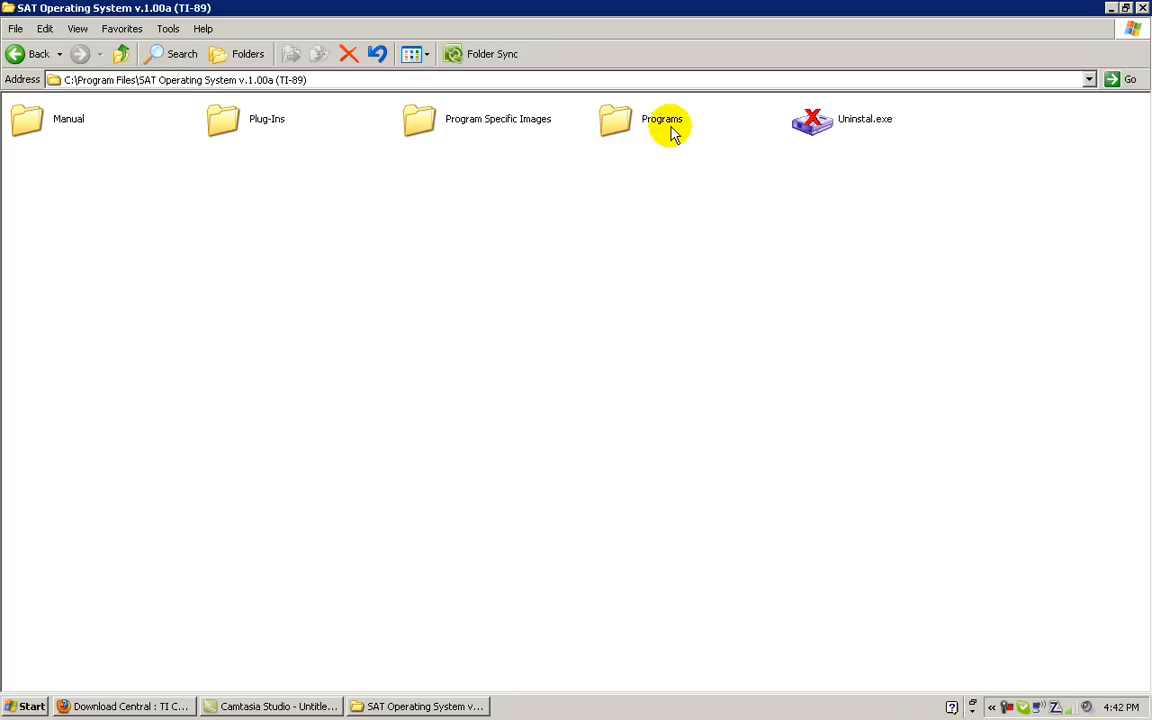
# Open the Programs folder of the SAT Operating System installation.
pyautogui.doubleClick(662, 118)
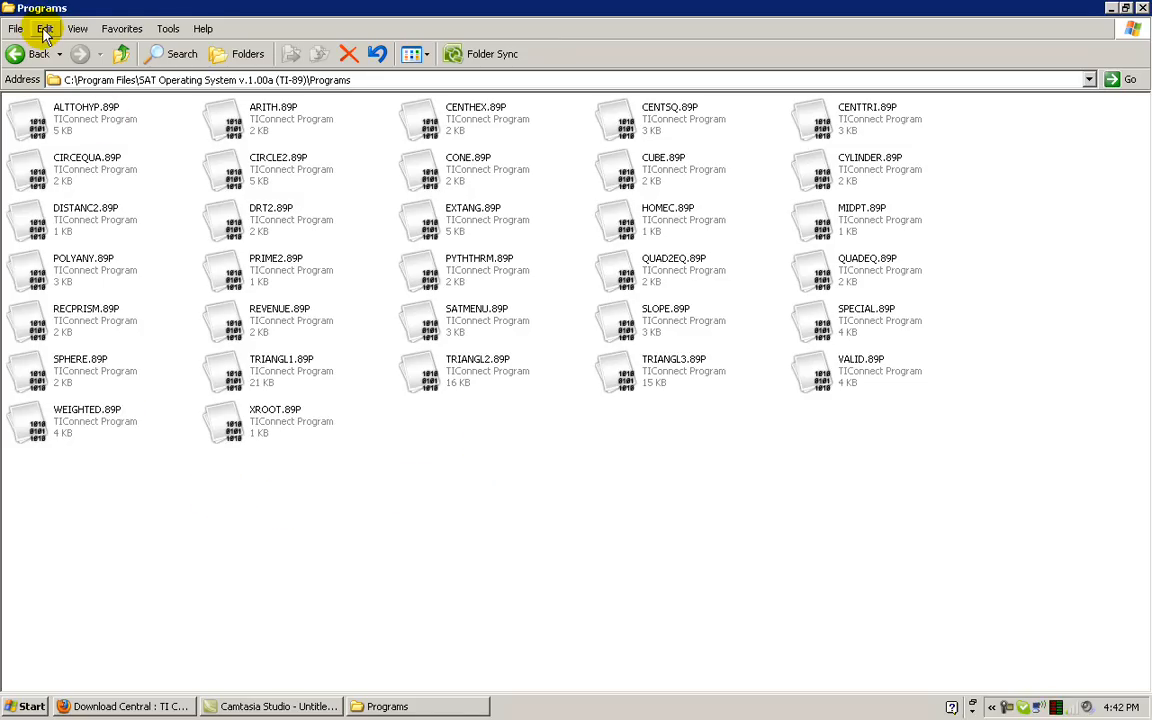
# Select all 32 SAT program files and send them to the TI device.
pyautogui.click(44, 28)
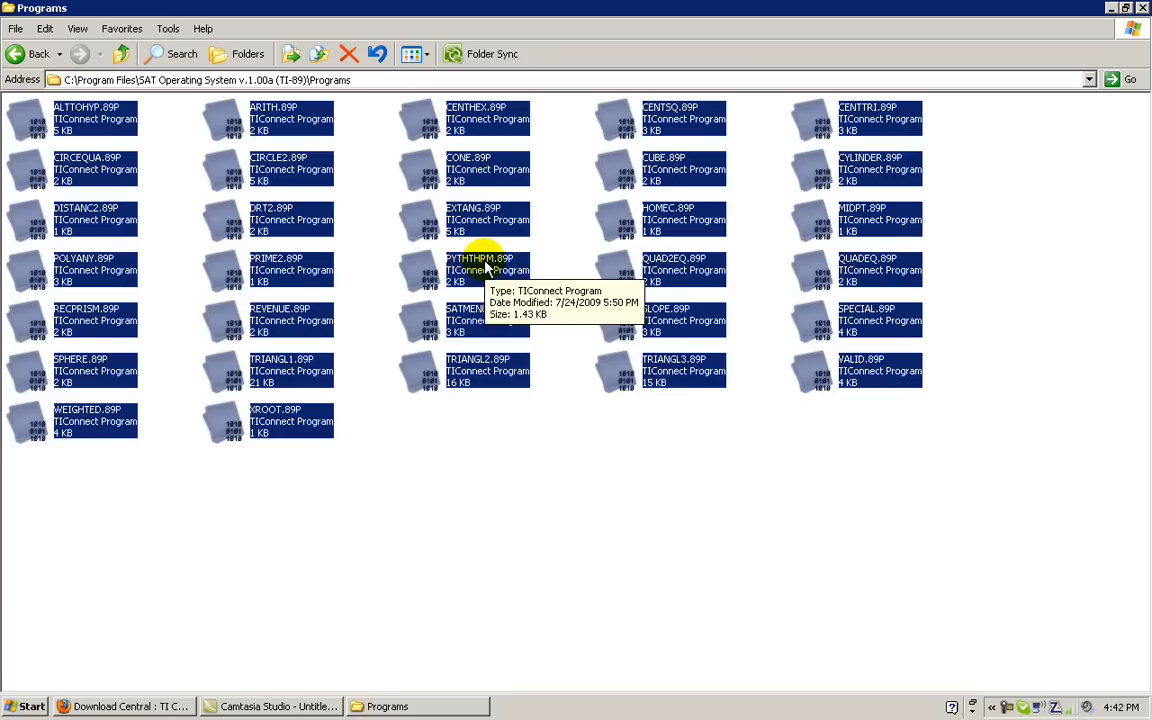
pyautogui.rightClick(480, 264)
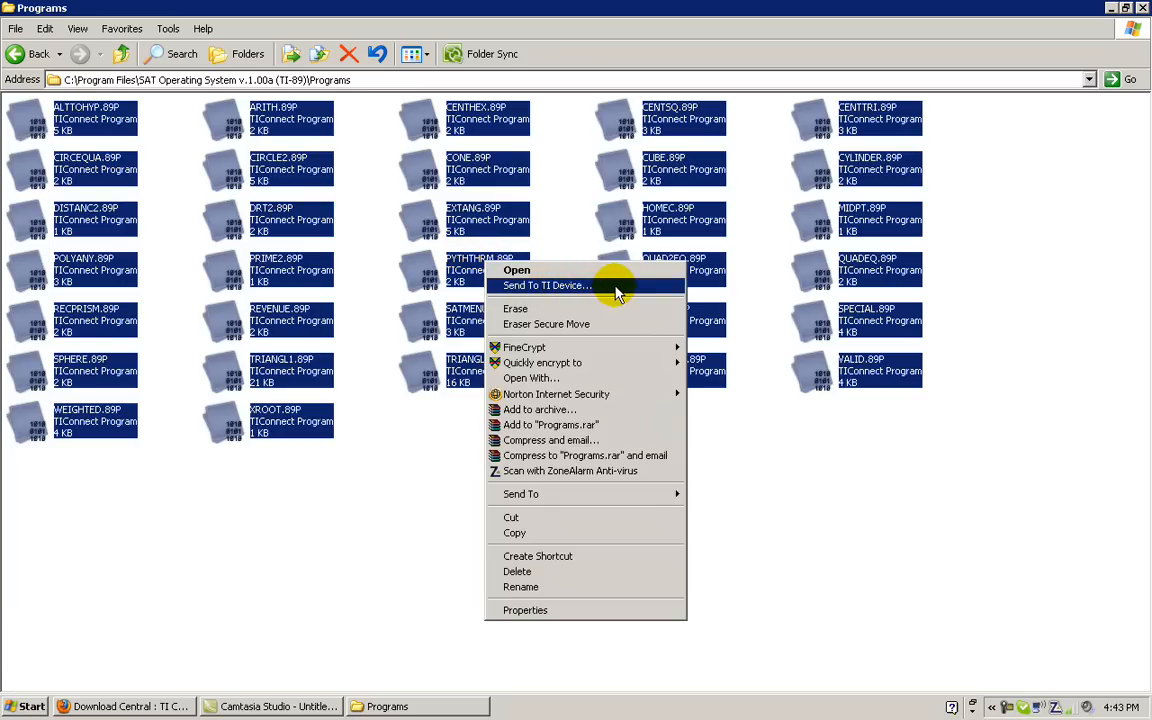
pyautogui.click(544, 284)
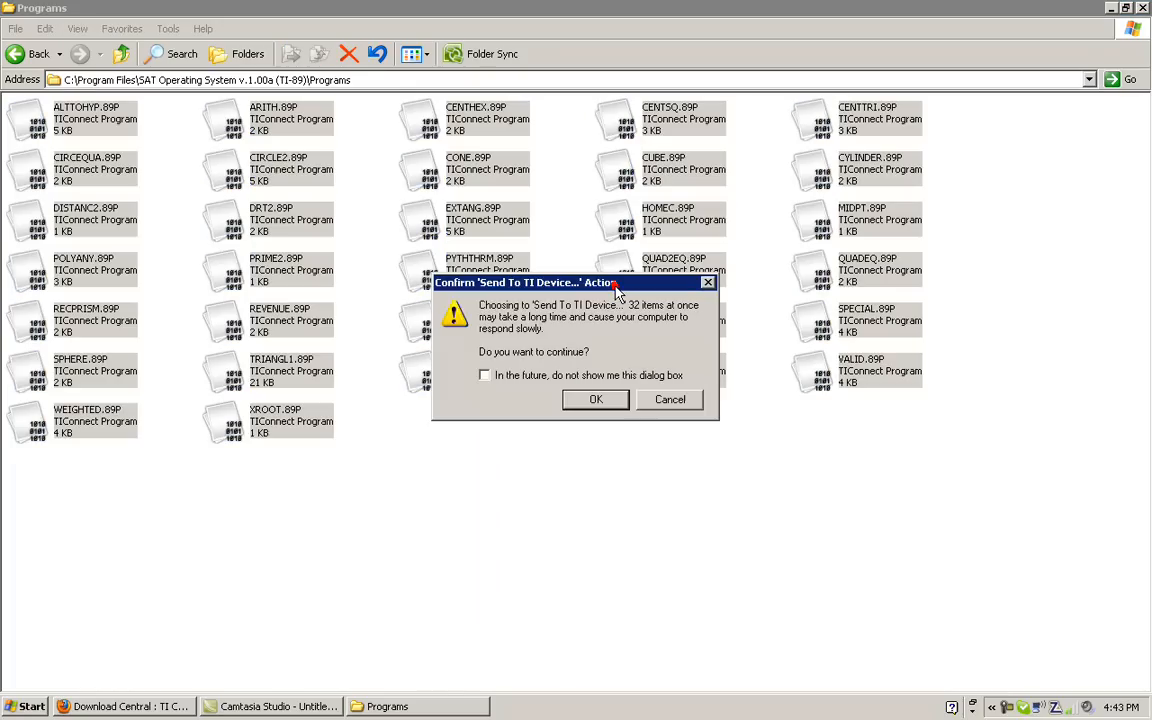
pyautogui.moveTo(638, 318)
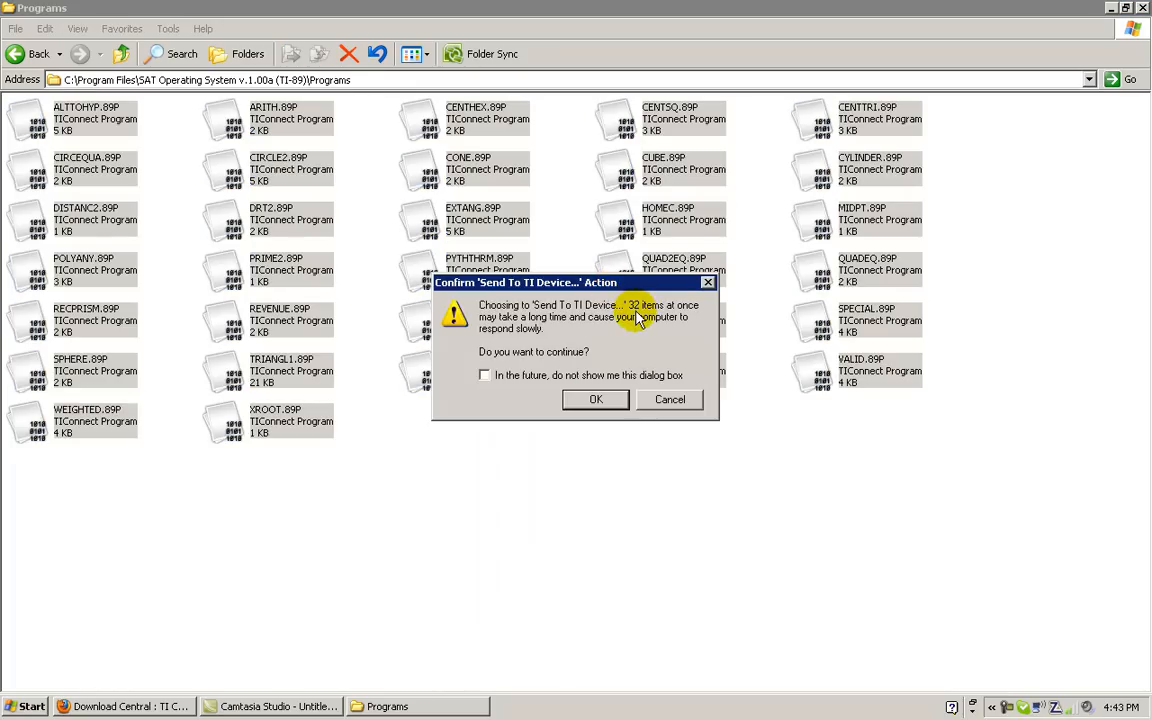
pyautogui.moveTo(650, 336)
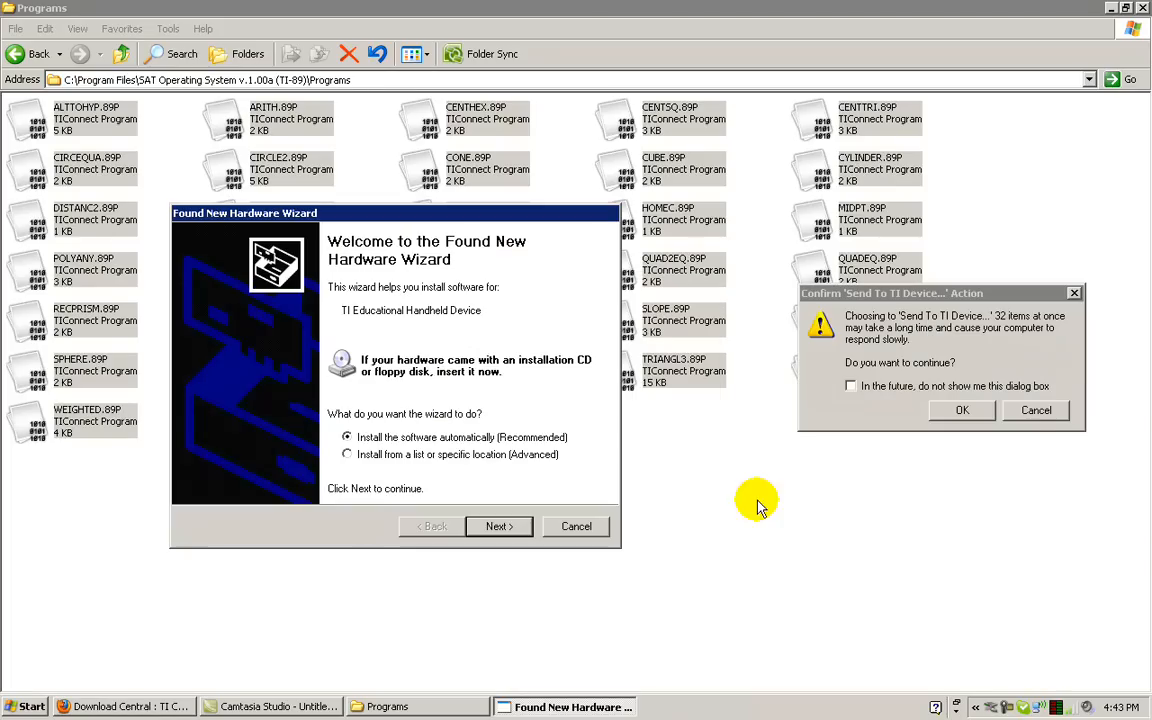
pyautogui.moveTo(652, 332)
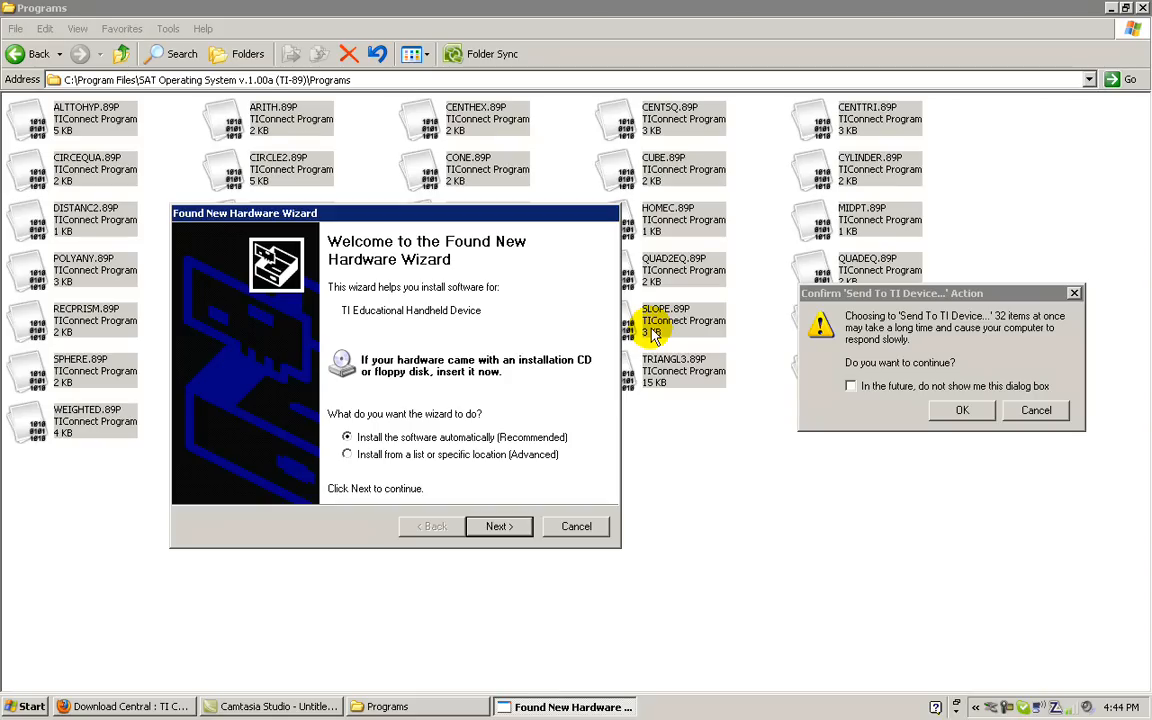
pyautogui.moveTo(604, 404)
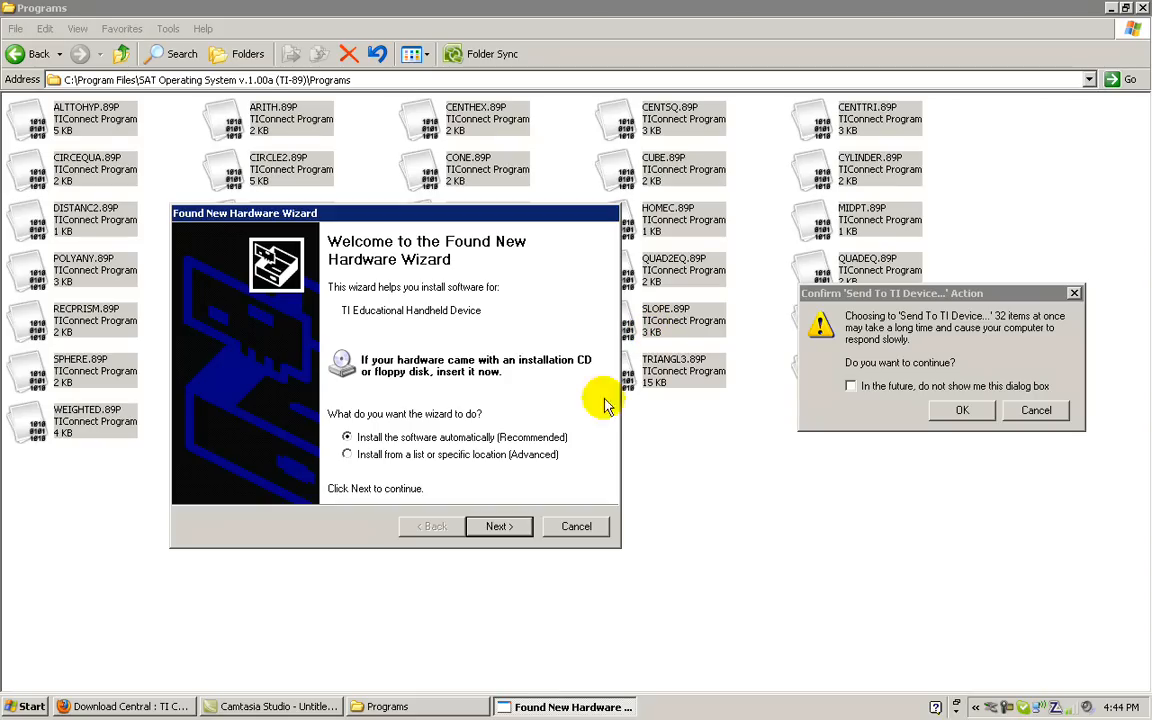
# Install the TI Educational Handheld Device driver, continuing past the Windows Logo warning, and finish the wizard.
pyautogui.click(500, 526)
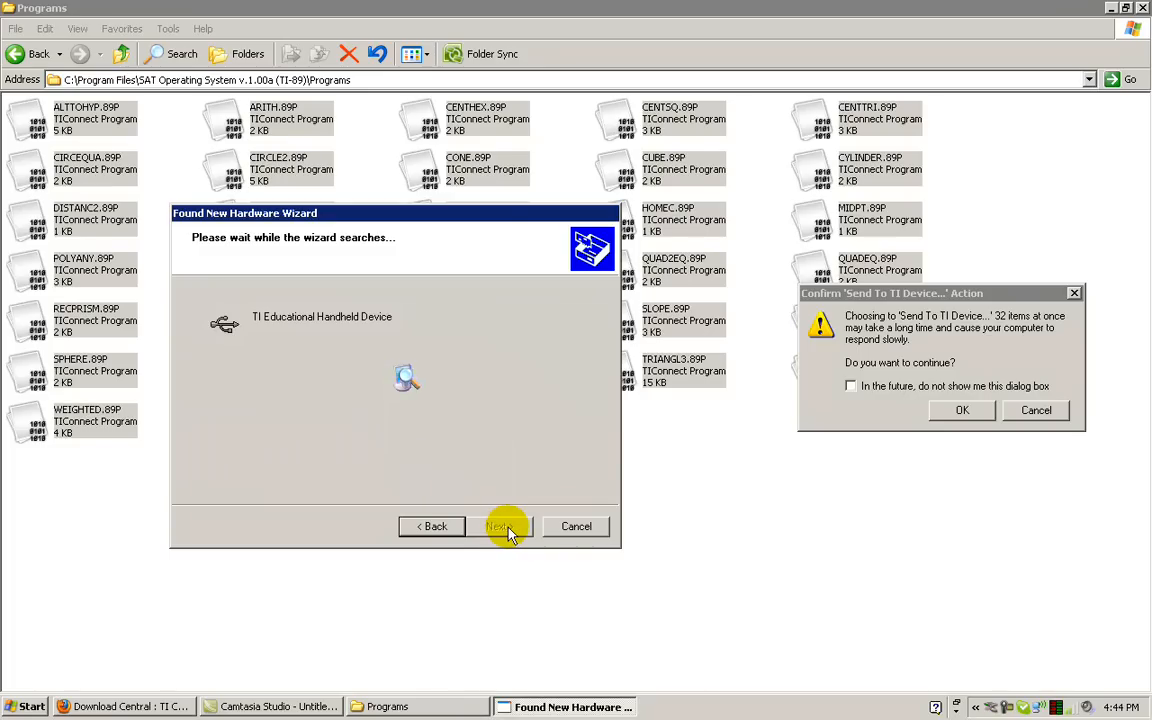
pyautogui.click(500, 526)
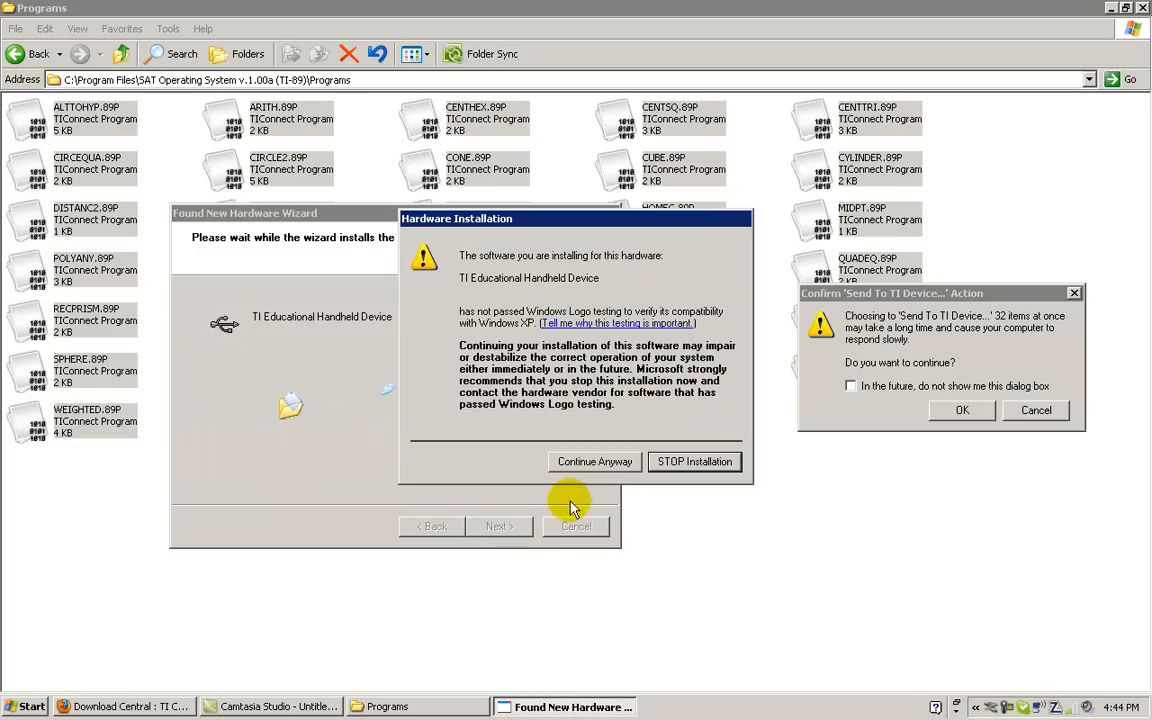
pyautogui.moveTo(600, 460)
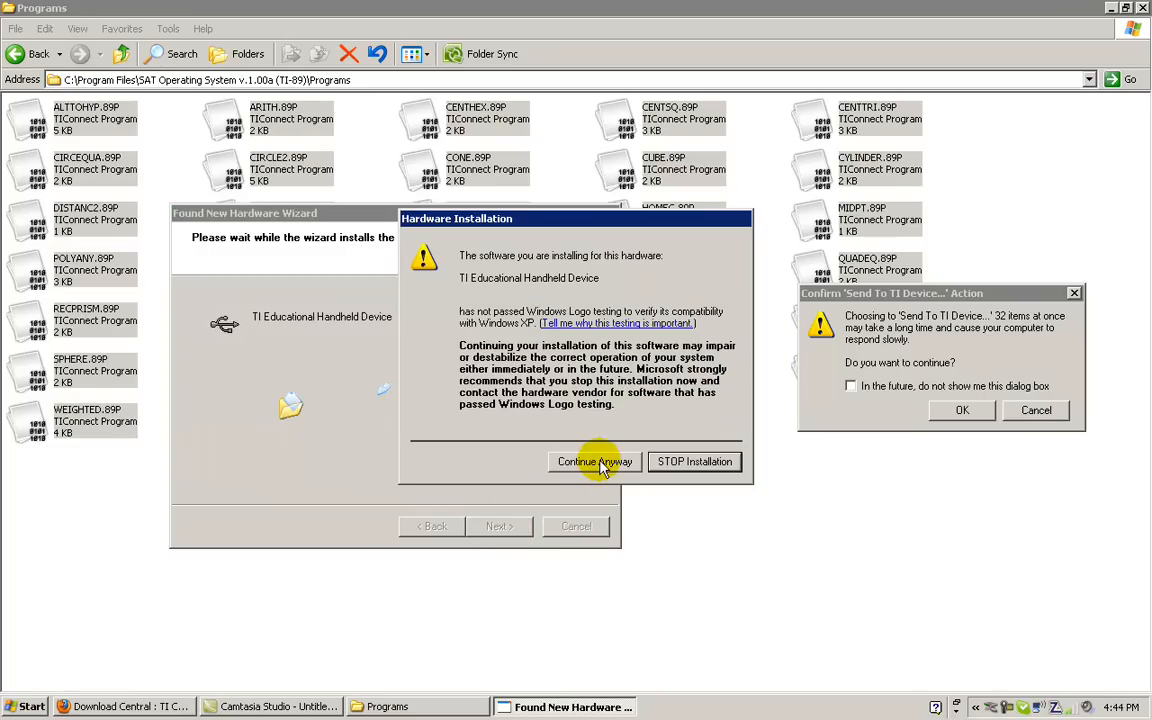
pyautogui.click(594, 460)
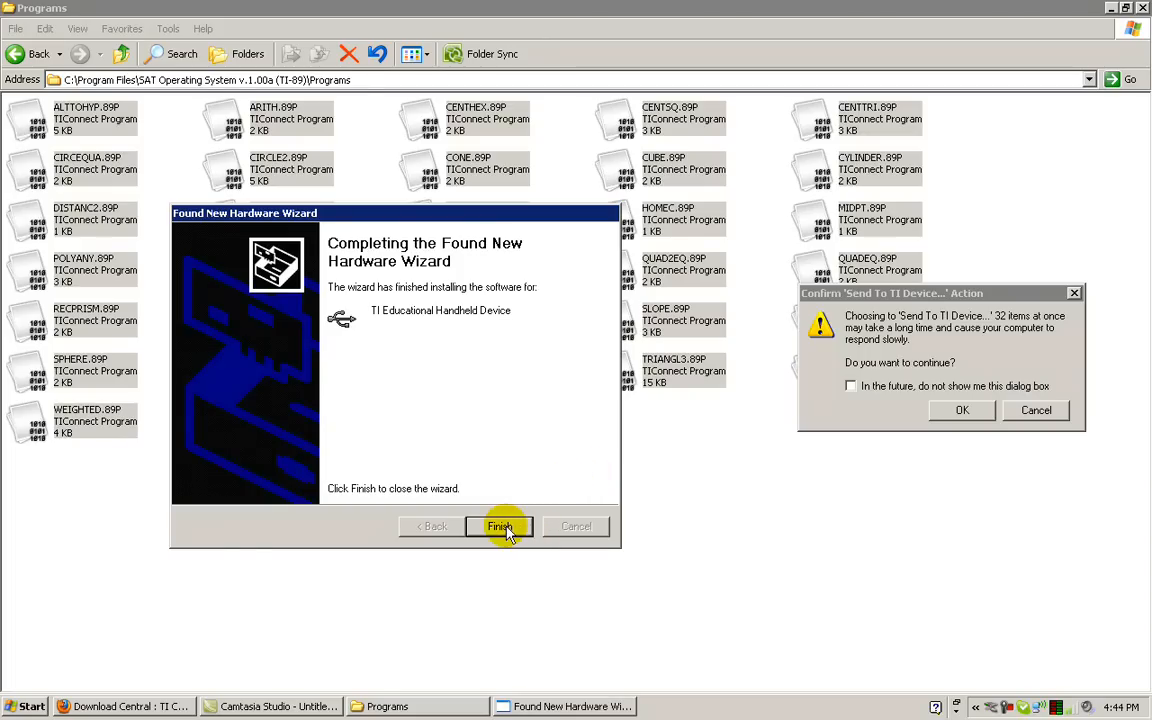
pyautogui.click(500, 526)
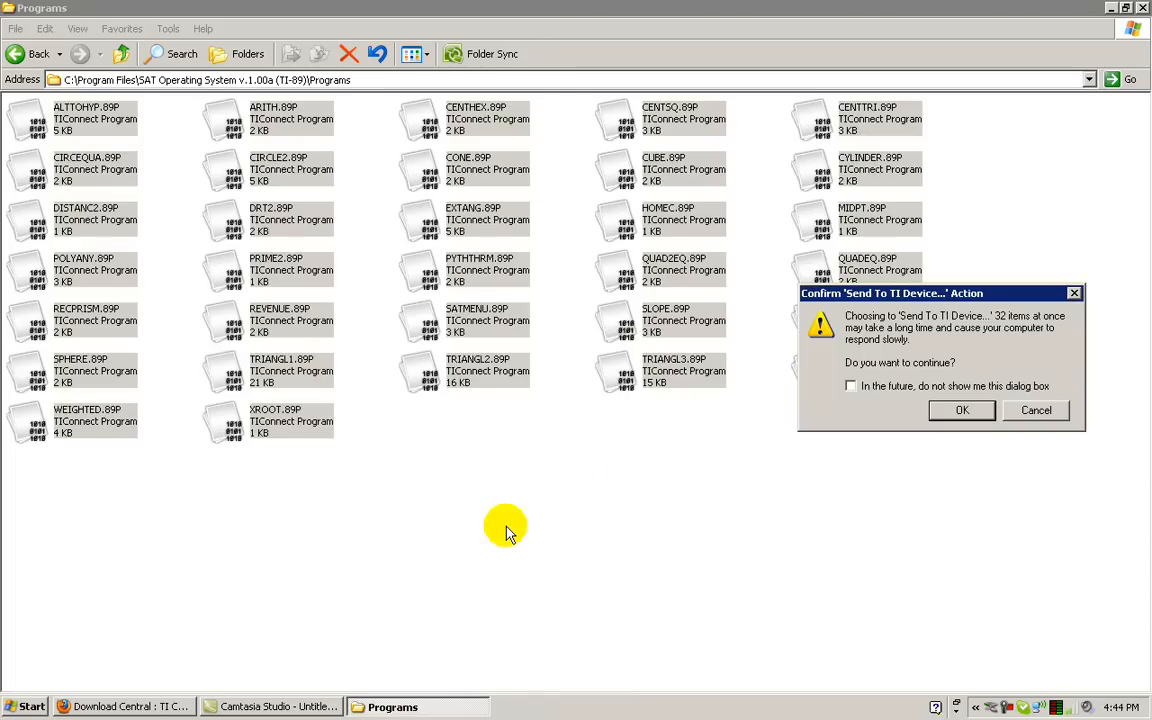
pyautogui.moveTo(538, 524)
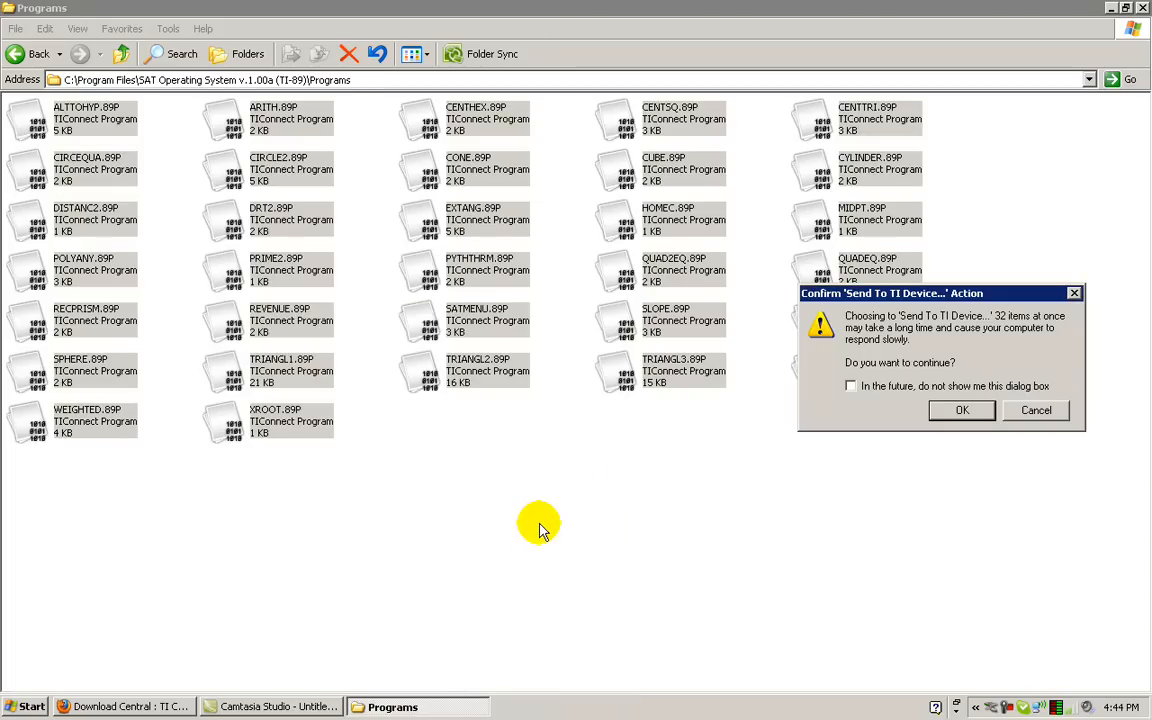
pyautogui.moveTo(730, 490)
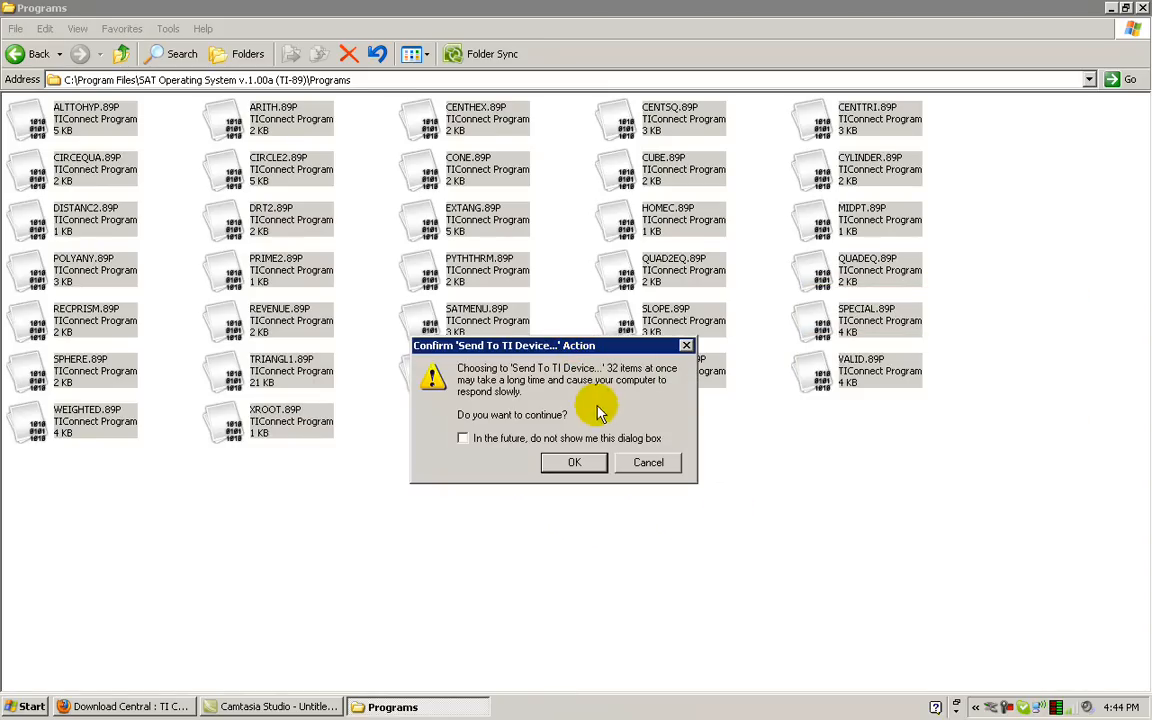
# Confirm sending the 32 items and select the TI-89 Titanium on USB 1 as the target device.
pyautogui.click(574, 462)
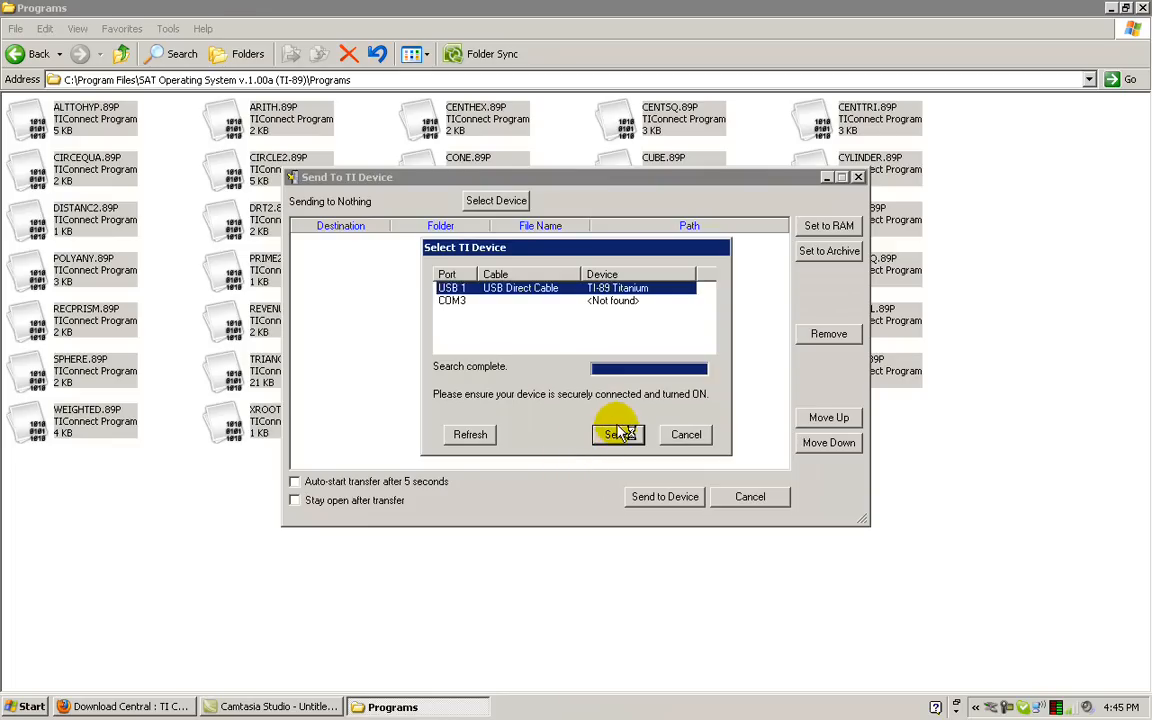
pyautogui.click(618, 434)
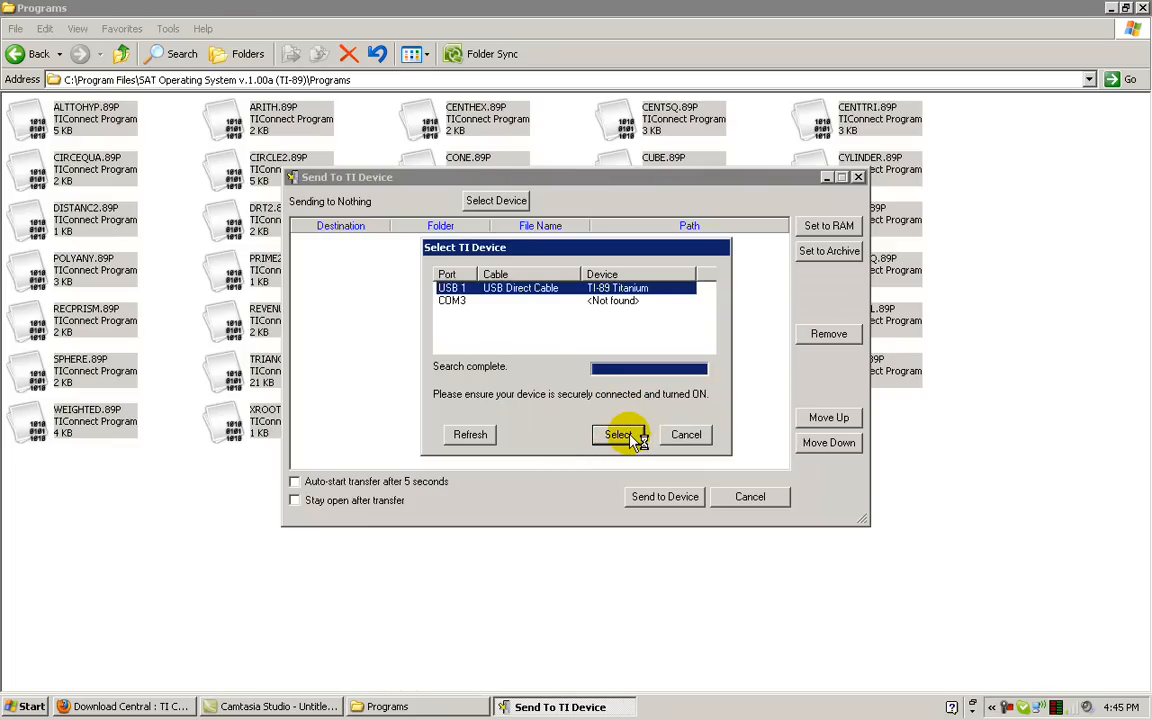
pyautogui.click(620, 434)
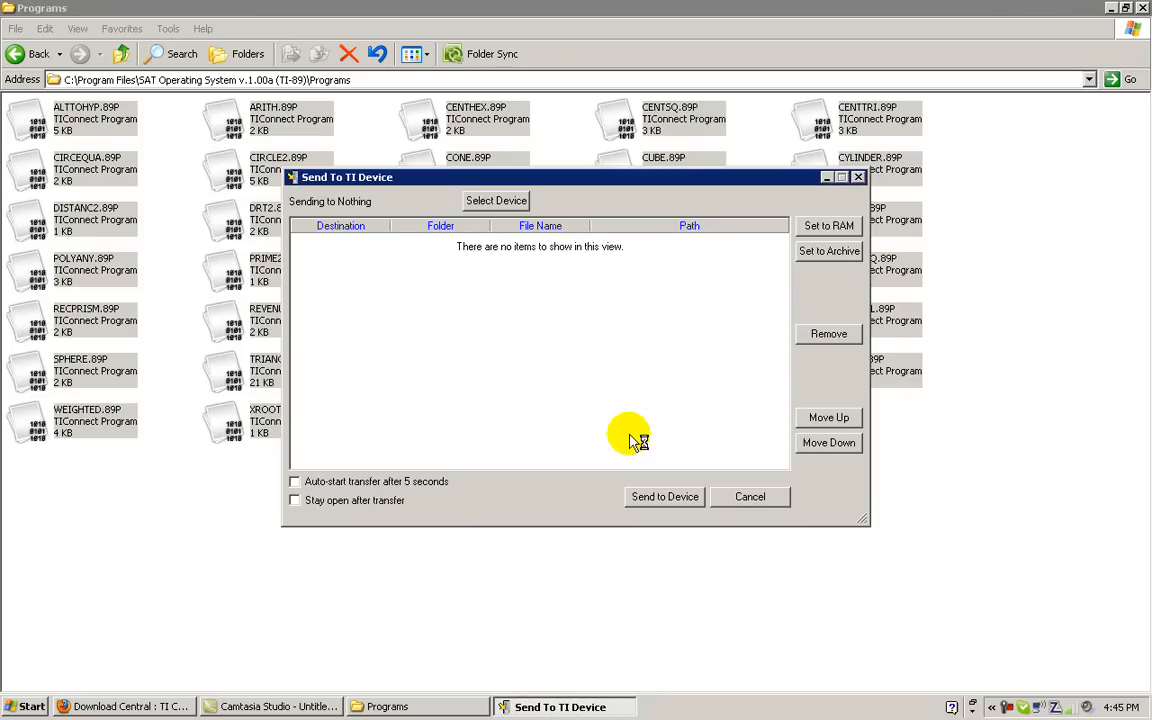
pyautogui.click(496, 200)
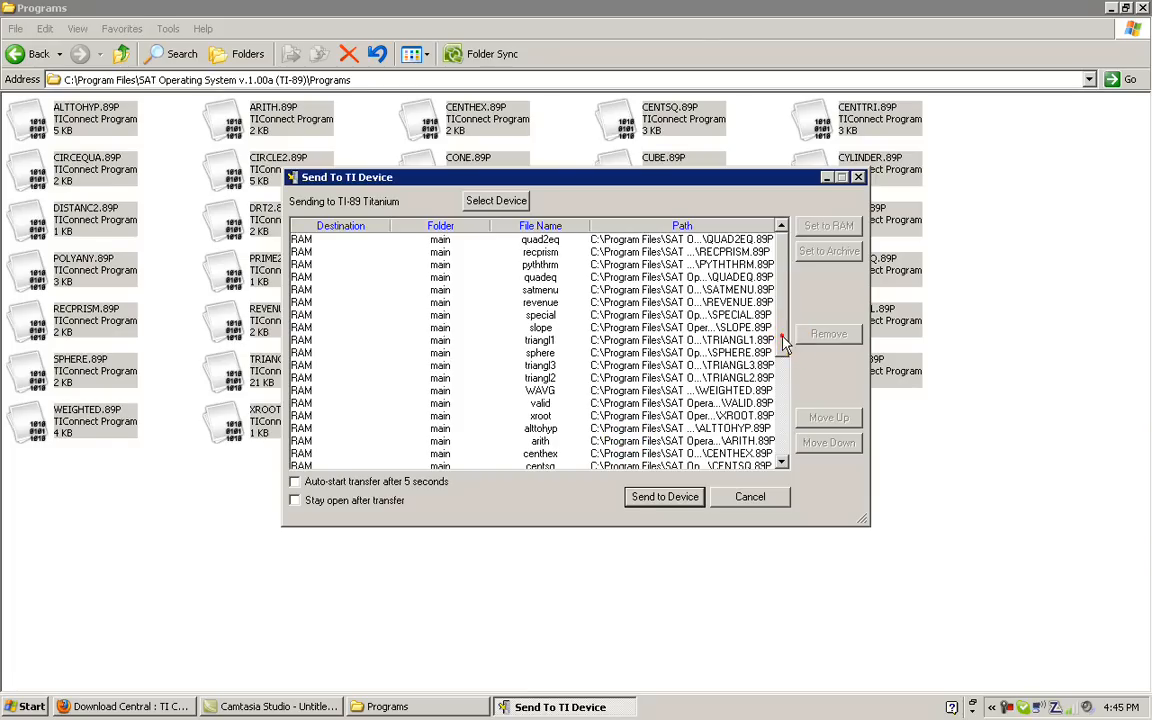
# Set all SAT program files to Archive and start sending them to the TI-89 Titanium.
pyautogui.scroll(-3)
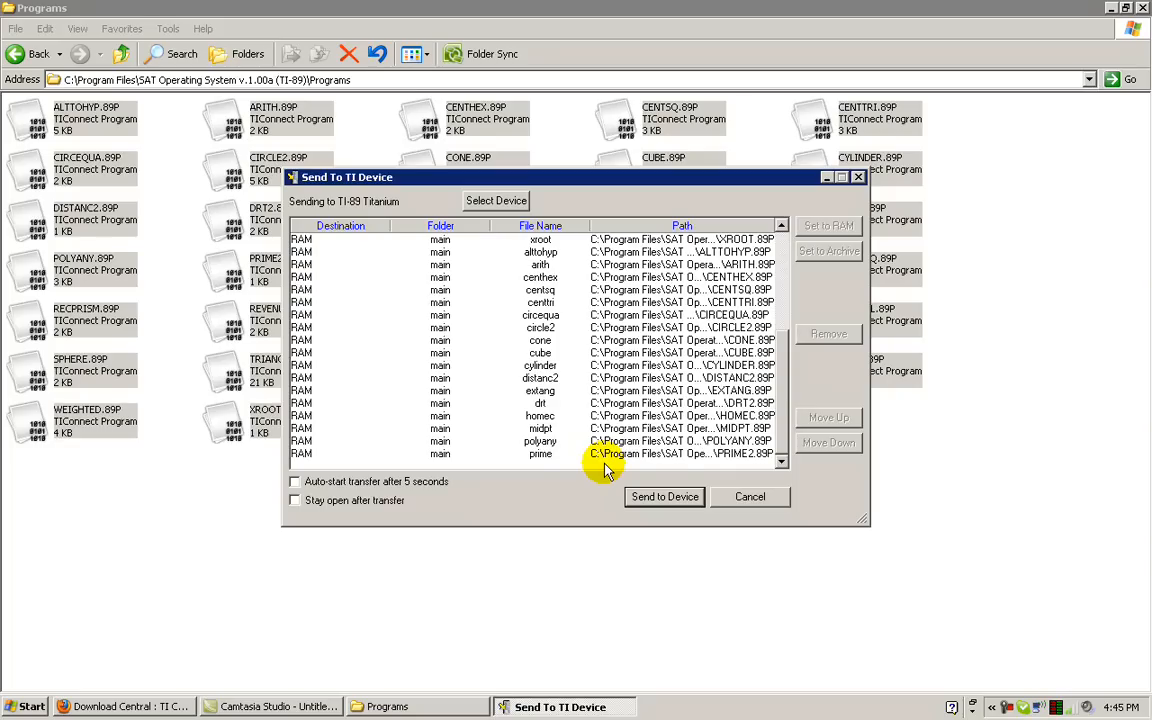
pyautogui.moveTo(570, 472)
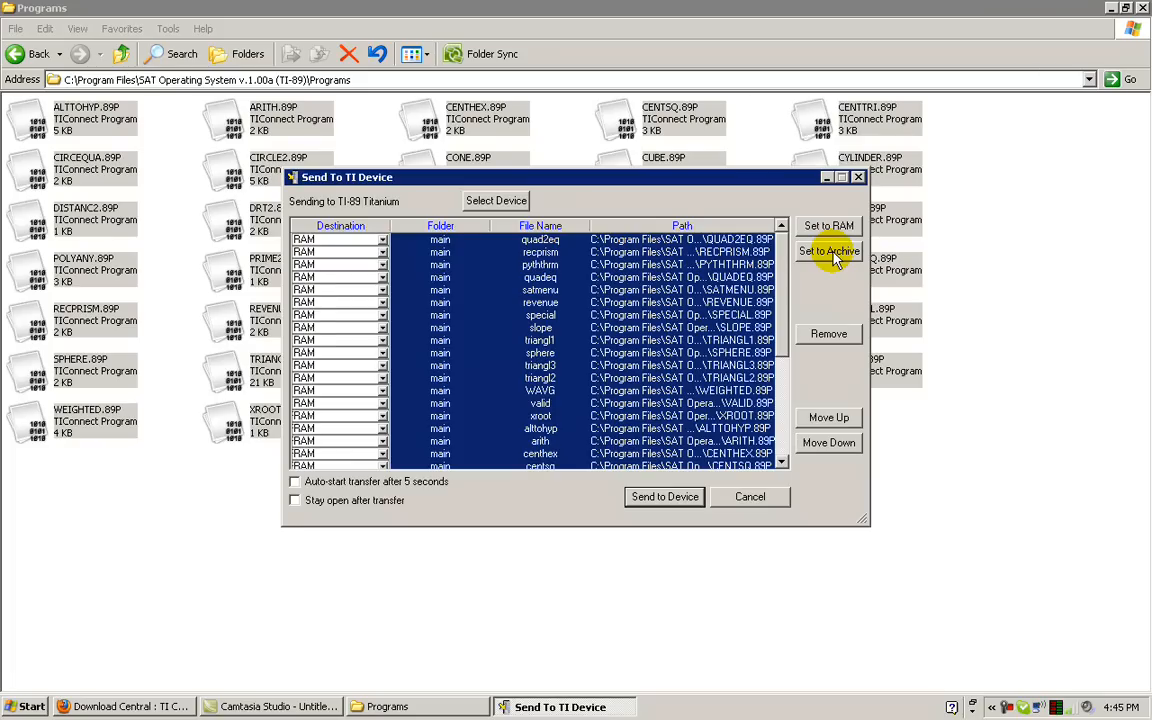
pyautogui.click(828, 252)
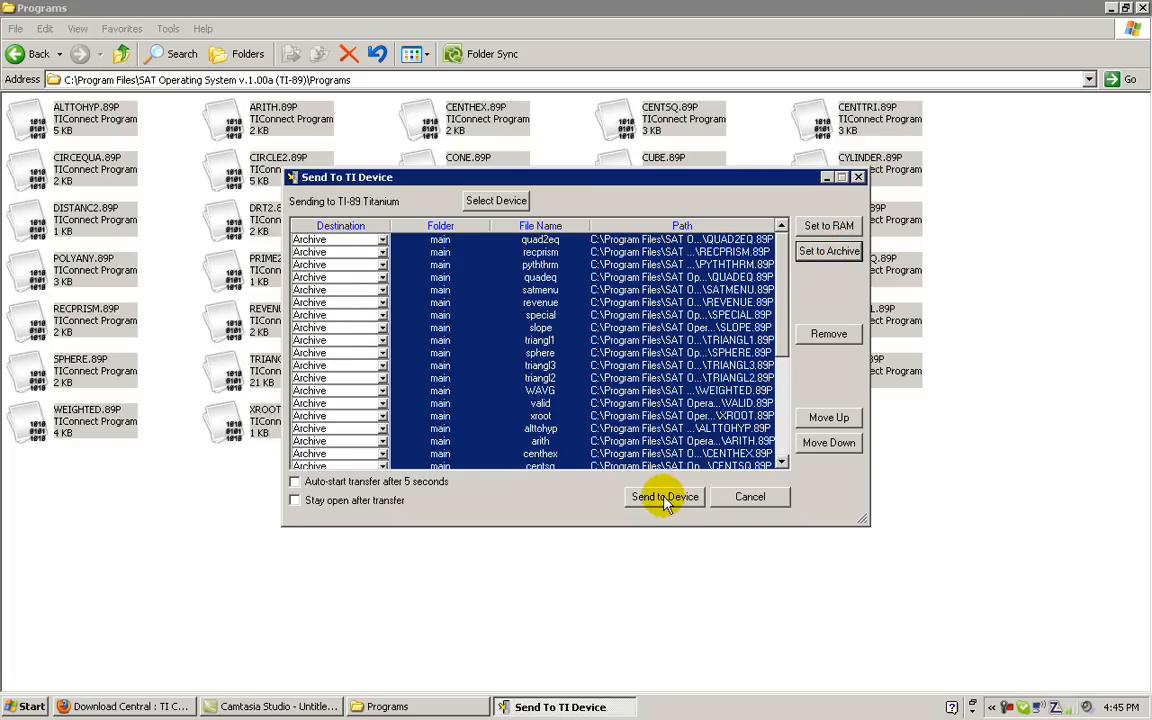
pyautogui.click(664, 496)
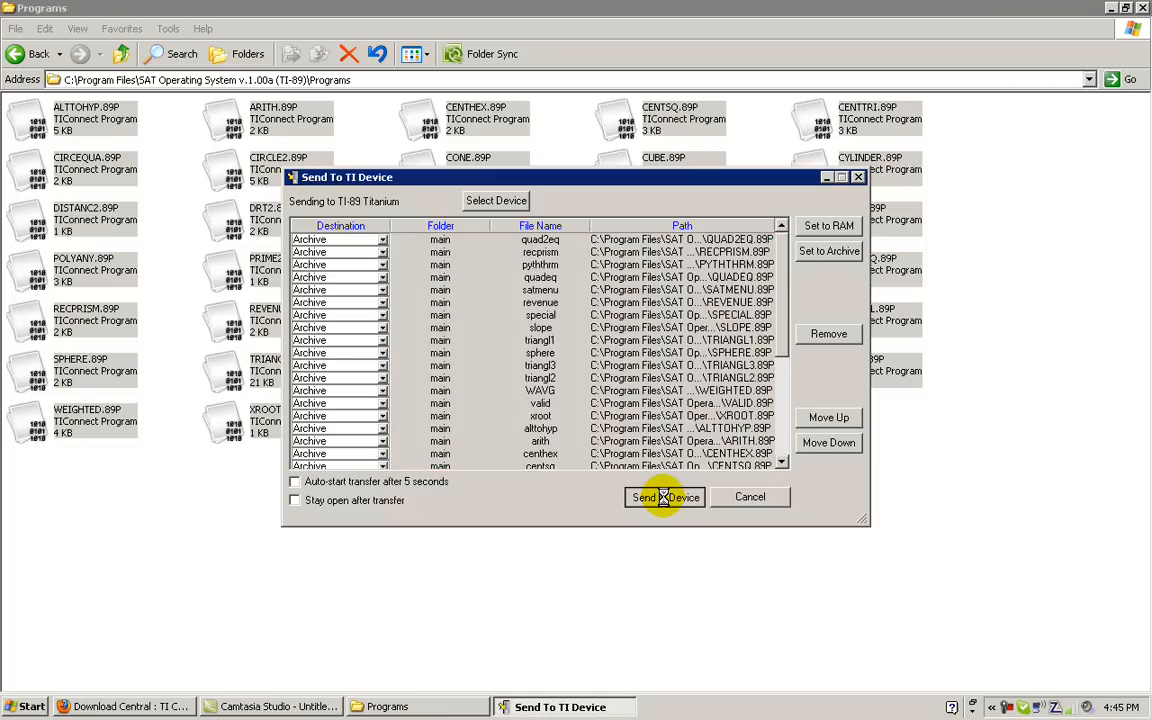
pyautogui.click(664, 496)
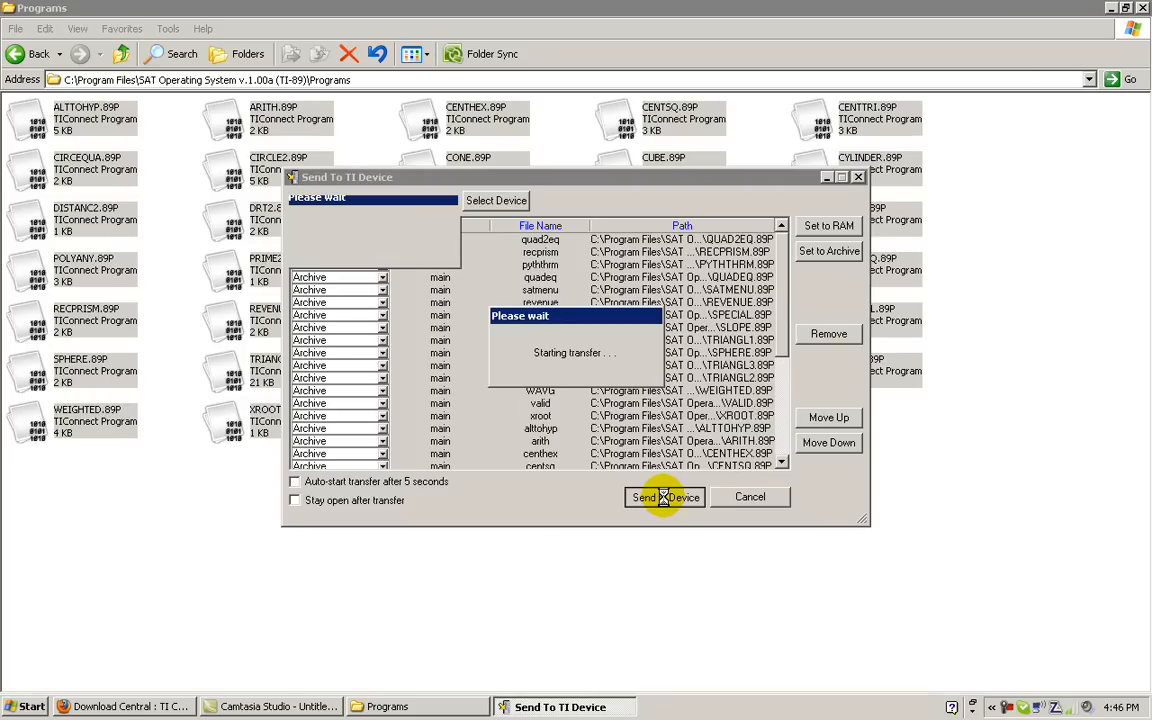
# Confirm the transfer and let all 32 program files send to the TI-89 Titanium.
pyautogui.click(664, 496)
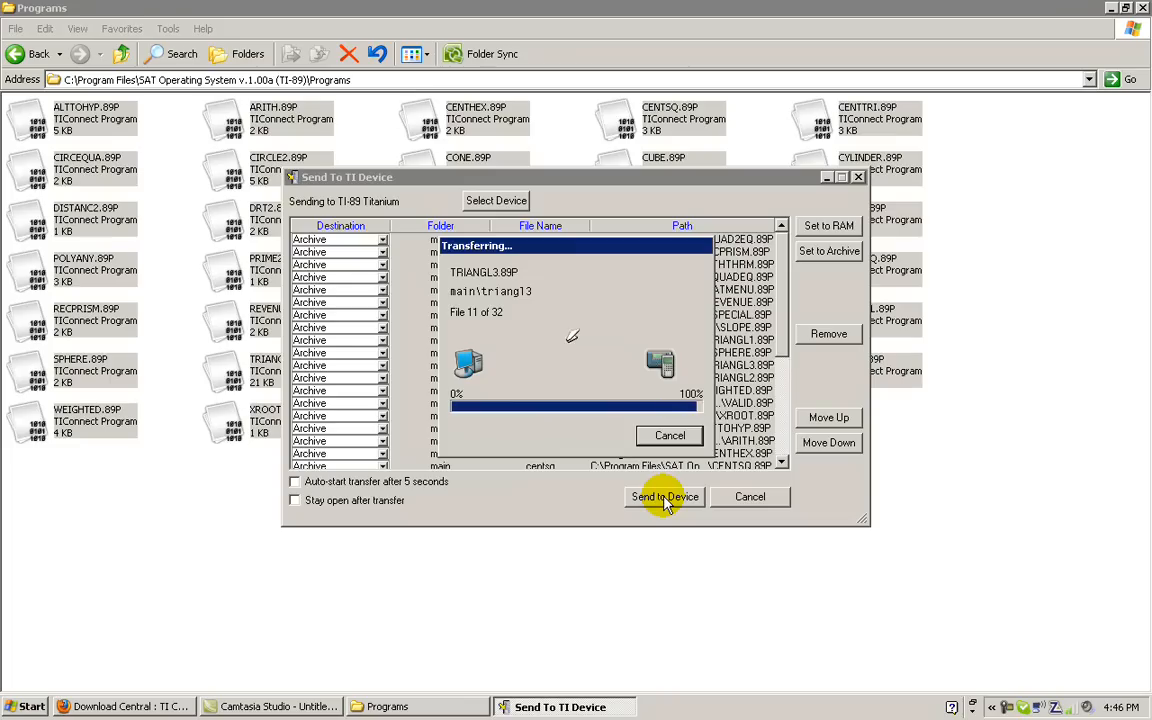
pyautogui.click(664, 496)
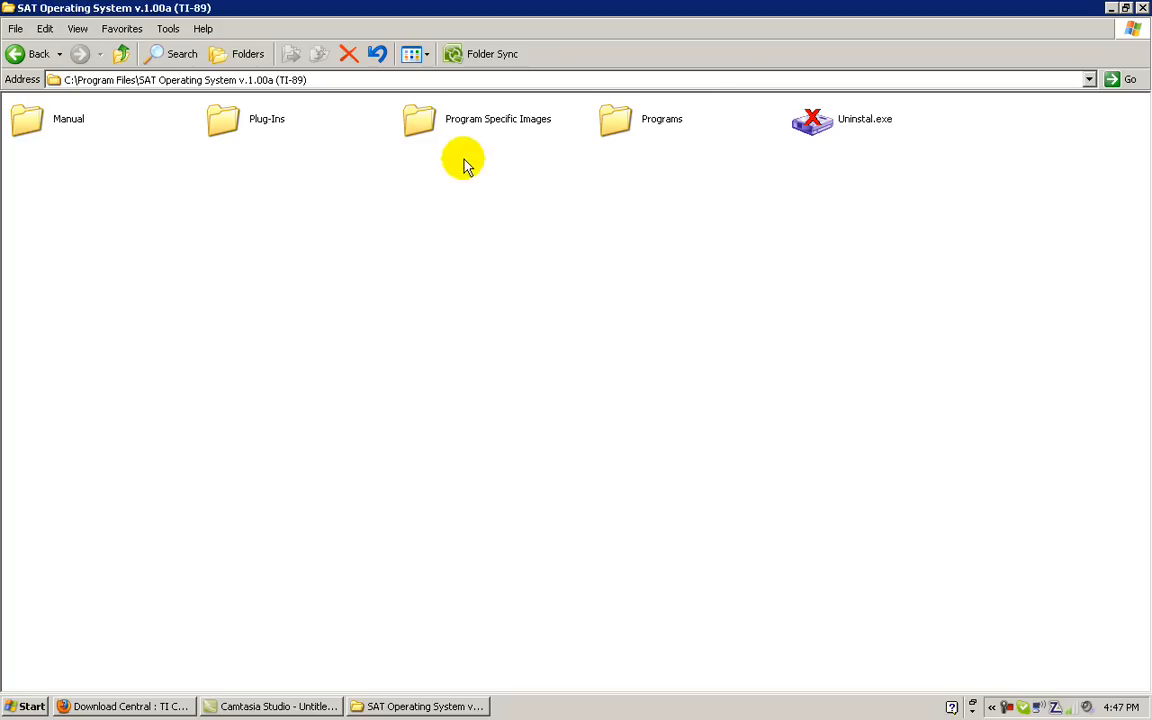
# Queue the Program Specific Images pictures in the Send To TI Device window.
pyautogui.click(498, 120)
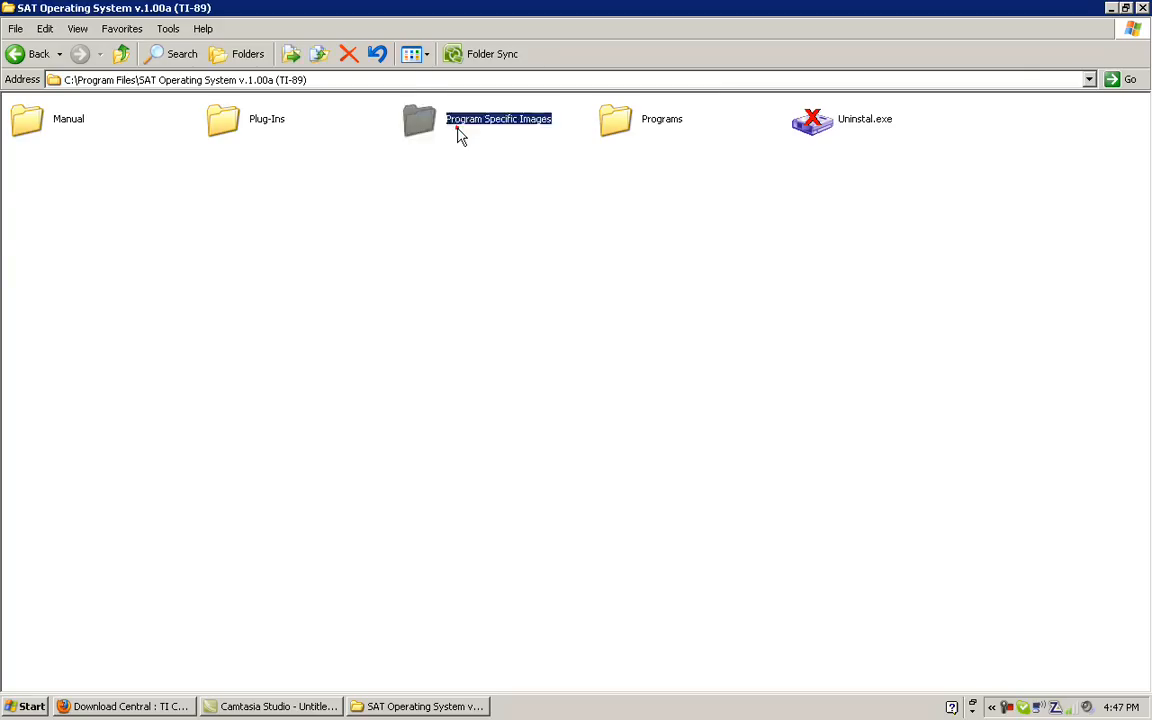
pyautogui.doubleClick(498, 118)
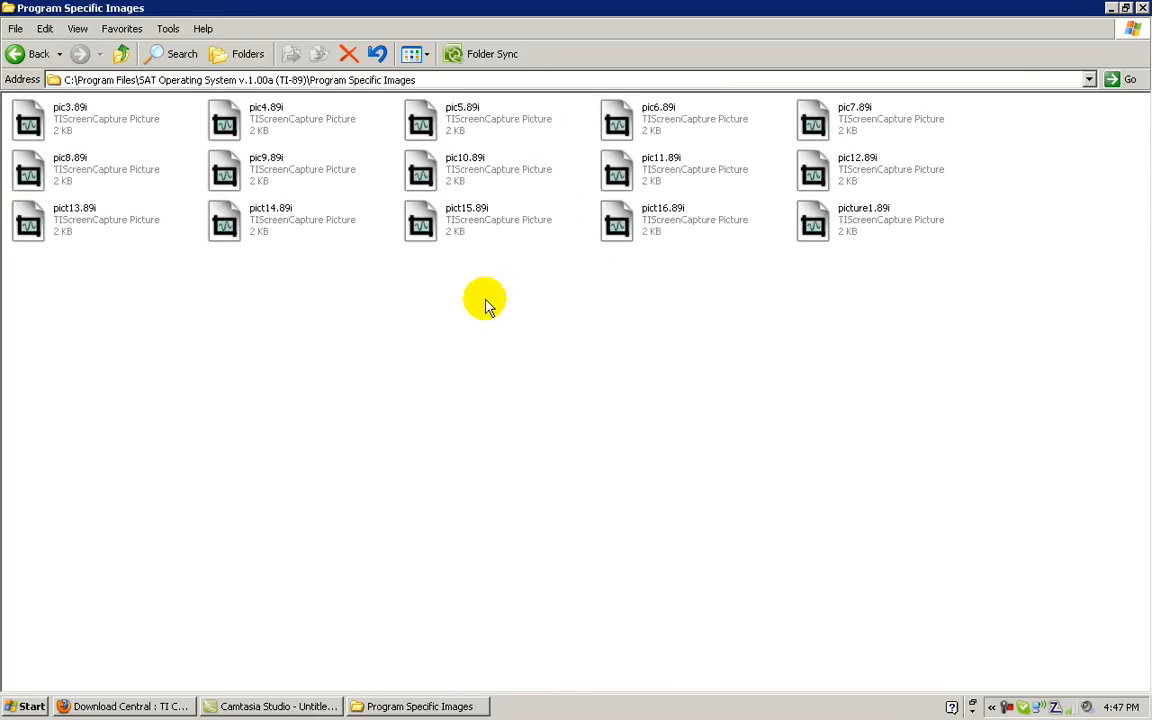
pyautogui.moveTo(168, 276)
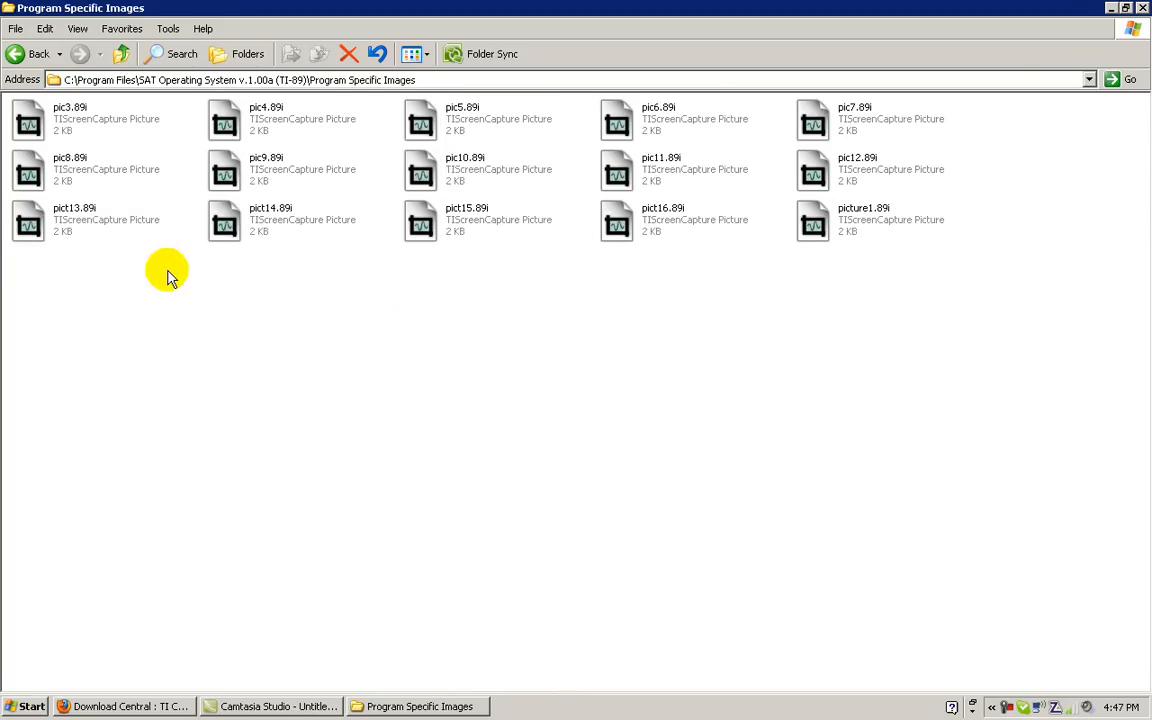
pyautogui.moveTo(44, 28)
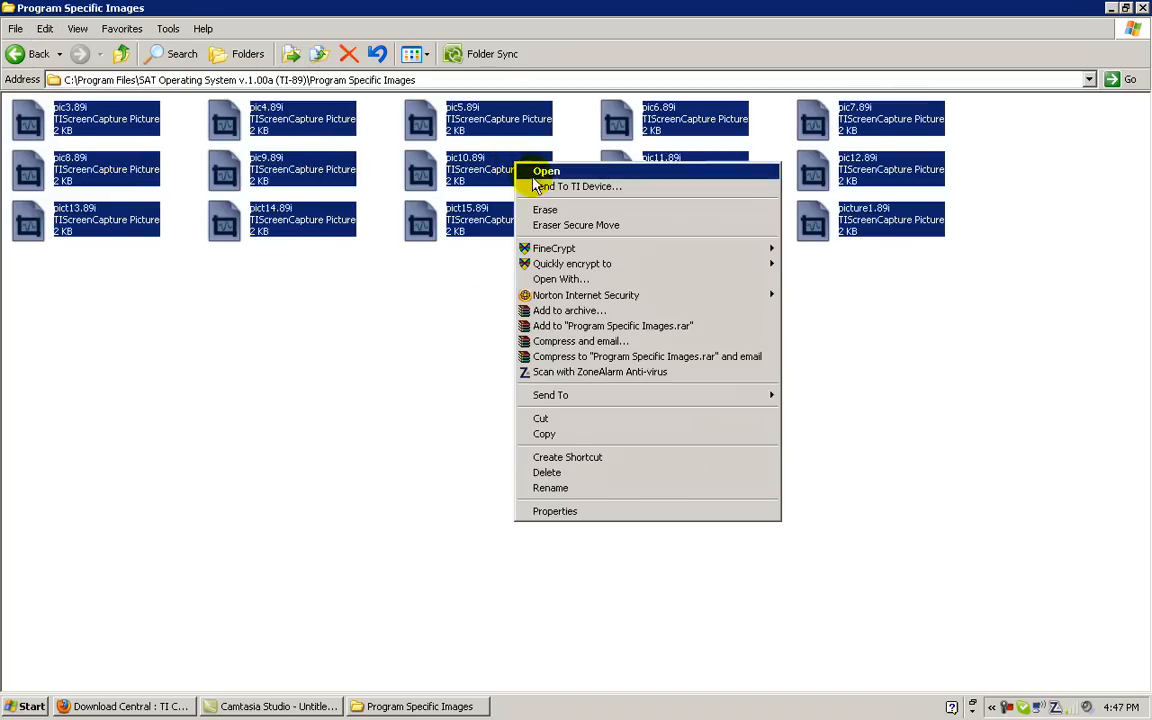
pyautogui.moveTo(648, 186)
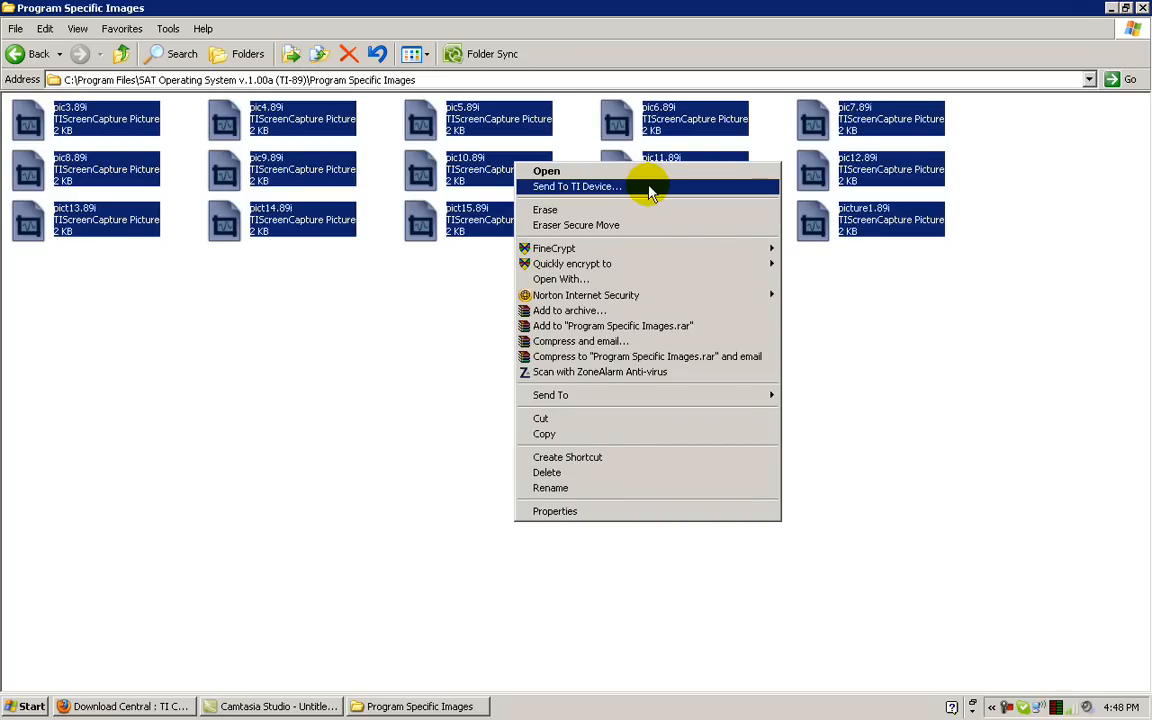
pyautogui.click(576, 186)
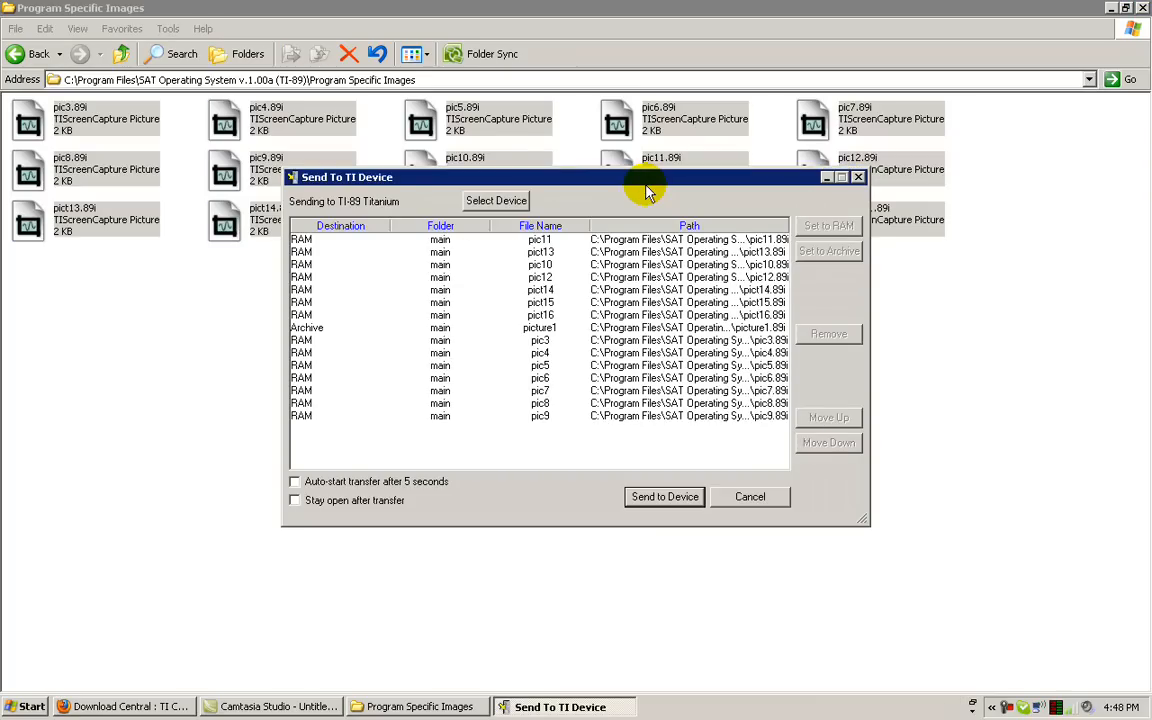
pyautogui.moveTo(592, 438)
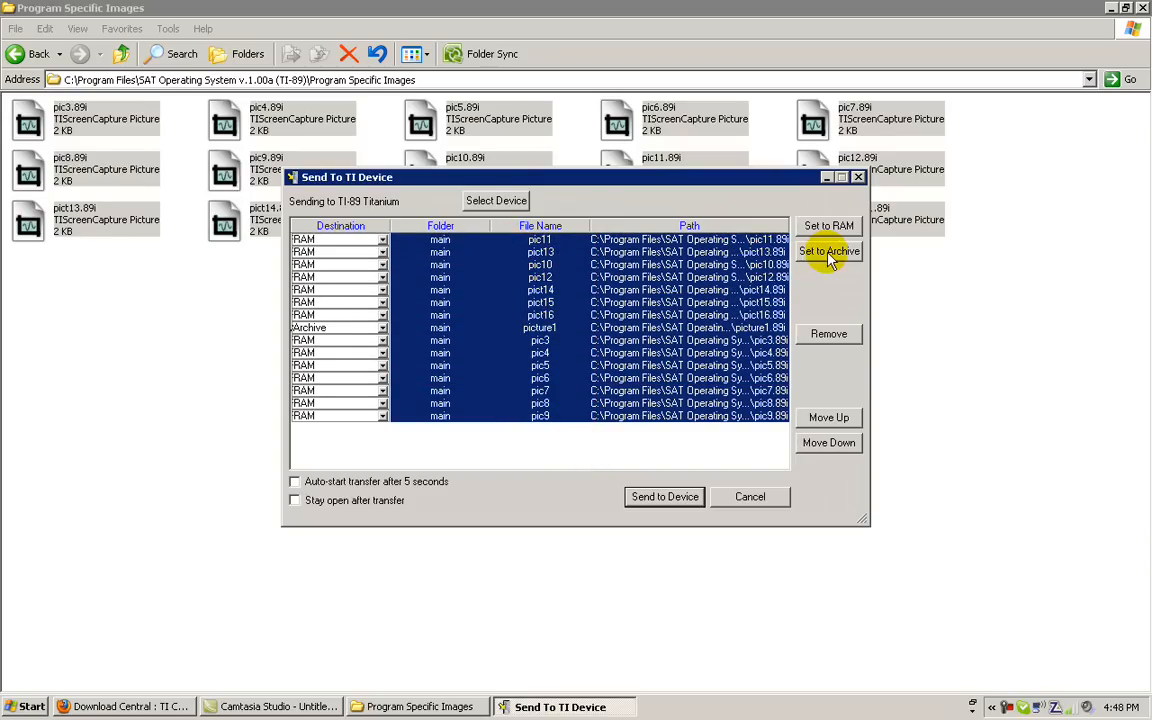
# Set all 15 images to Archive and send them to the TI-89 Titanium.
pyautogui.click(828, 252)
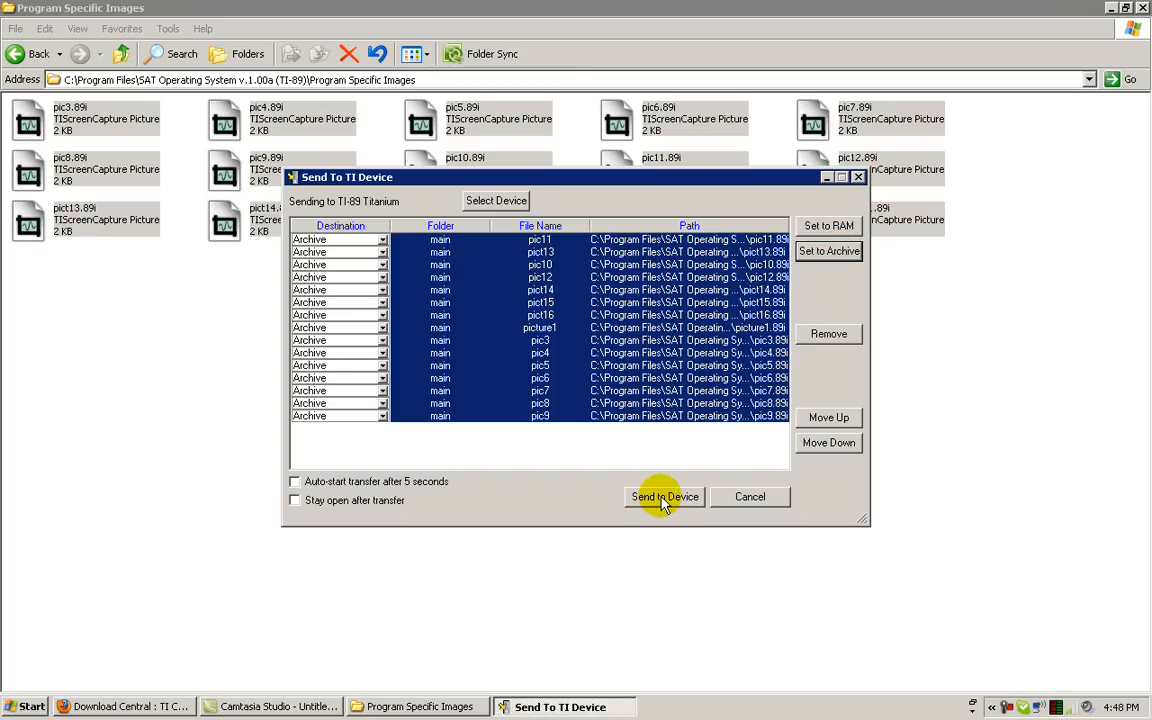
pyautogui.click(664, 496)
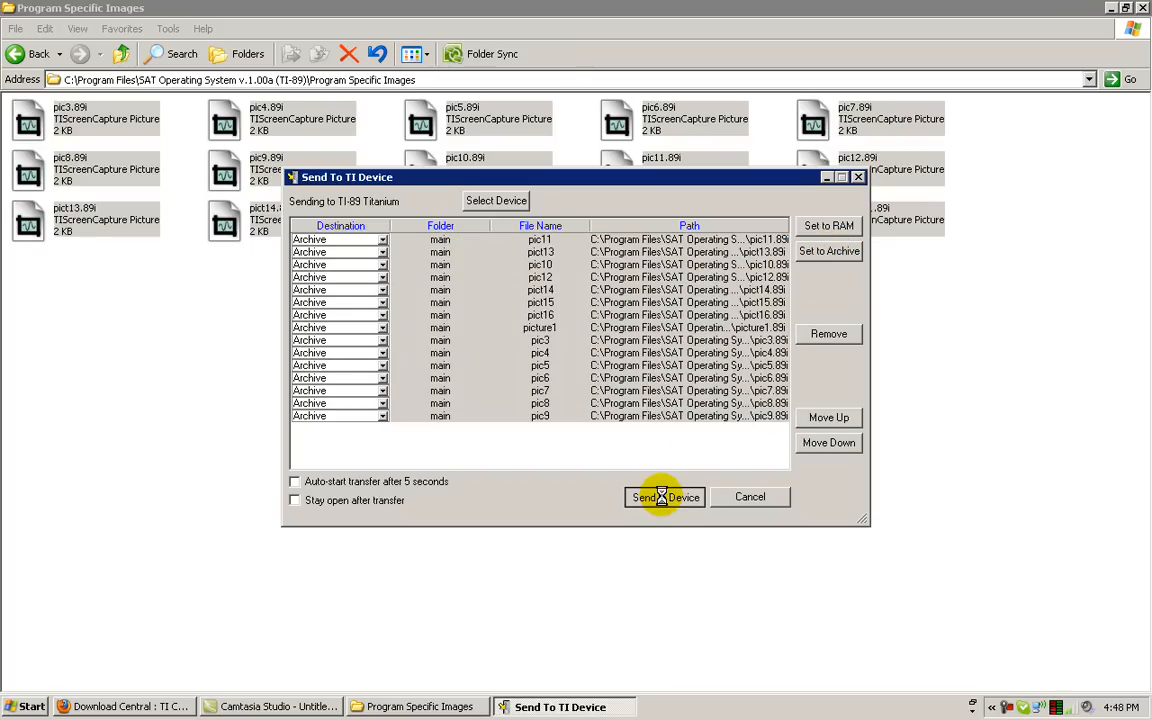
pyautogui.click(664, 496)
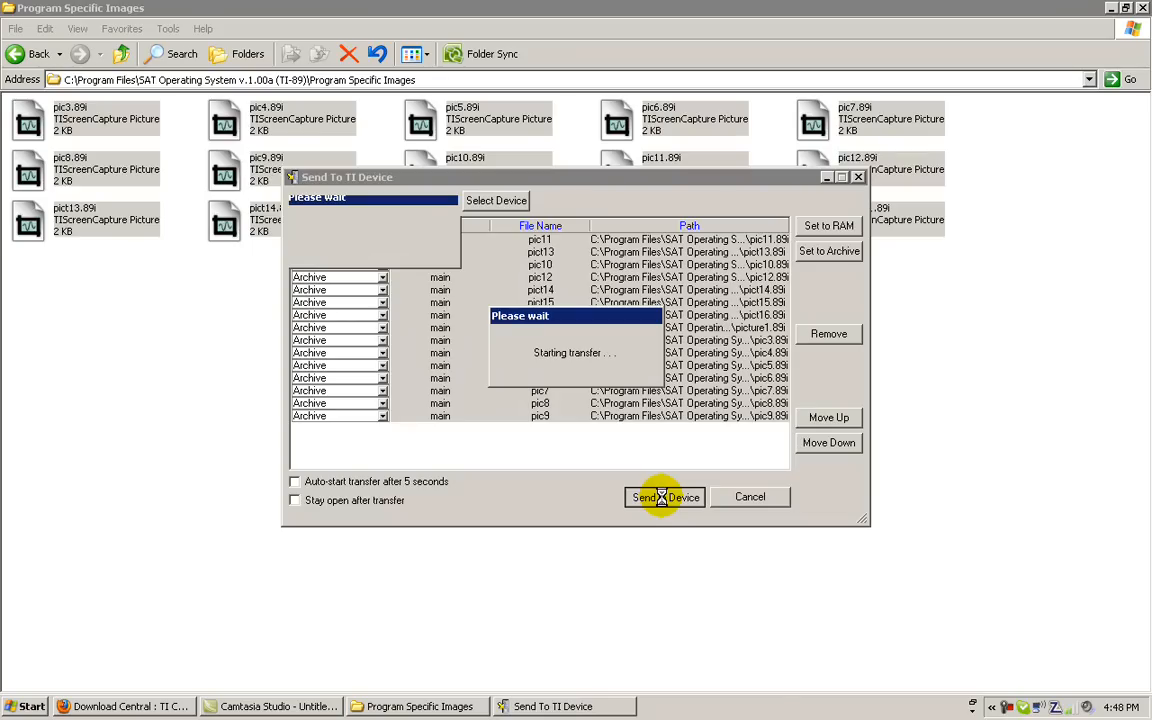
pyautogui.click(664, 496)
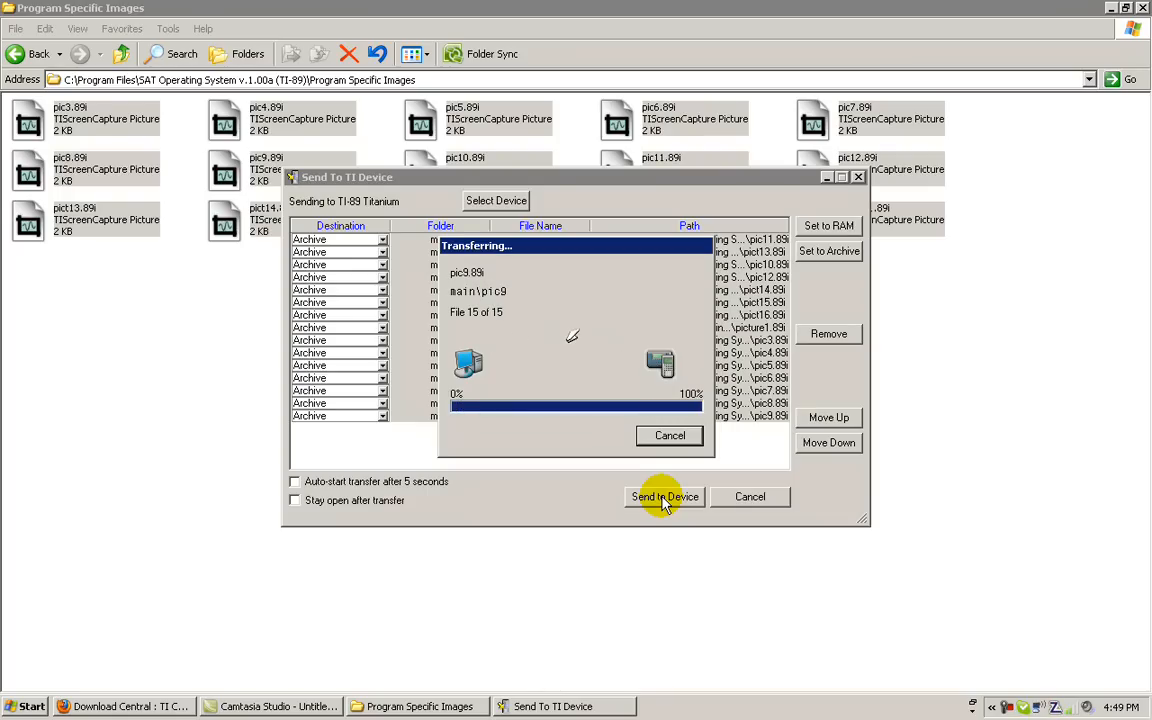
pyautogui.click(664, 496)
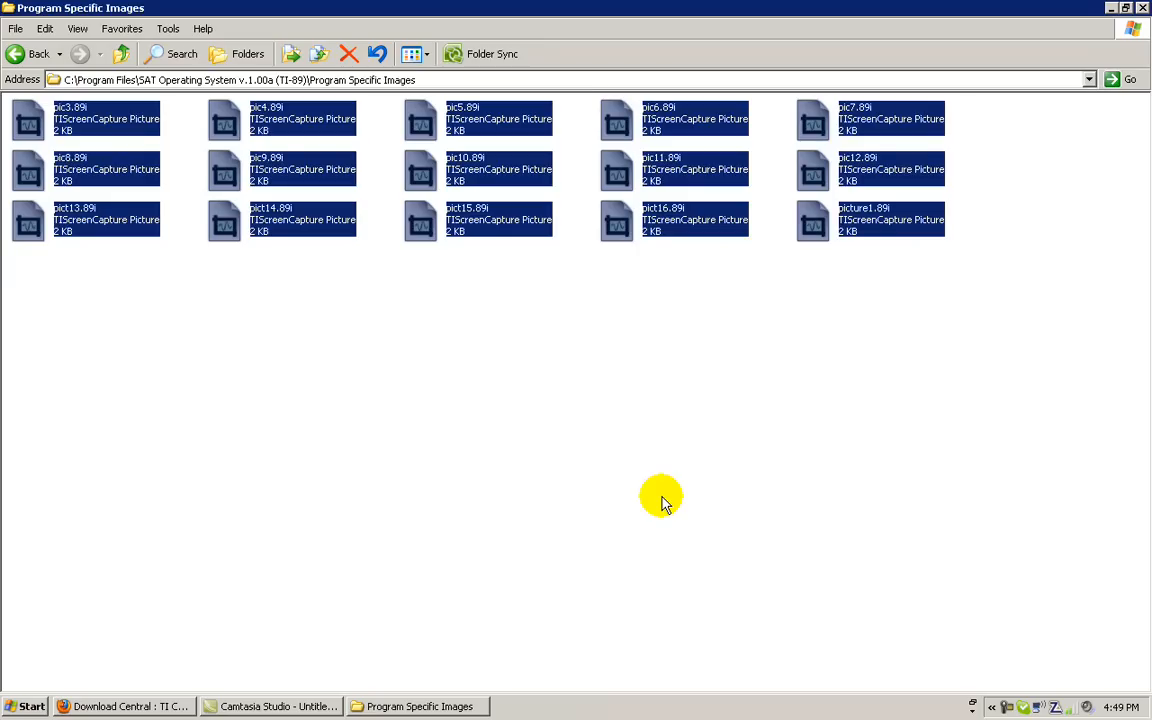
pyautogui.moveTo(672, 504)
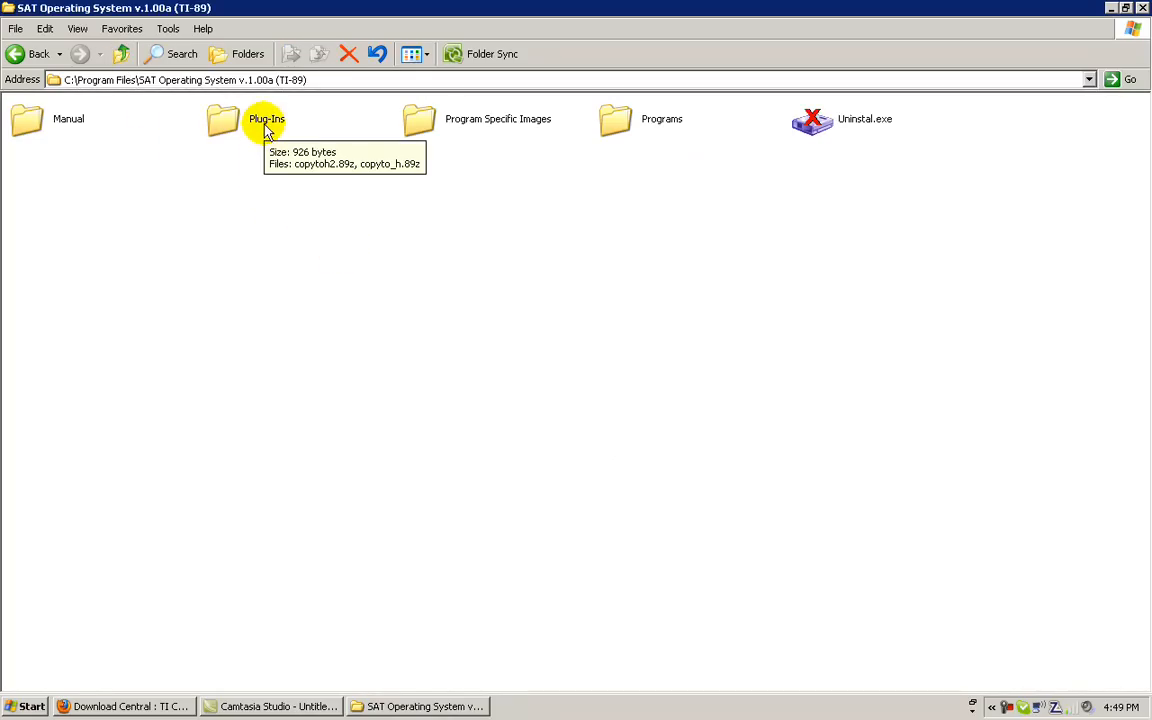
# Select both Plug-Ins programs and launch Send To TI Device for them.
pyautogui.doubleClick(266, 118)
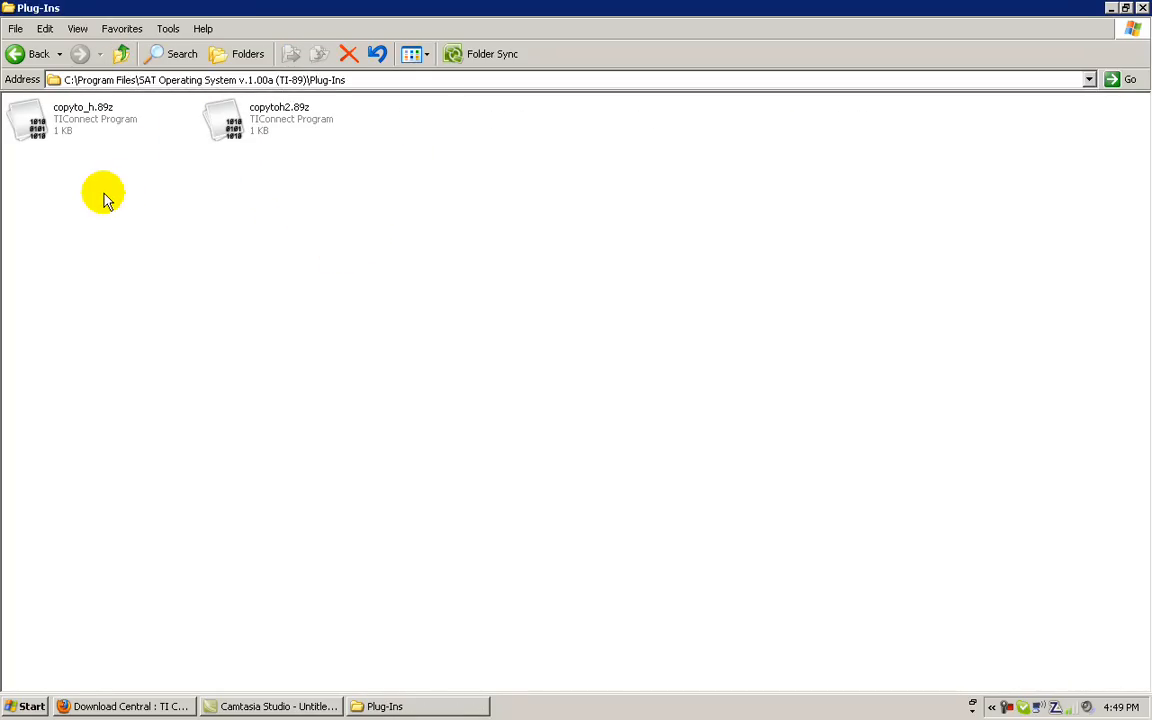
pyautogui.moveTo(204, 192)
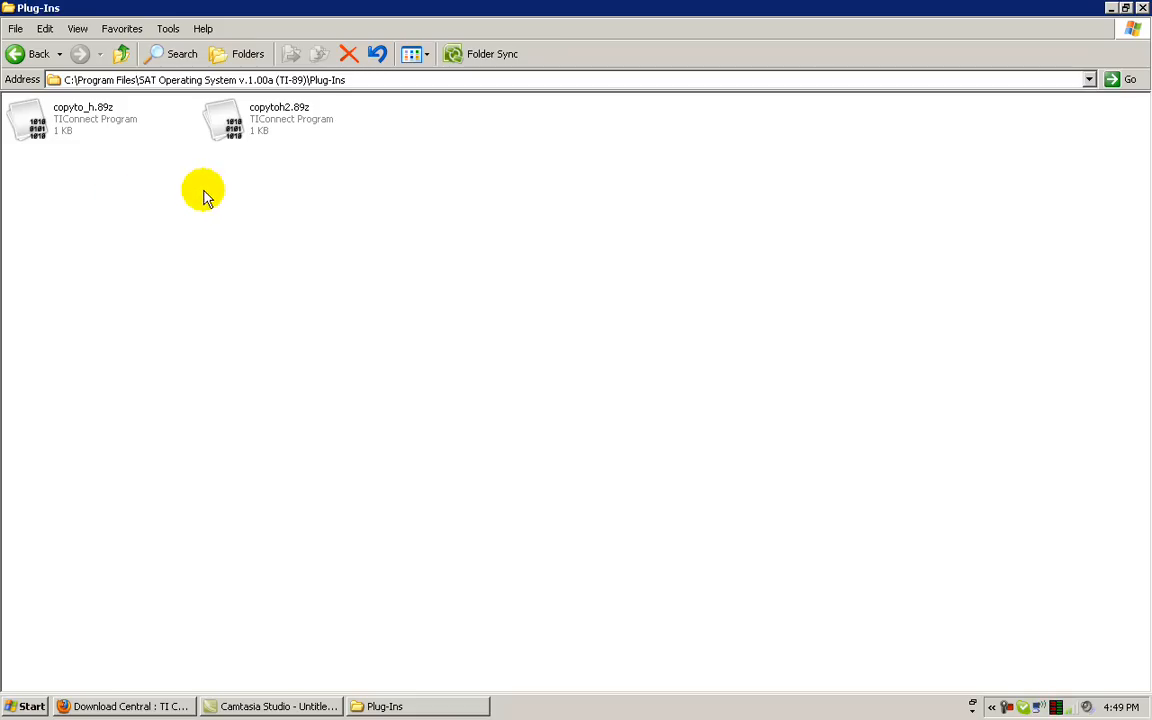
pyautogui.moveTo(250, 180)
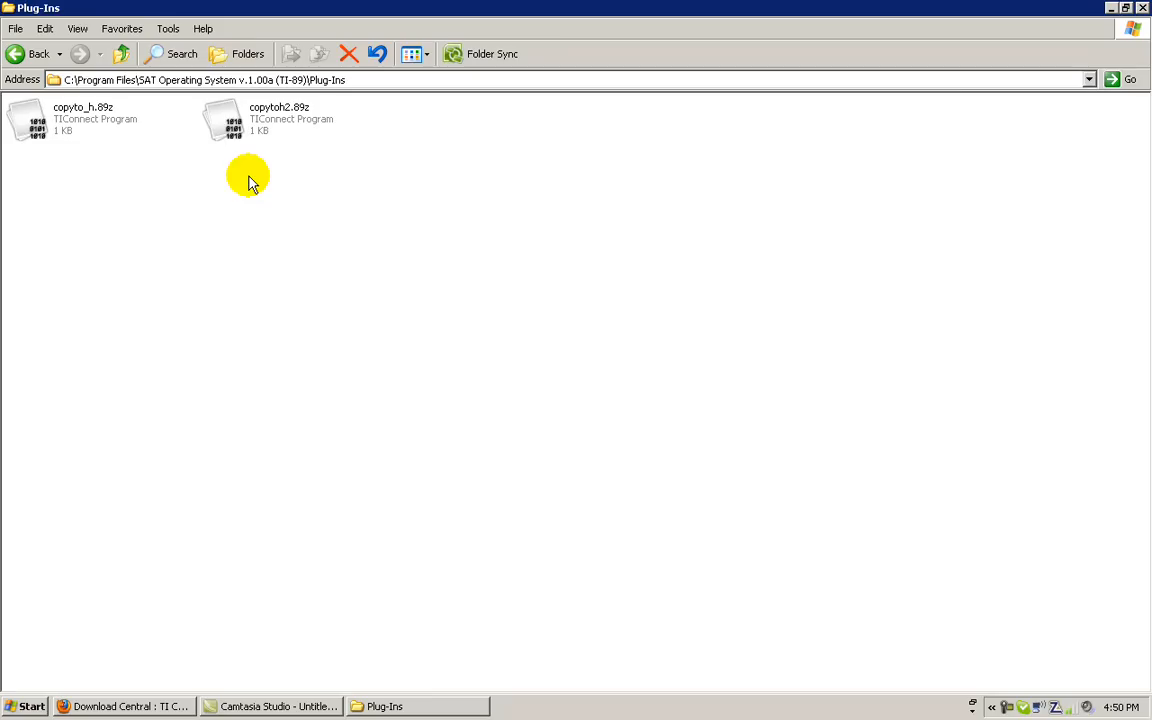
pyautogui.moveTo(44, 28)
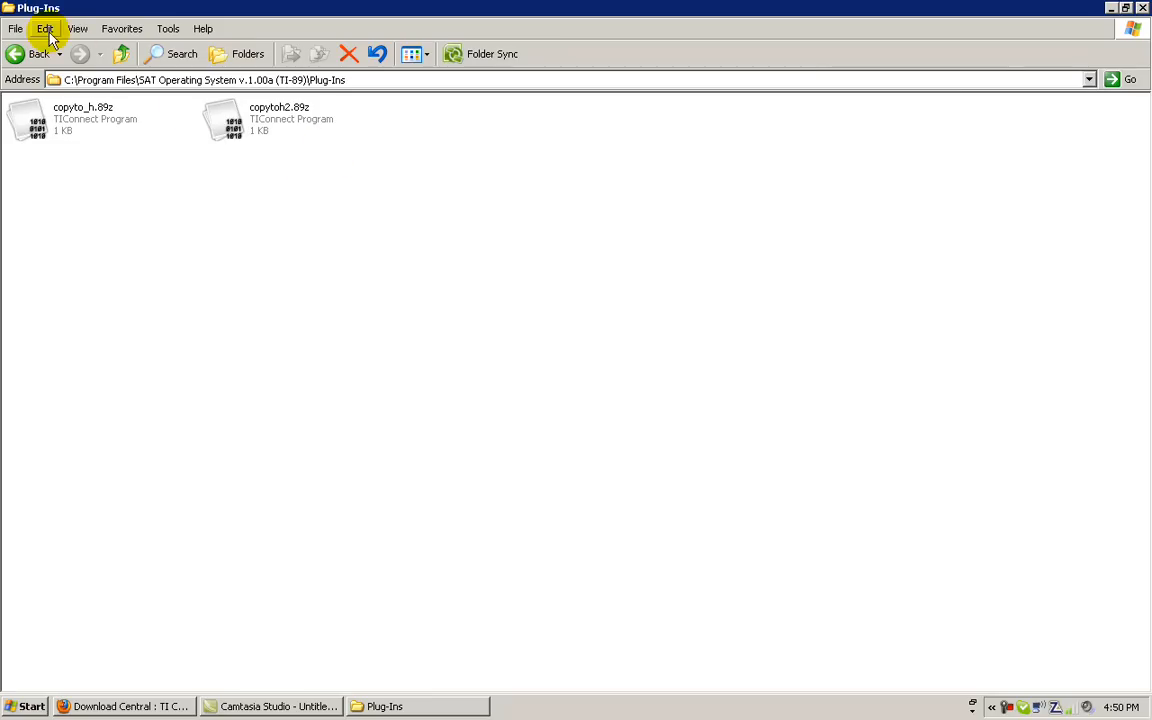
pyautogui.click(44, 28)
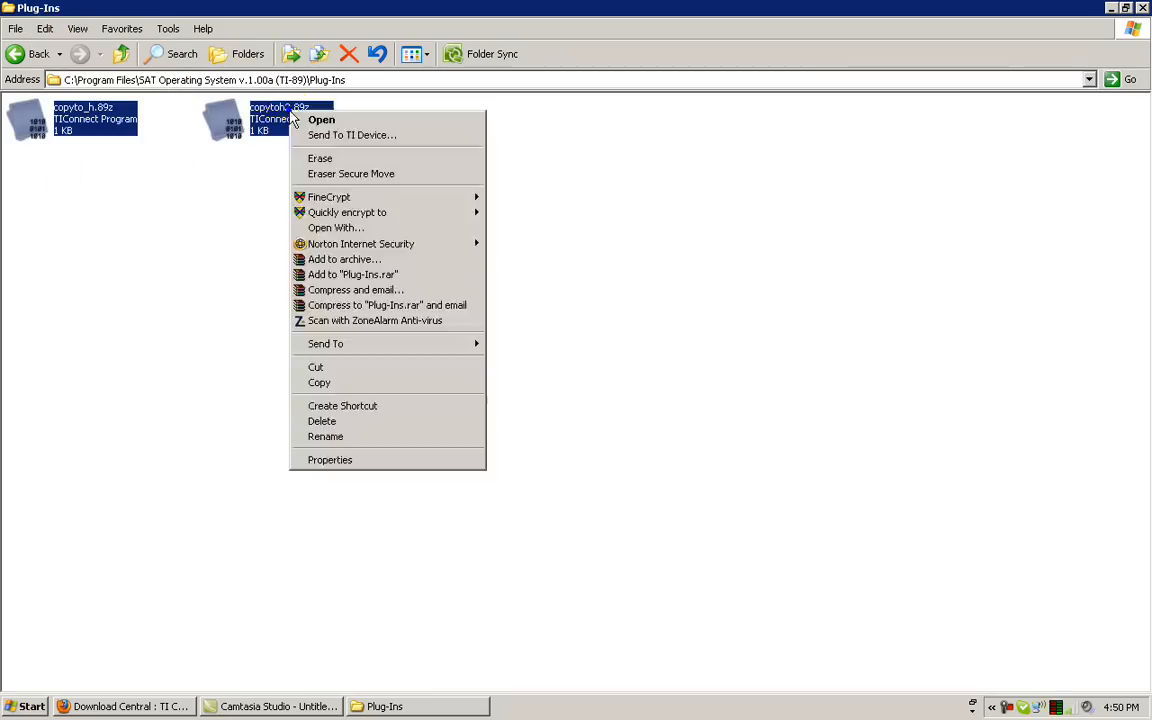
pyautogui.moveTo(420, 136)
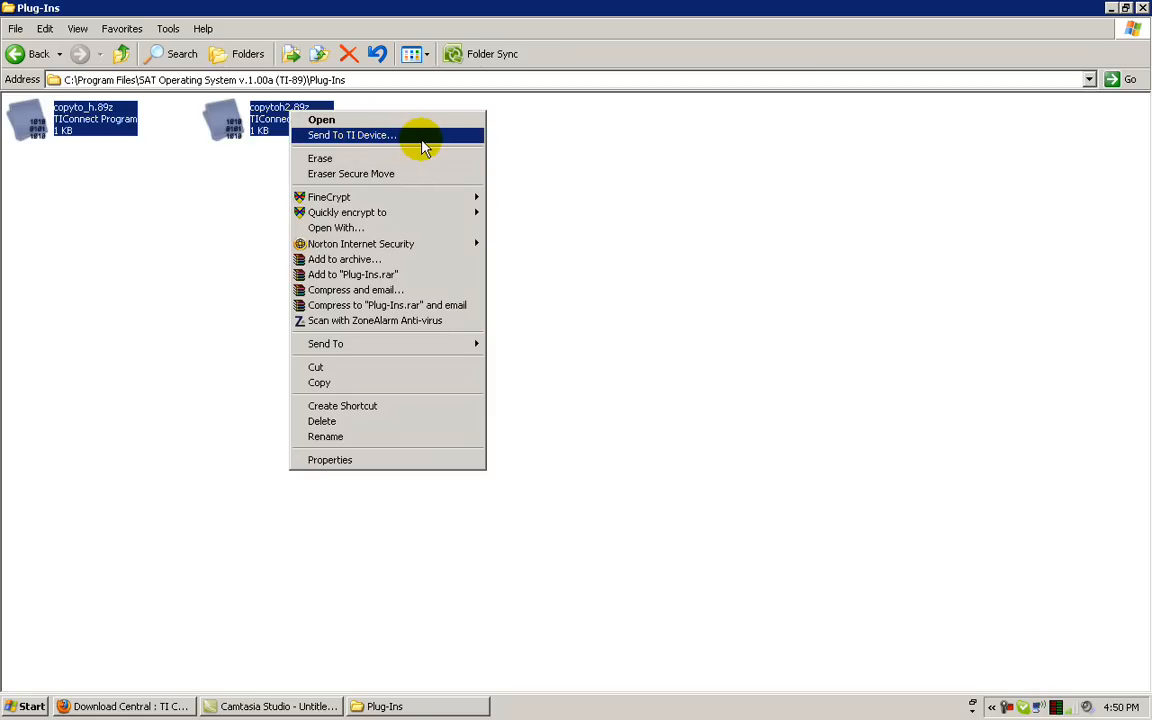
pyautogui.moveTo(428, 144)
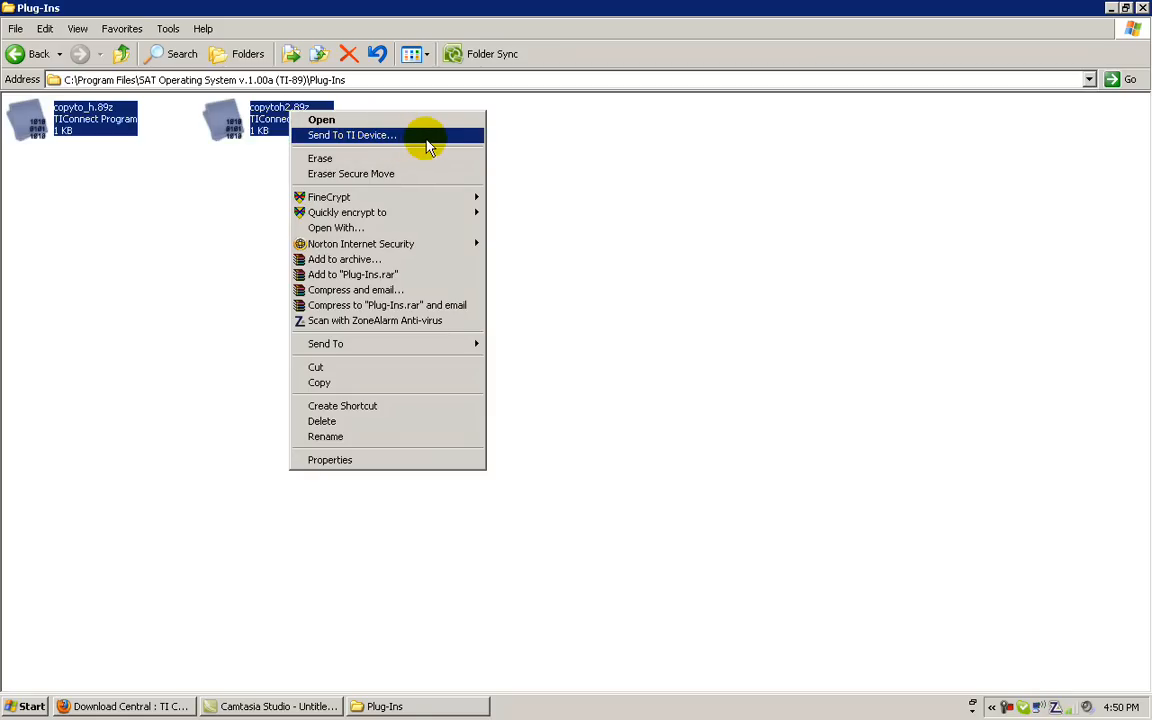
pyautogui.click(352, 136)
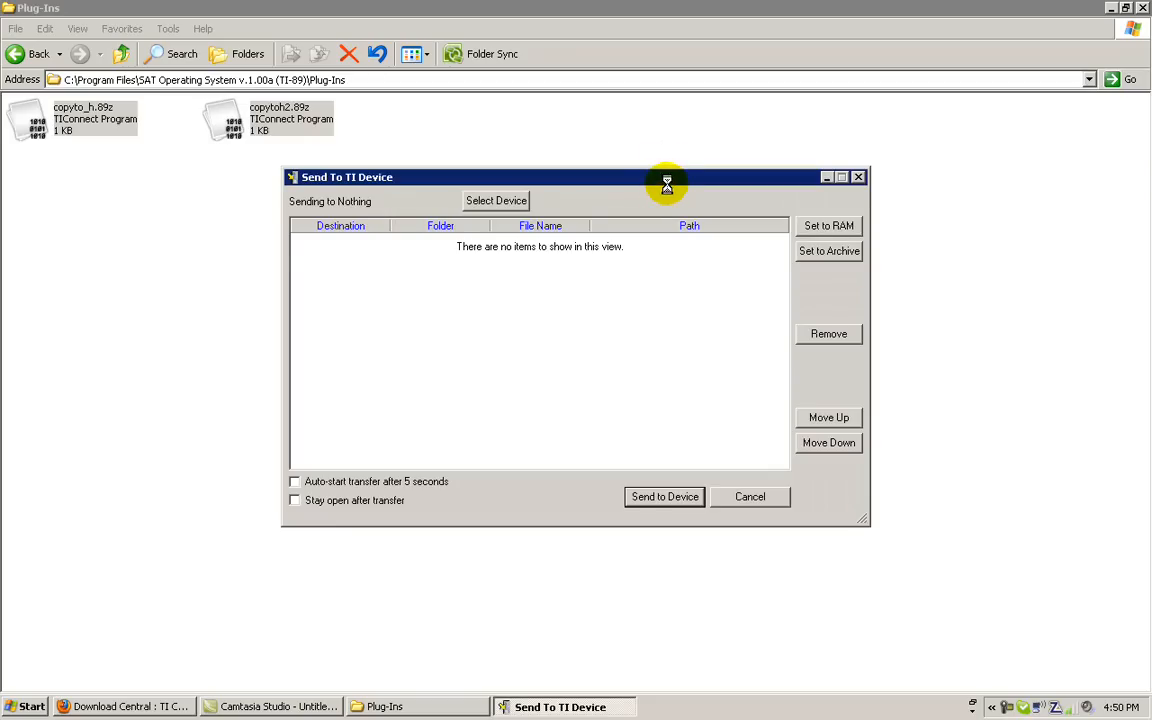
# Set both plug-ins to Archive and send them to the TI-89 Titanium.
pyautogui.click(496, 200)
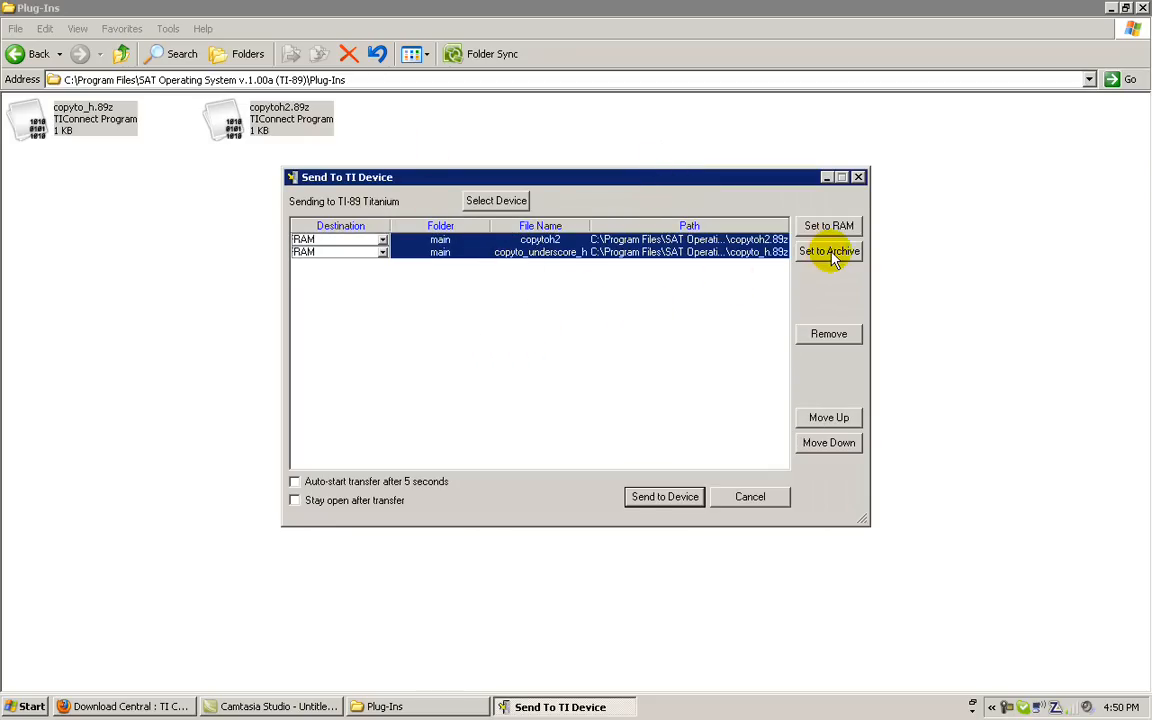
pyautogui.click(828, 252)
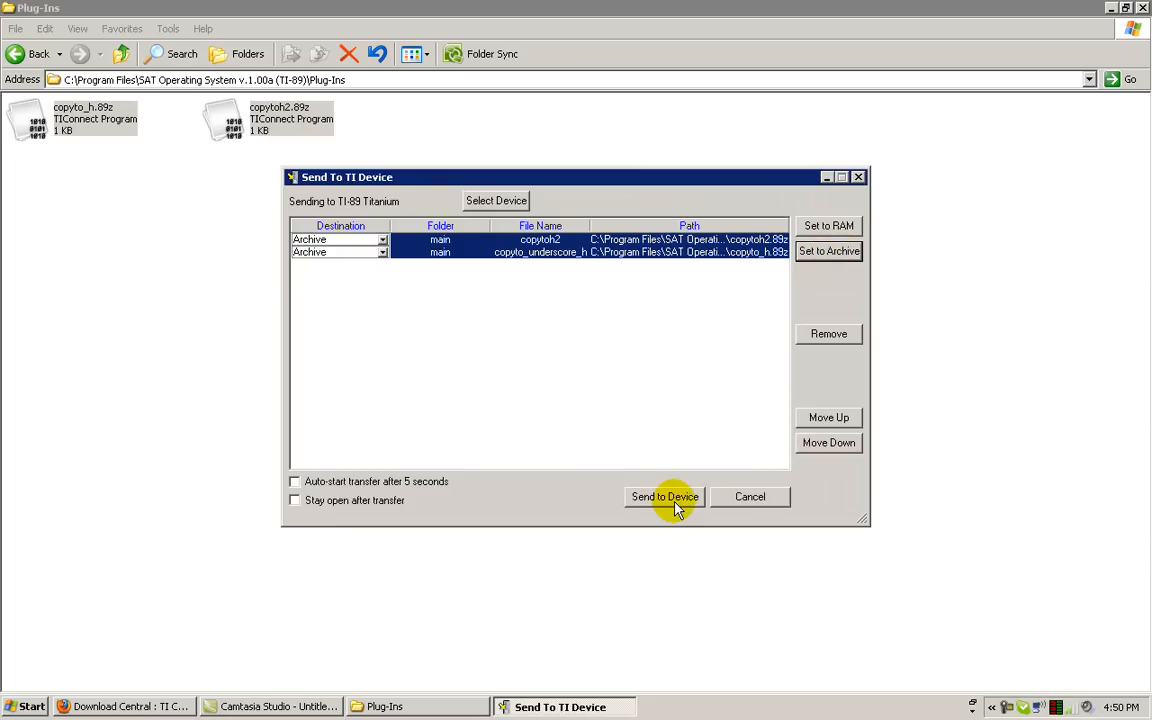
pyautogui.click(664, 496)
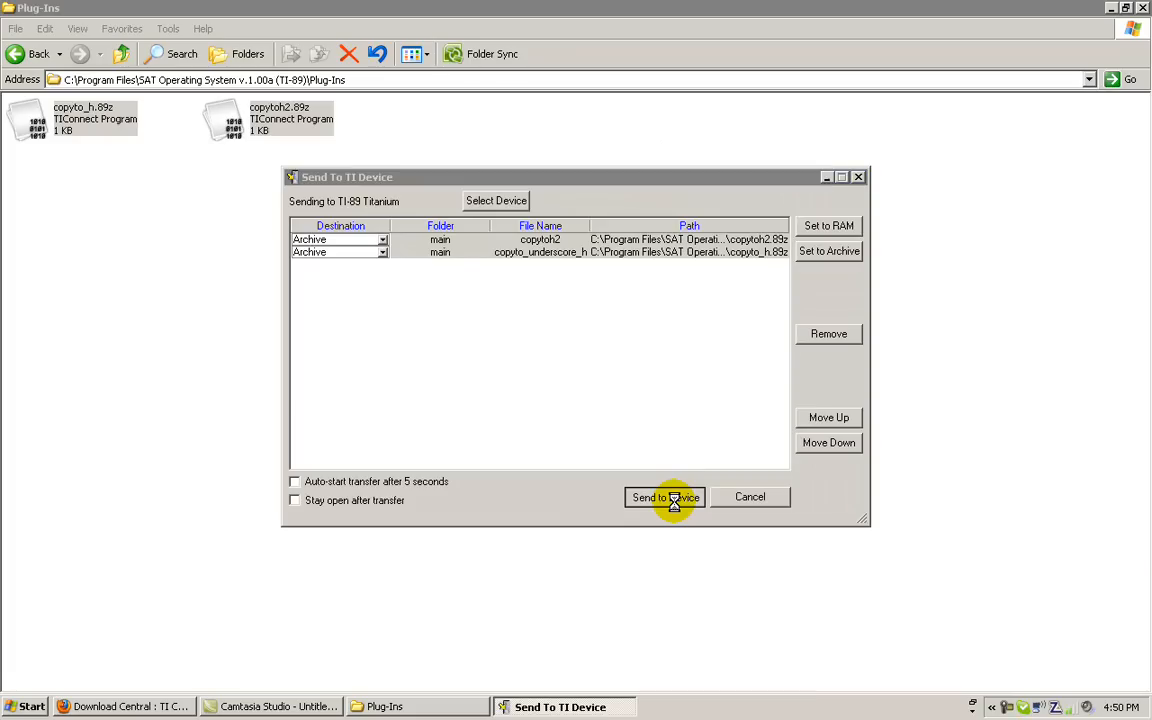
pyautogui.click(664, 496)
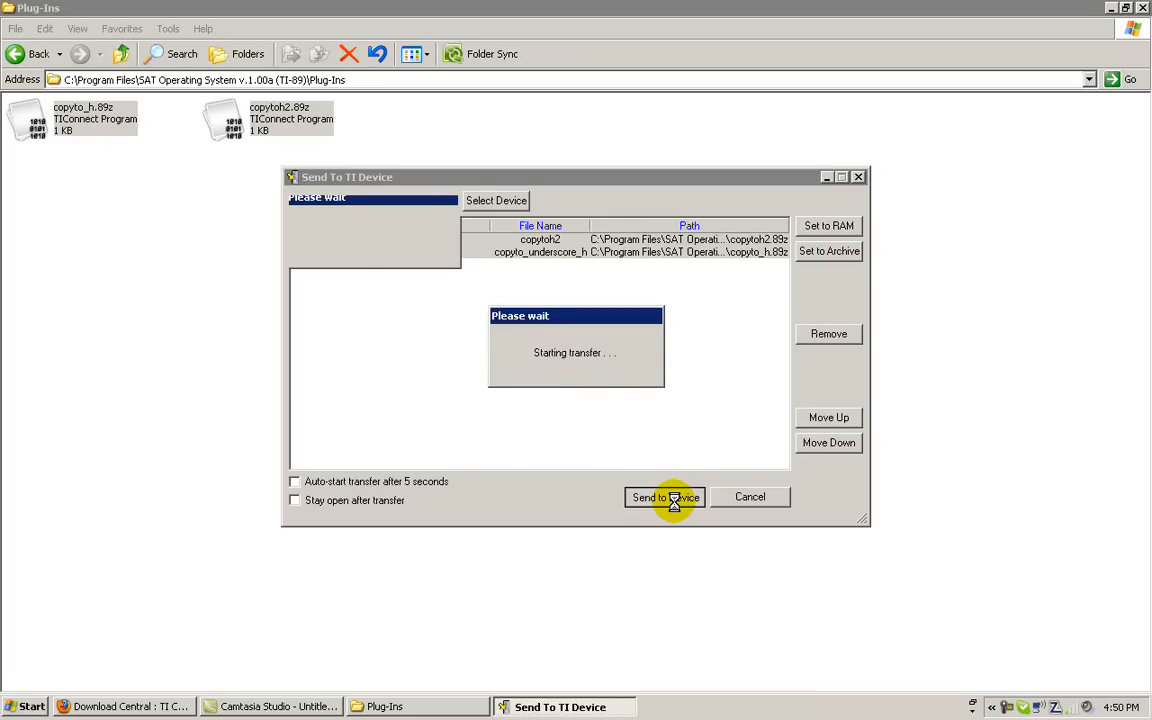
pyautogui.click(664, 496)
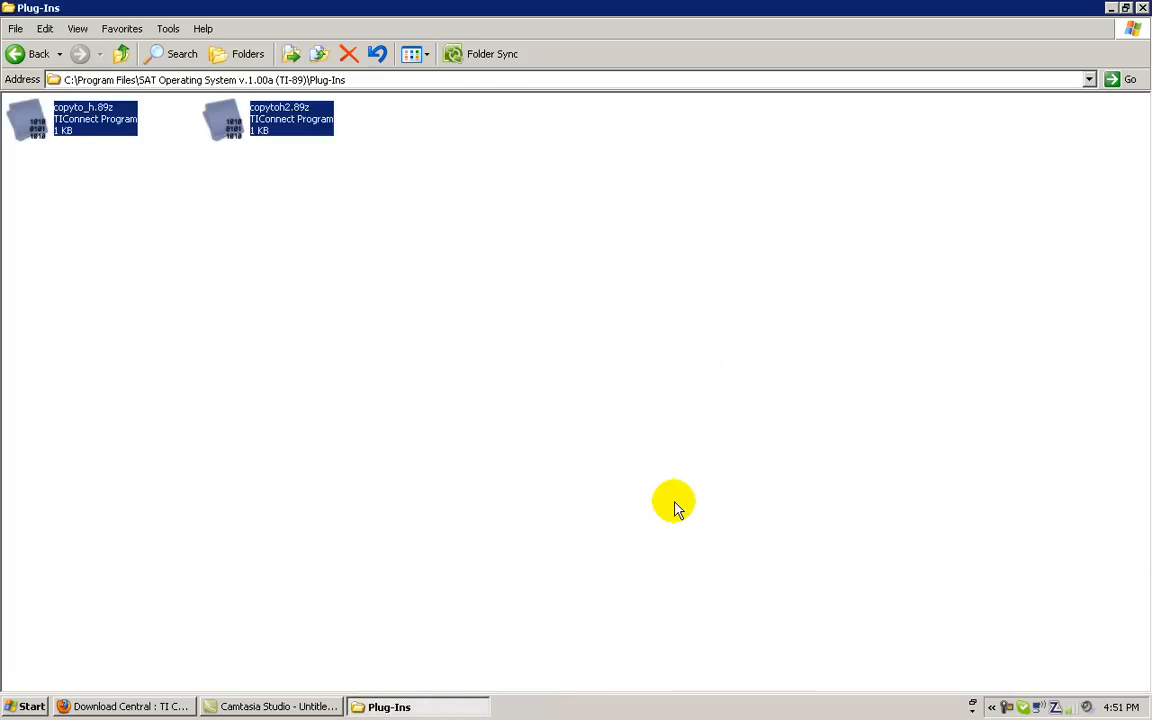